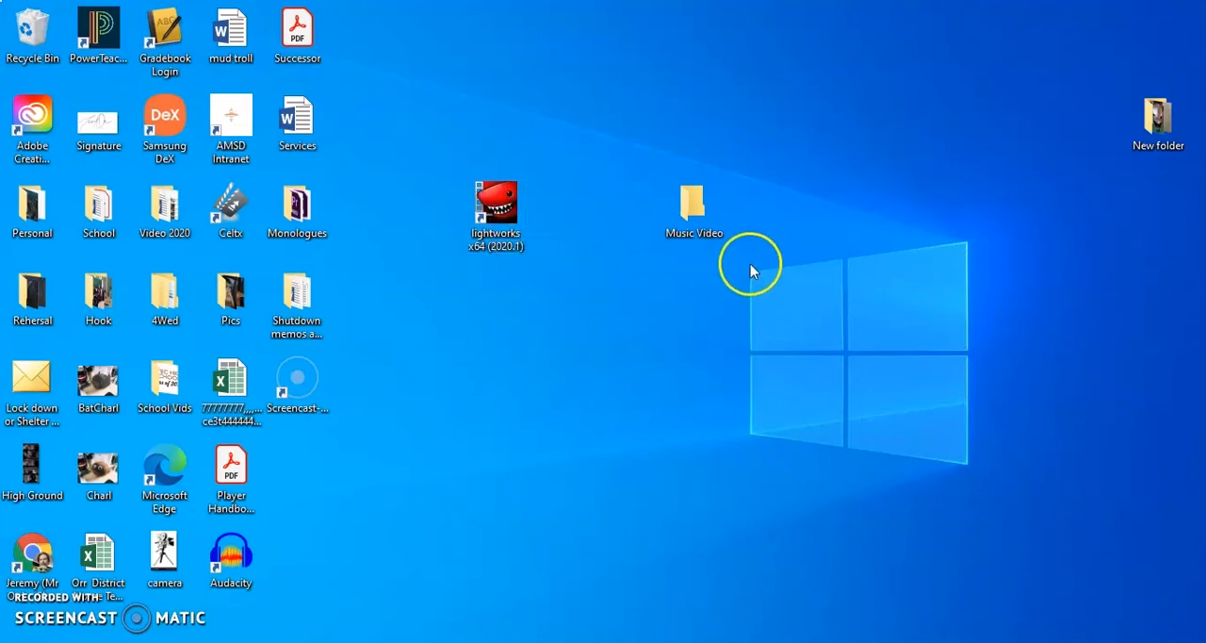
- Look over the Music Video folder's clips, then launch the Lightworks editor from its shortcut
double_click(694, 202)
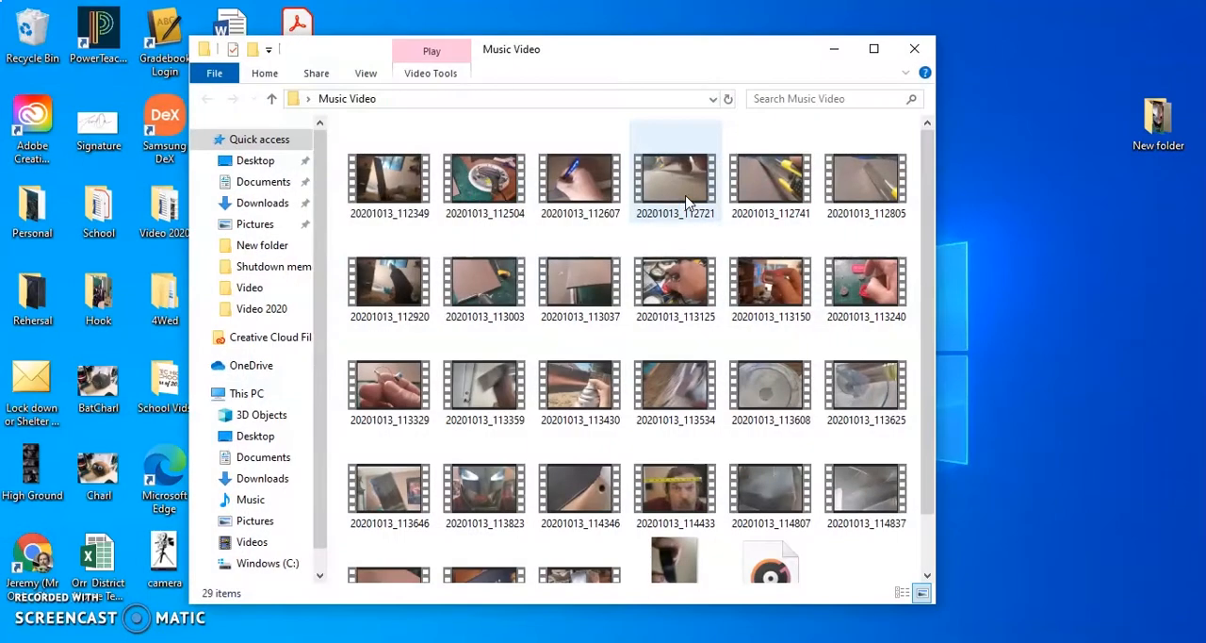
scroll(down, 3)
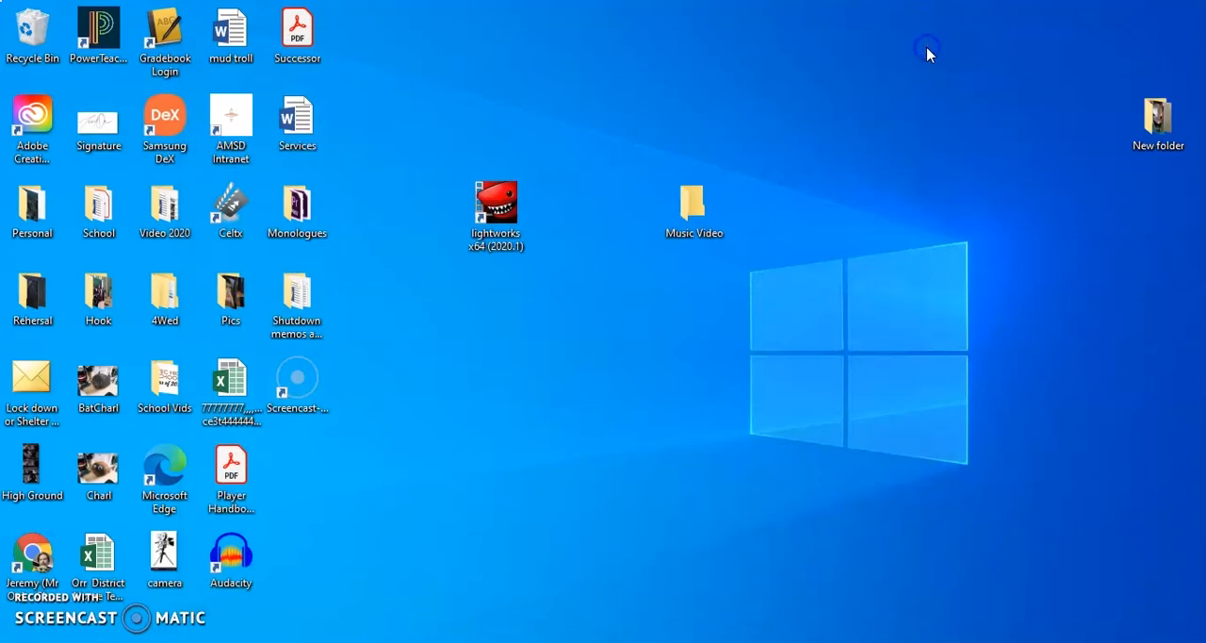
click(495, 200)
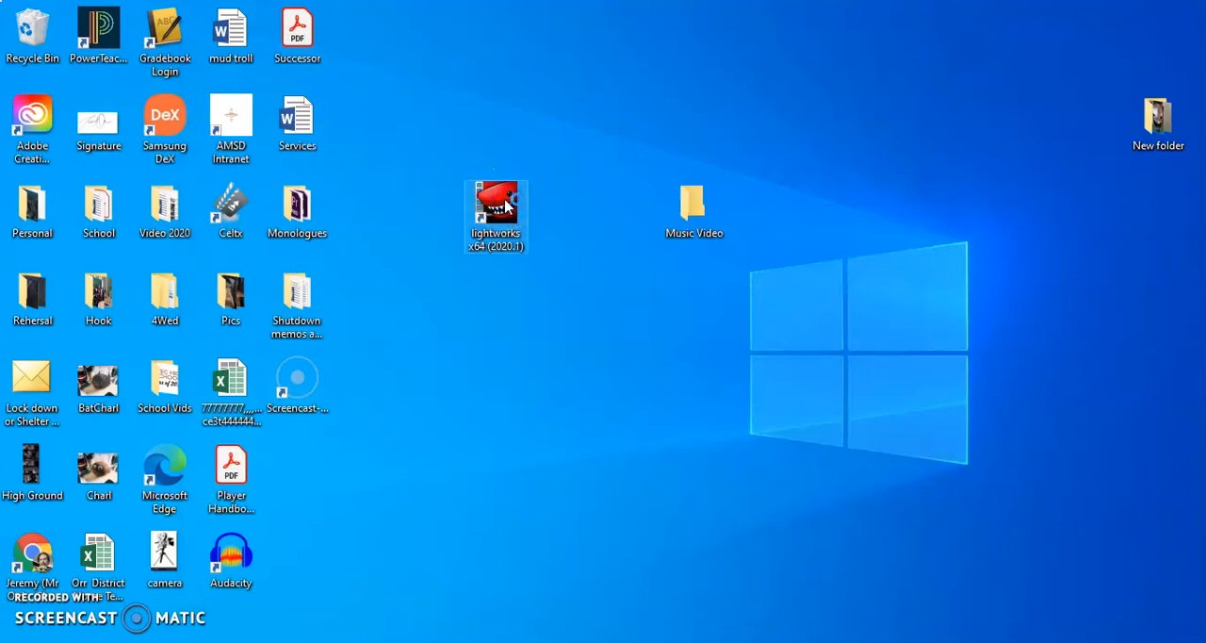
mouse_move(495, 204)
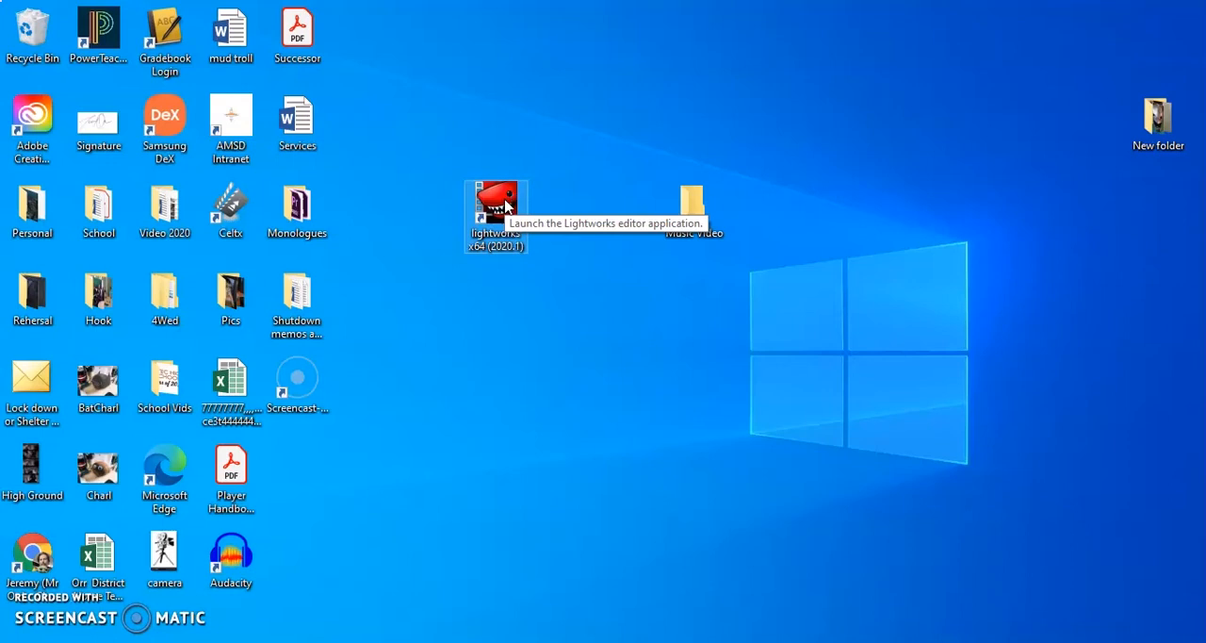
mouse_move(734, 337)
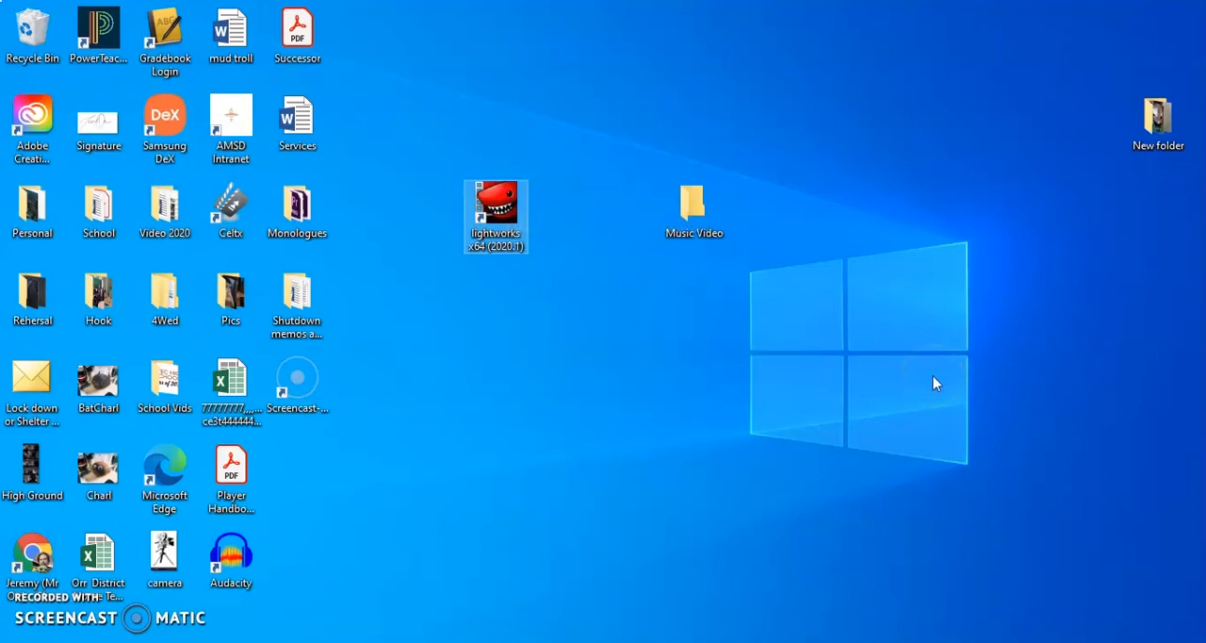
double_click(496, 200)
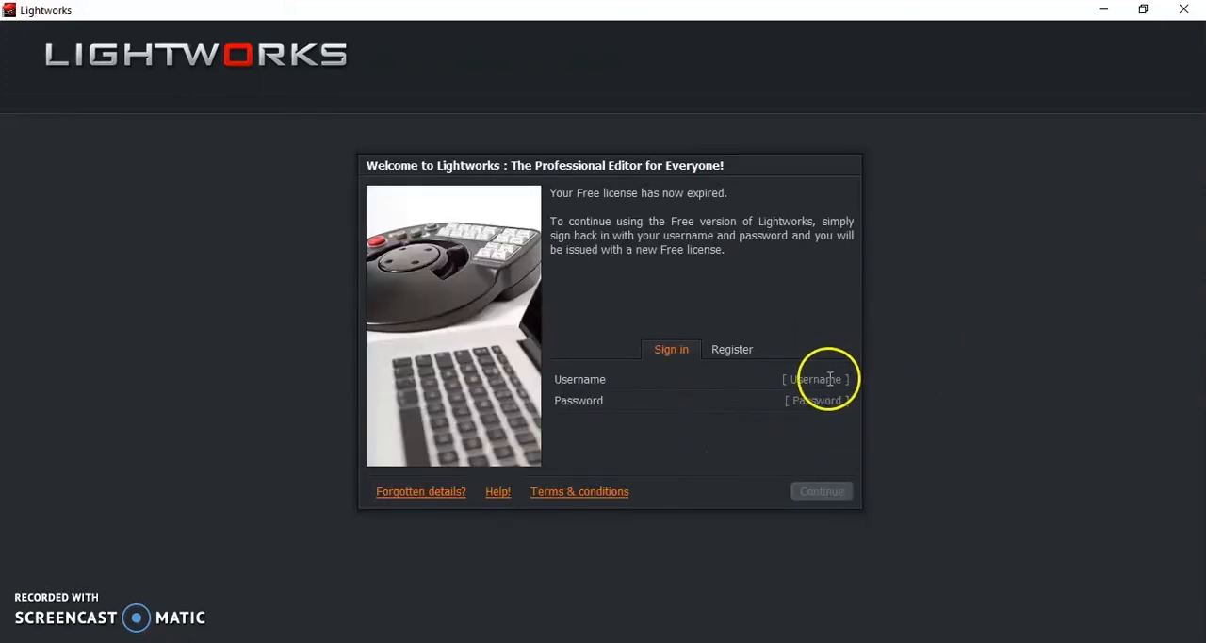
- Sign in with username and password and accept the free-license activation to reach local projects
text(storymark)
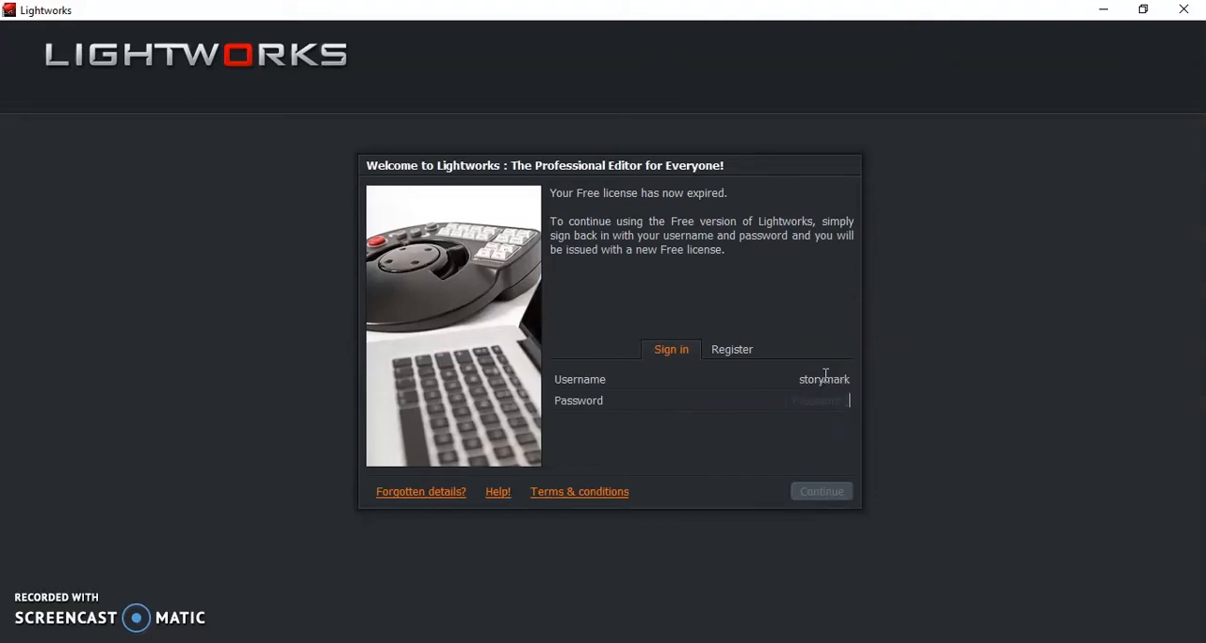
text(*****)
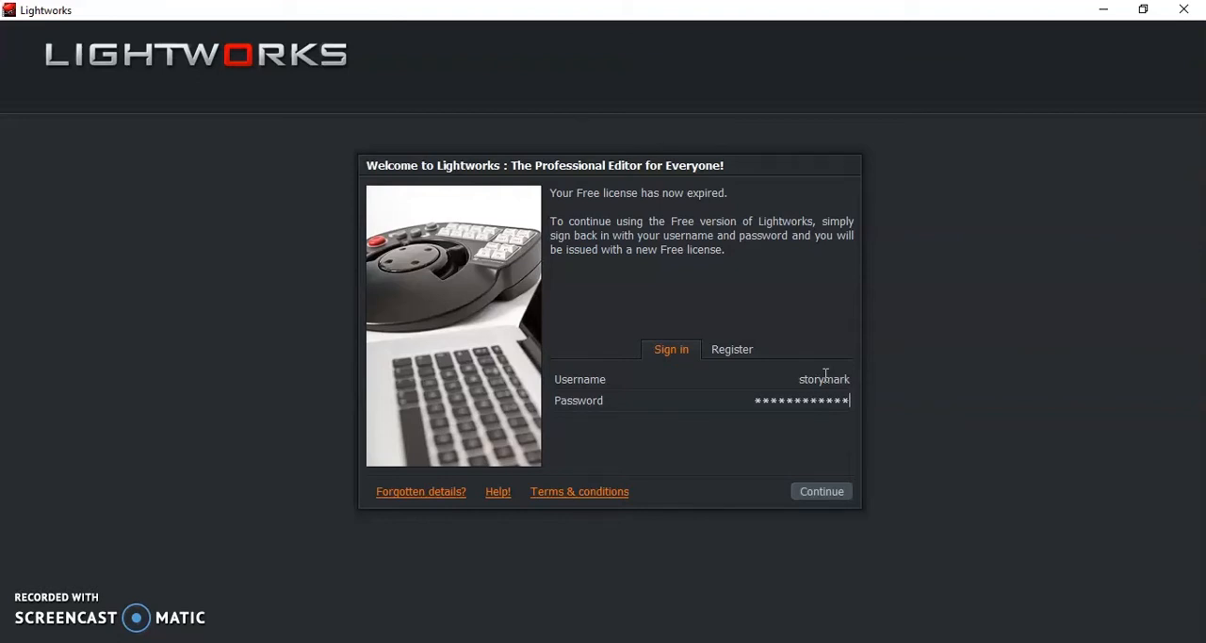
click(821, 490)
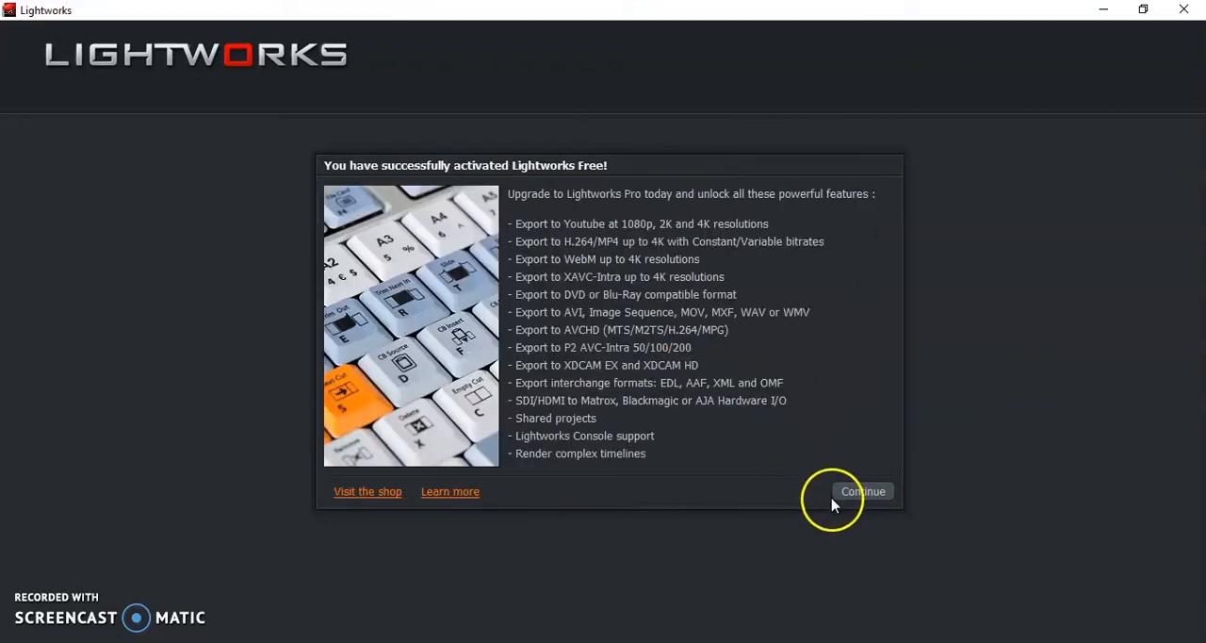
click(863, 490)
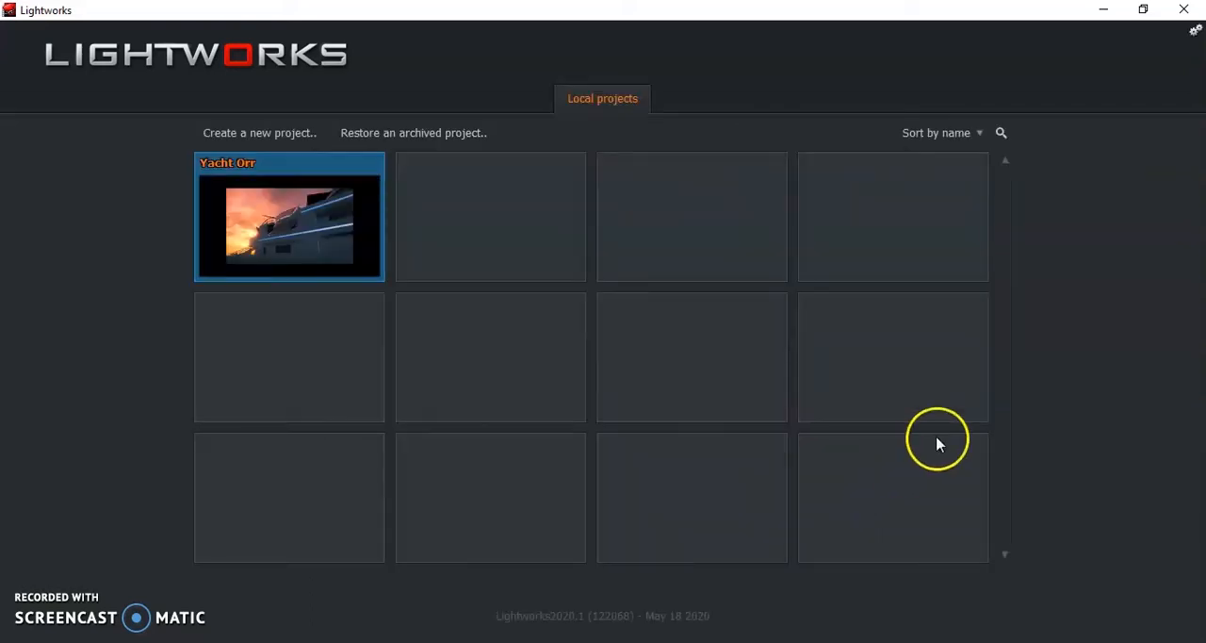
mouse_move(1157, 358)
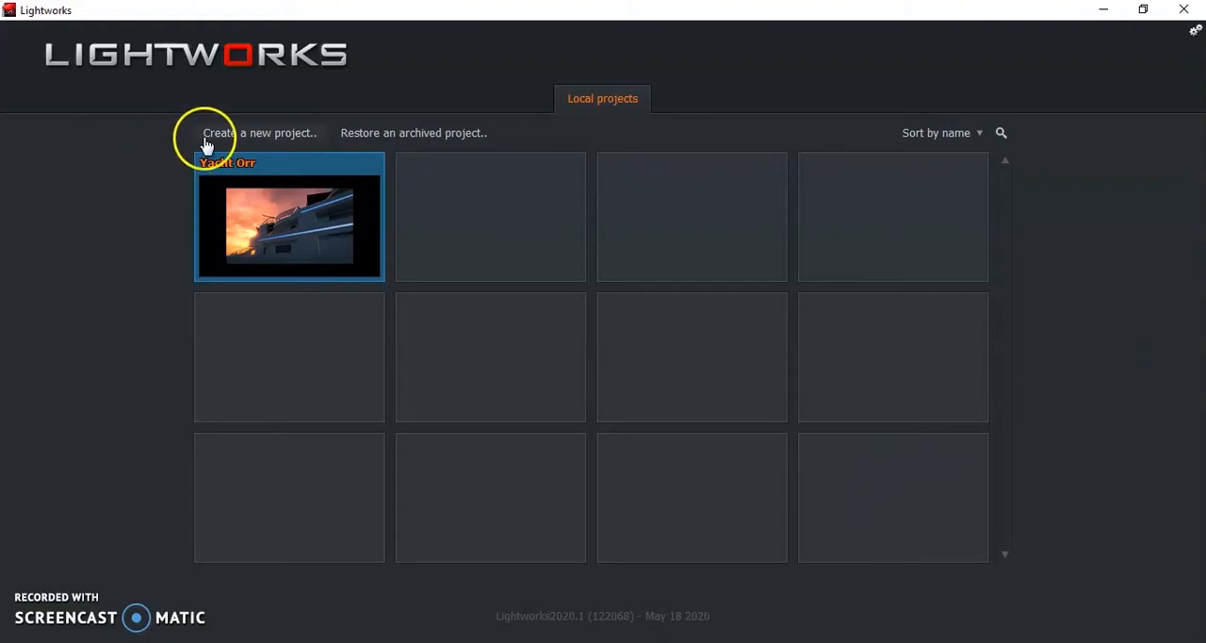
mouse_move(252, 147)
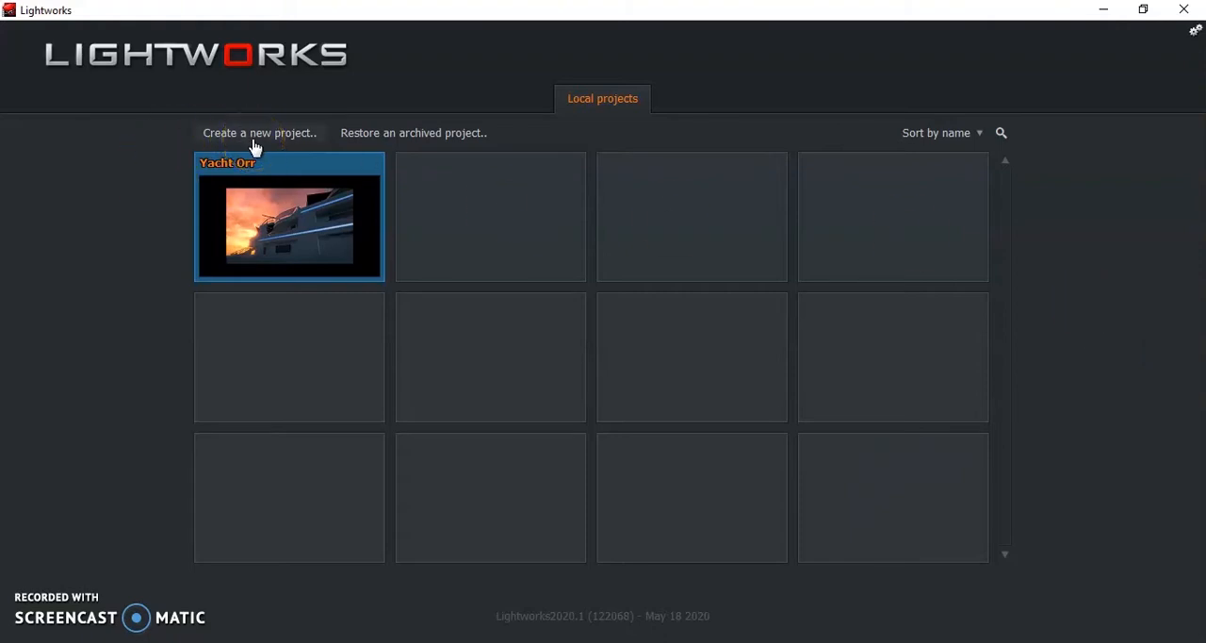
- Create a new project named Music Video with the frame rate set to Auto
click(260, 132)
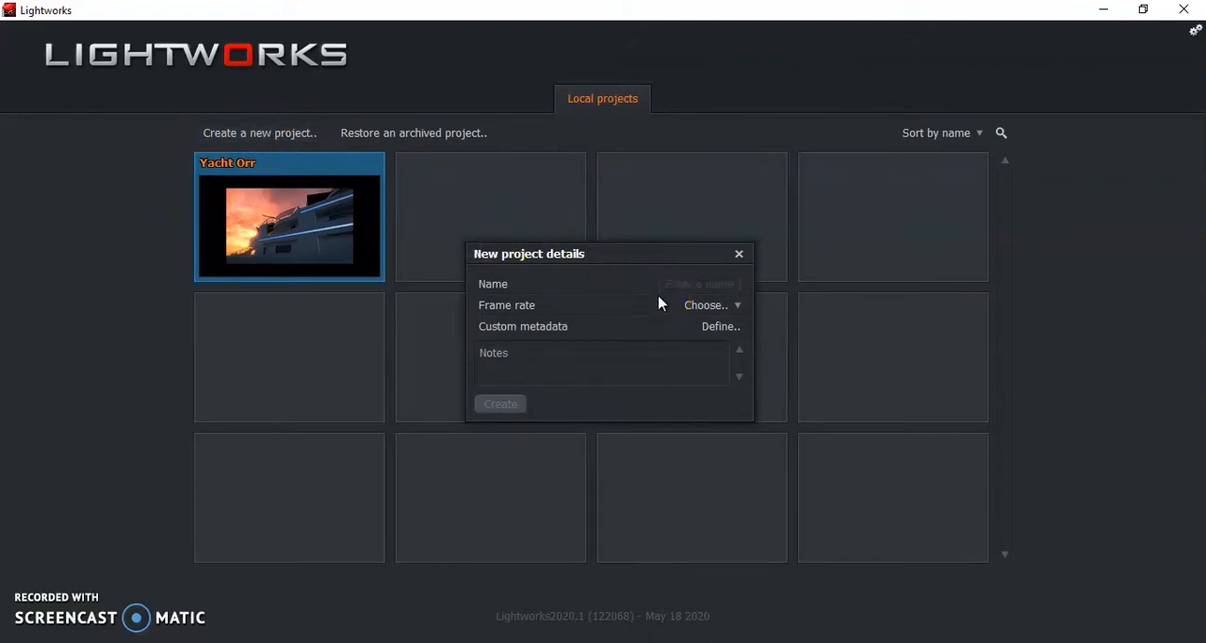
click(699, 283)
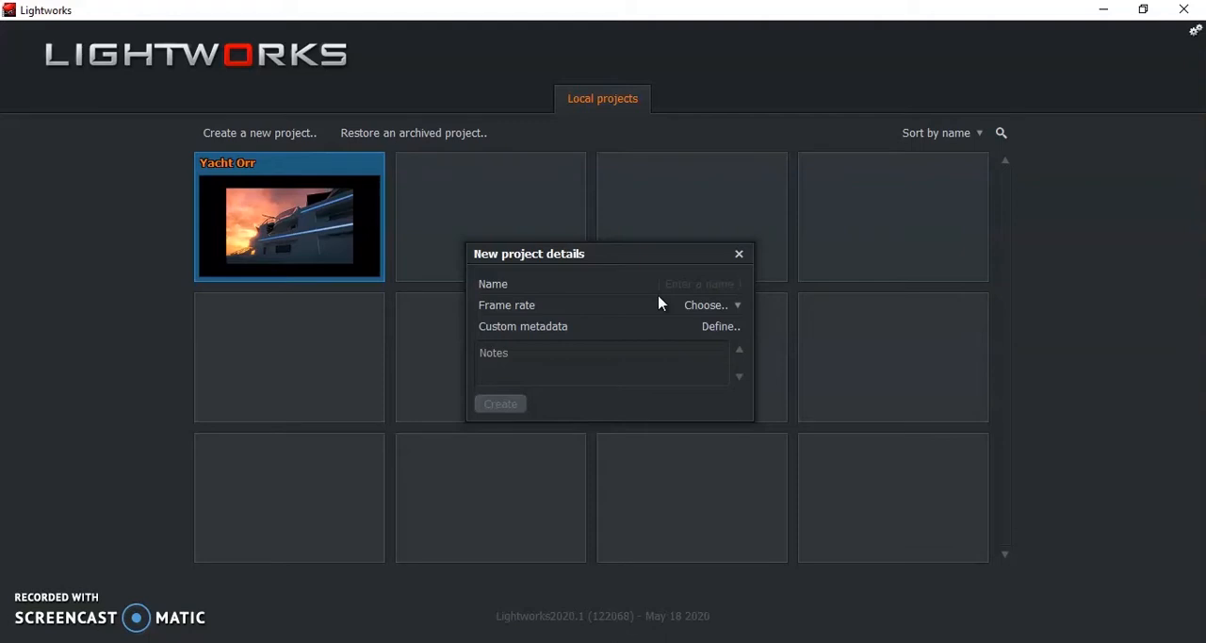
click(697, 283)
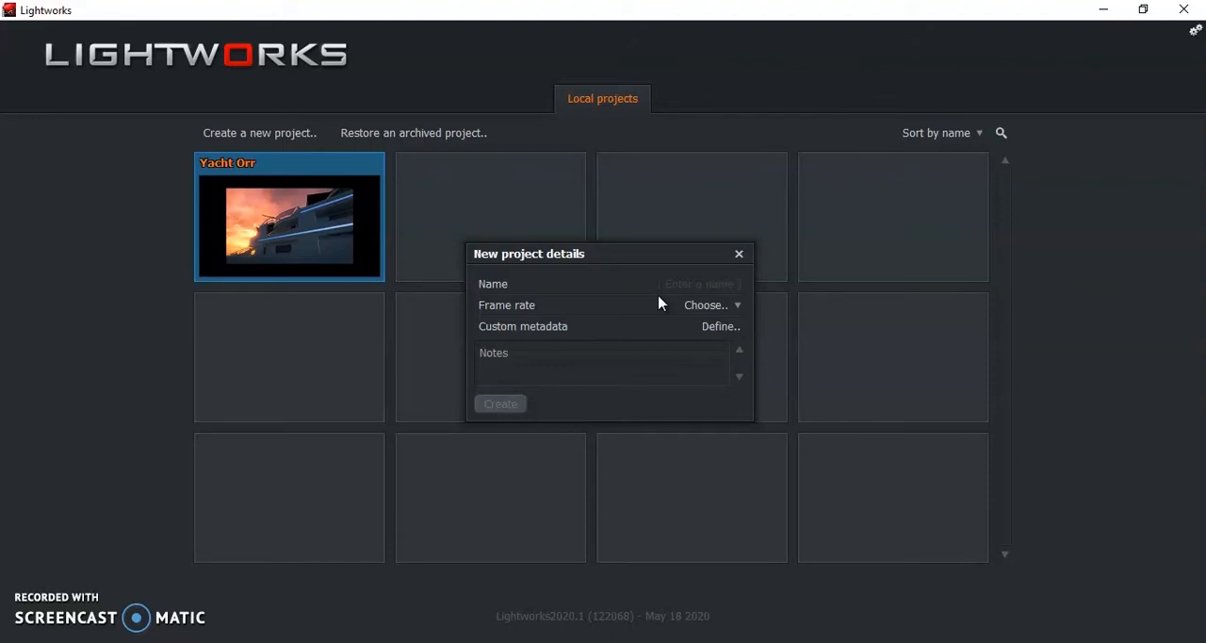
text(Music Video)
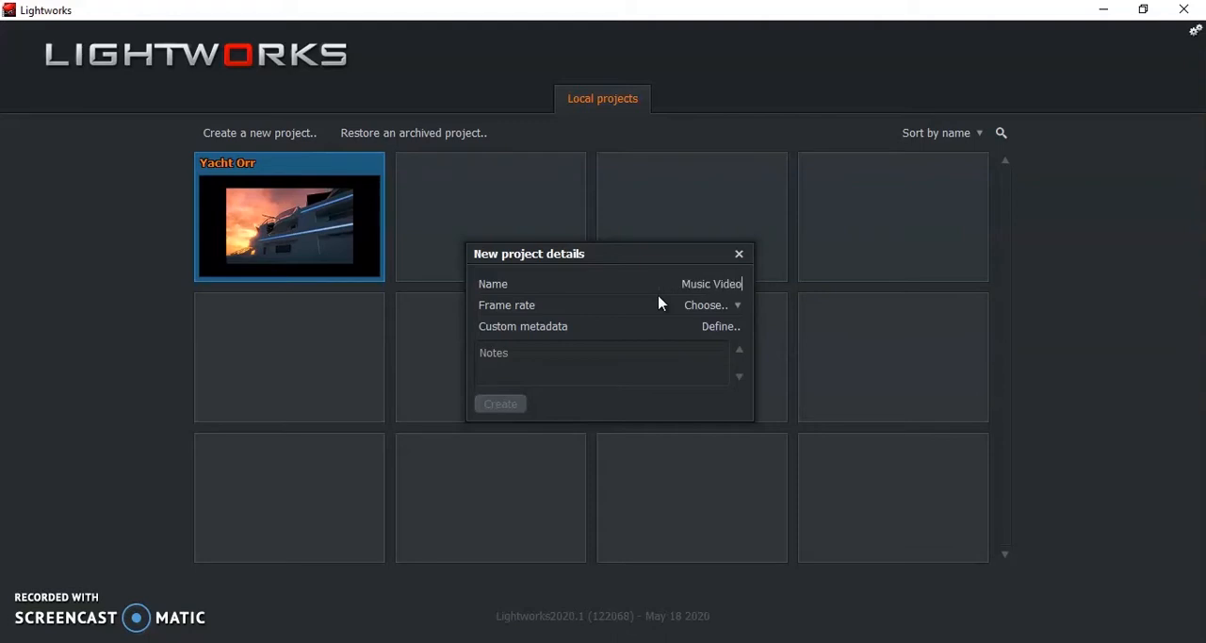
click(706, 305)
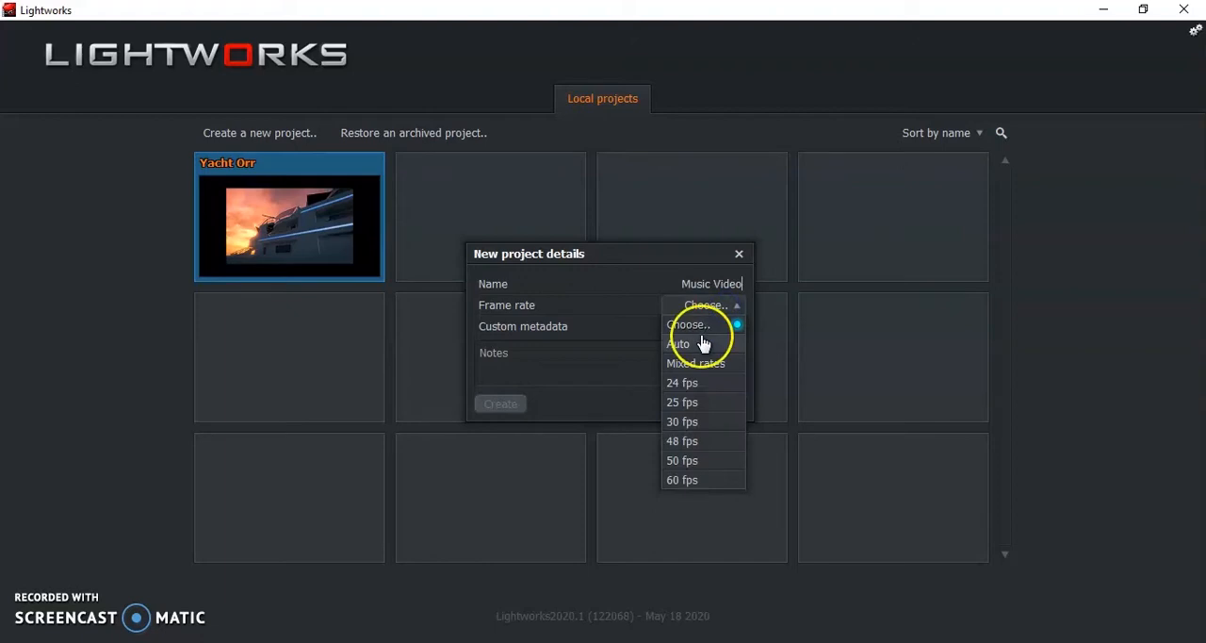
click(679, 343)
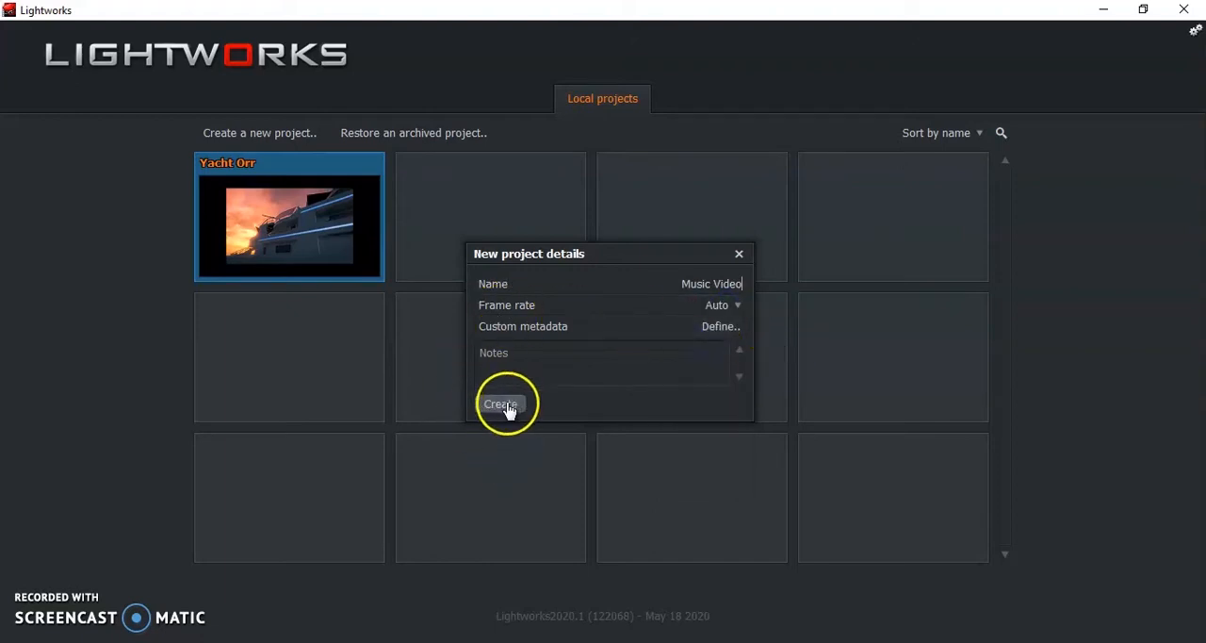
click(501, 403)
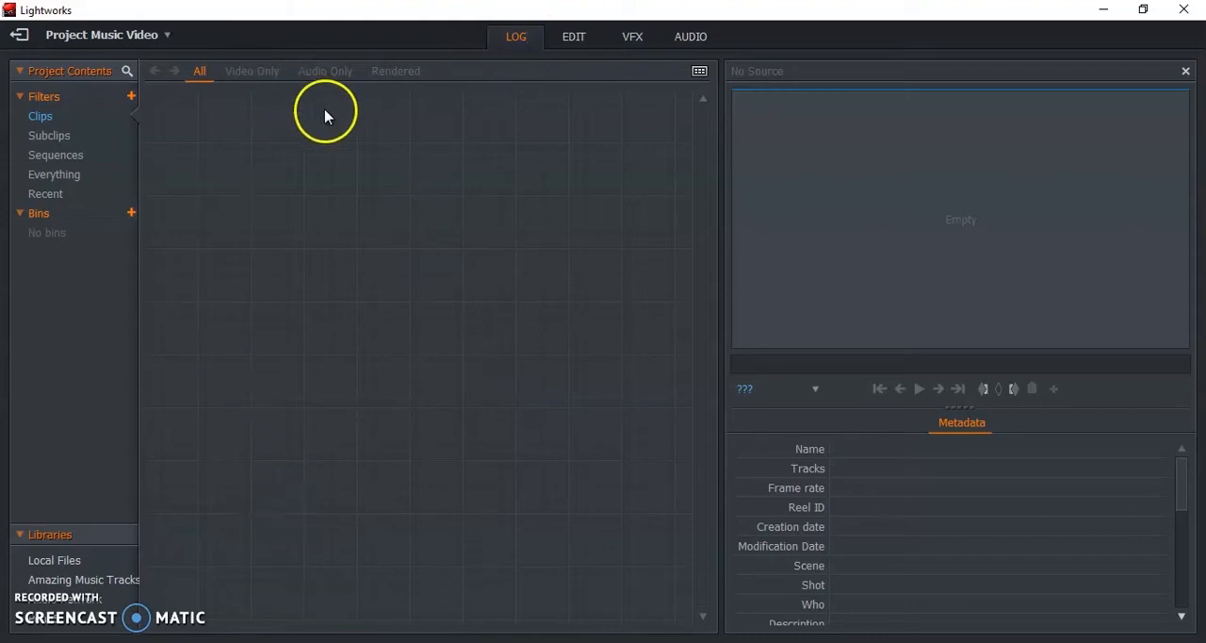
mouse_move(181, 422)
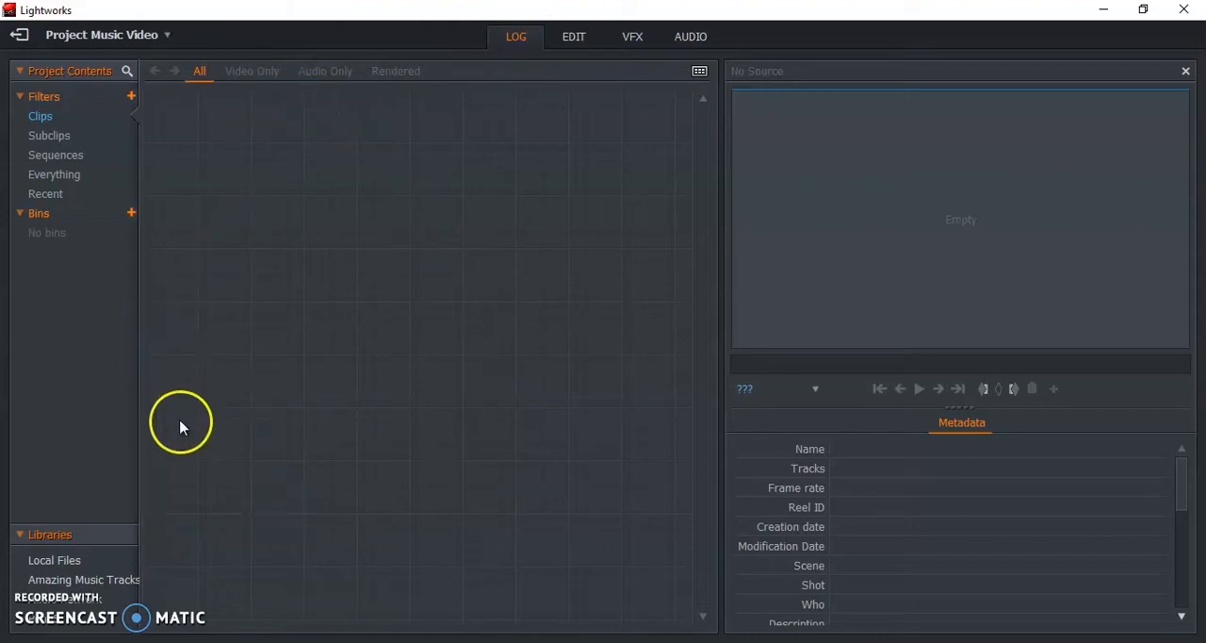
- Import the build clips from Desktop > Music Video via Local Files and show them in the project
click(53, 560)
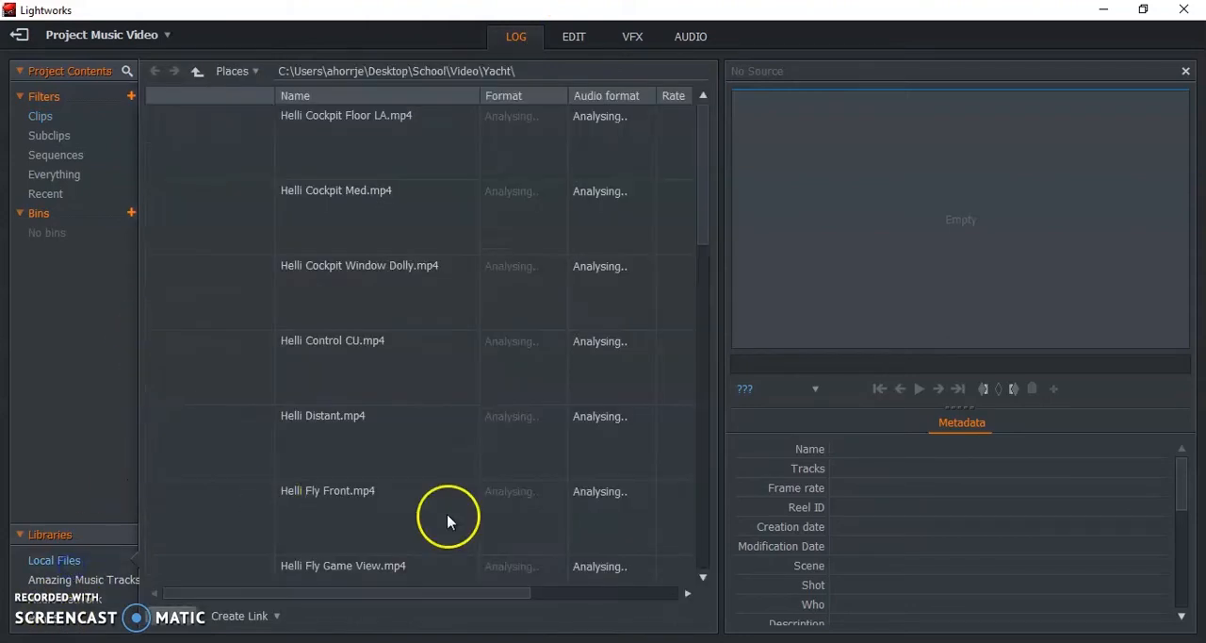
click(232, 72)
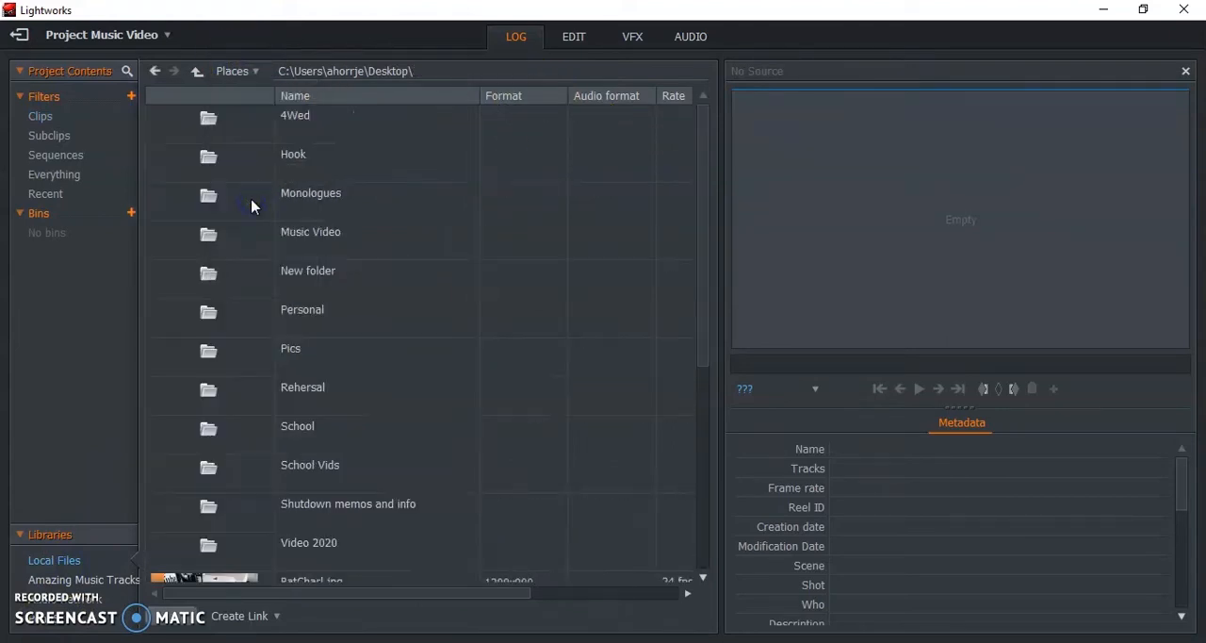
mouse_move(355, 274)
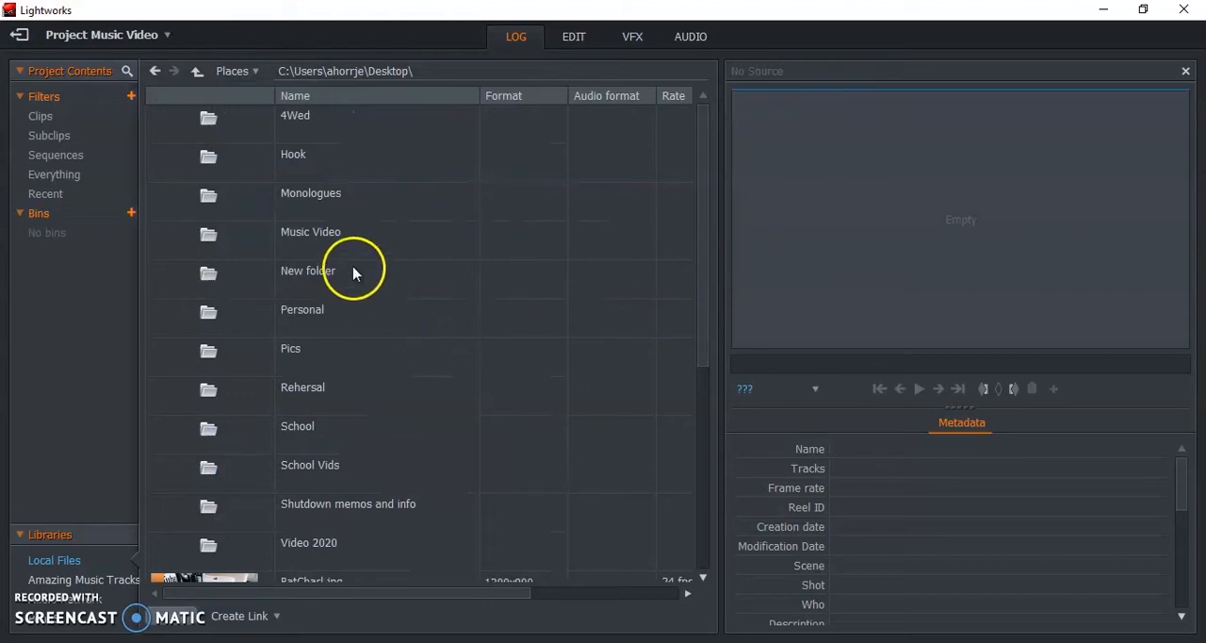
double_click(309, 230)
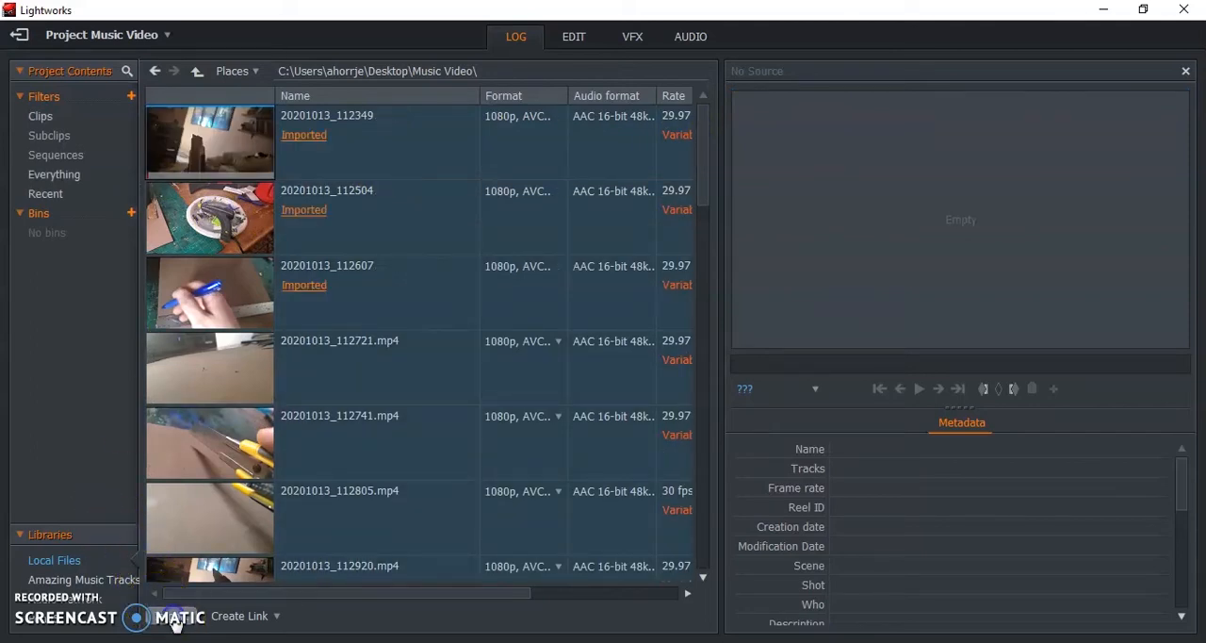
click(699, 72)
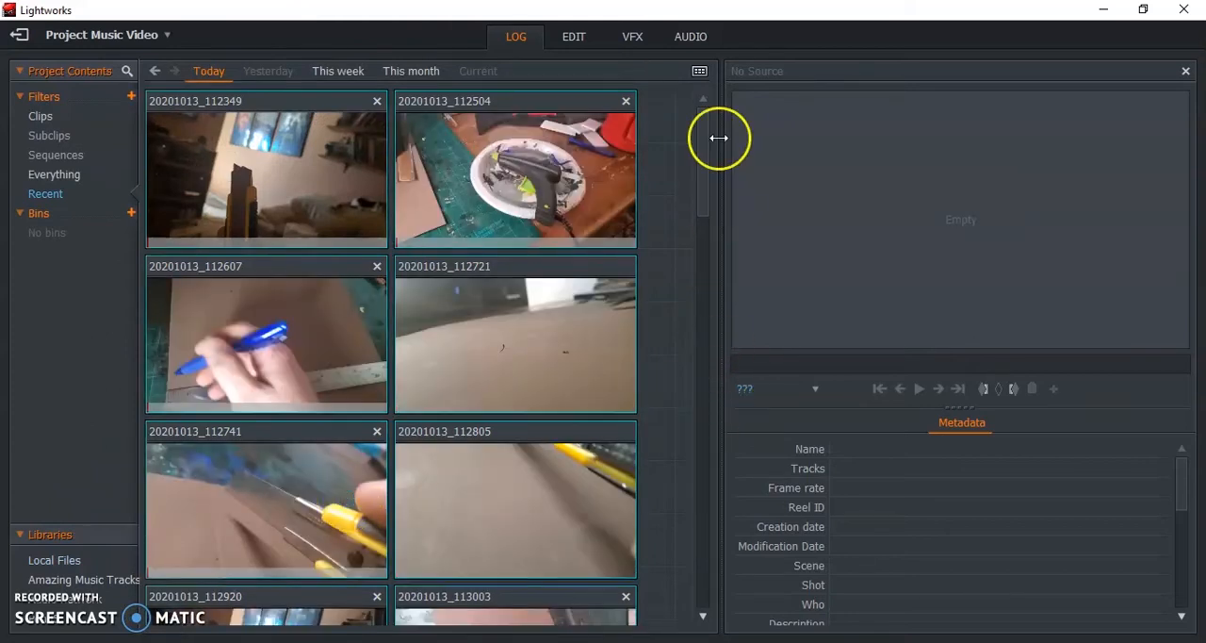
- Scroll through the Recent clip thumbnails down to the Oingo Boingo - Weird Science song
scroll(down, 3)
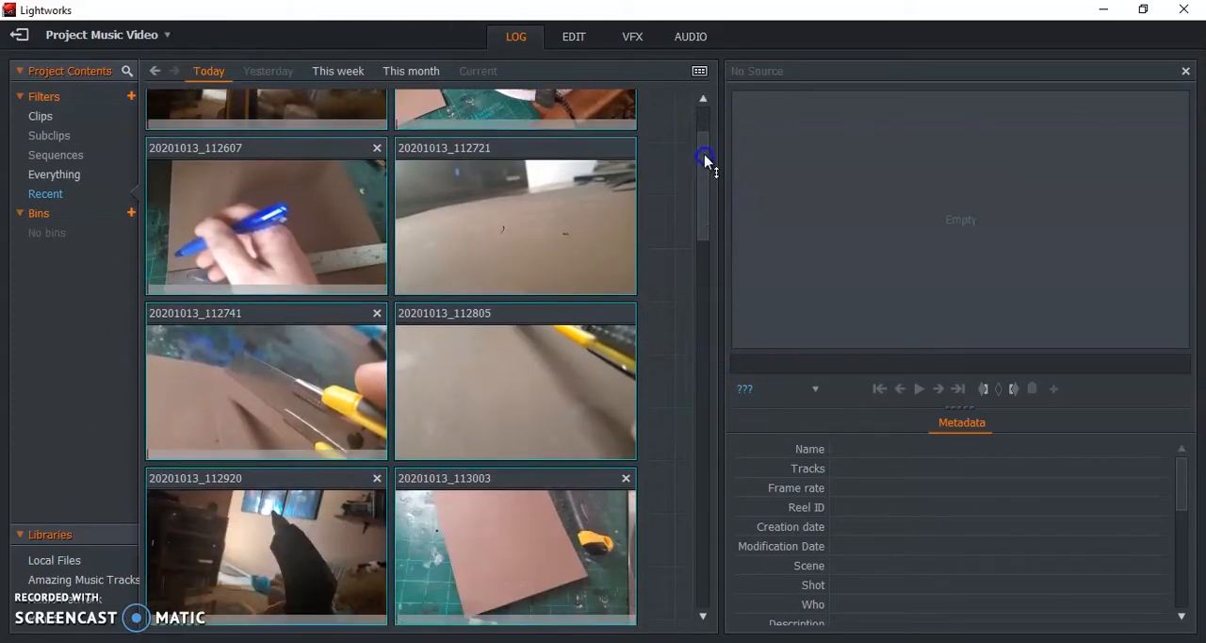
scroll(down, 3)
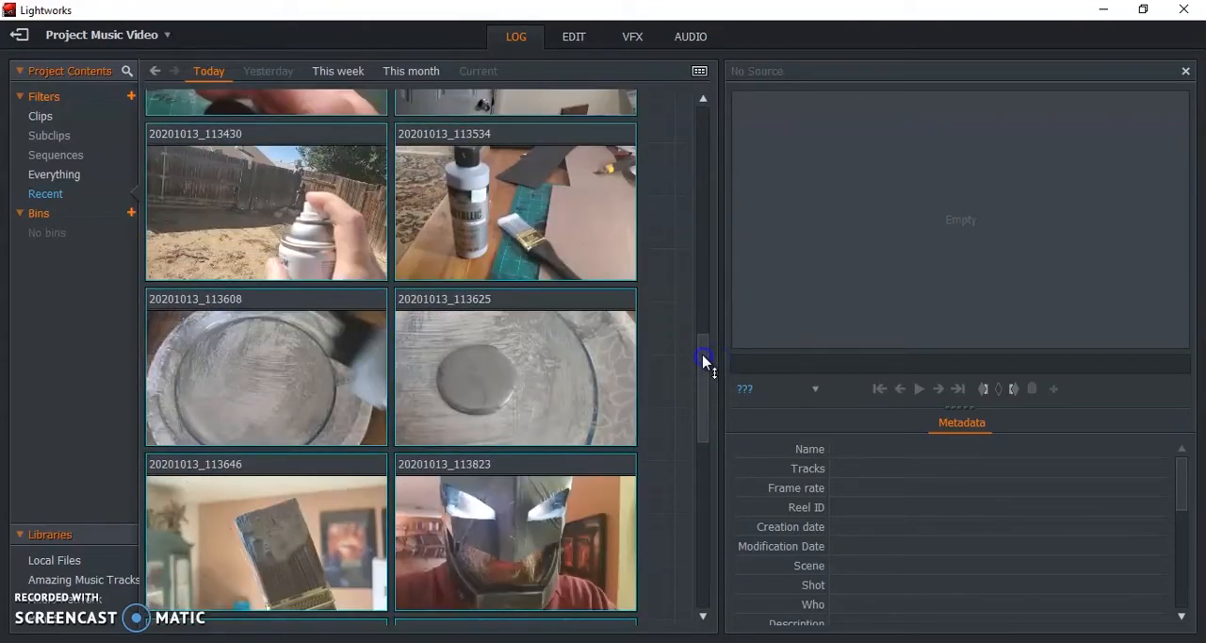
drag(705, 358, 705, 411)
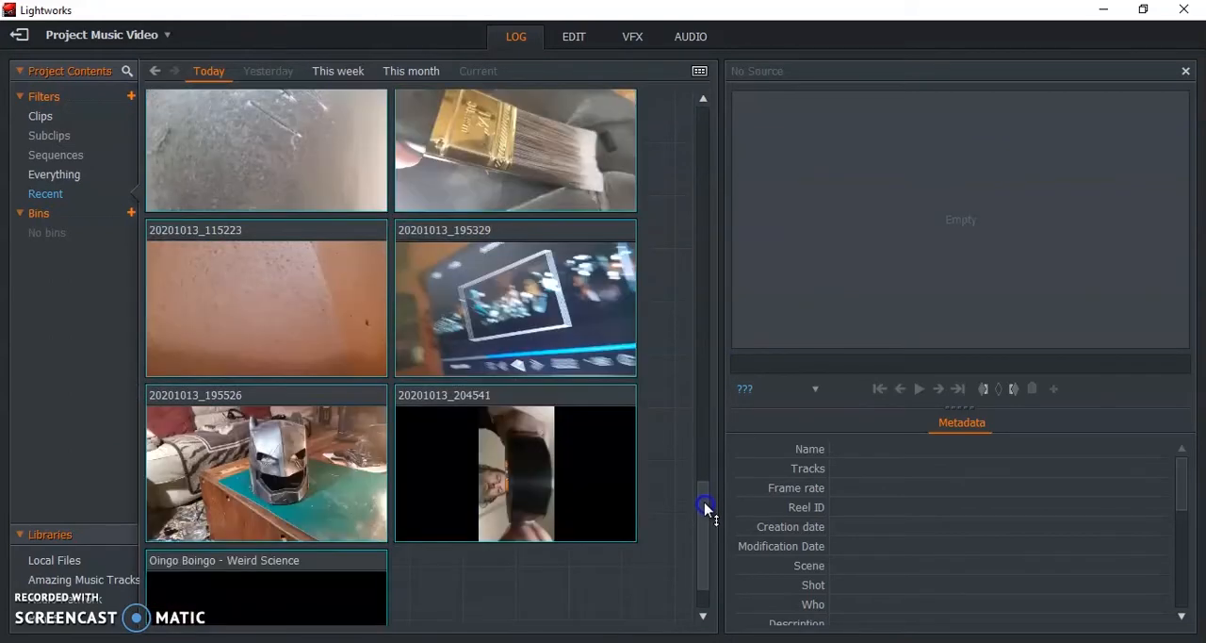
scroll(down, 3)
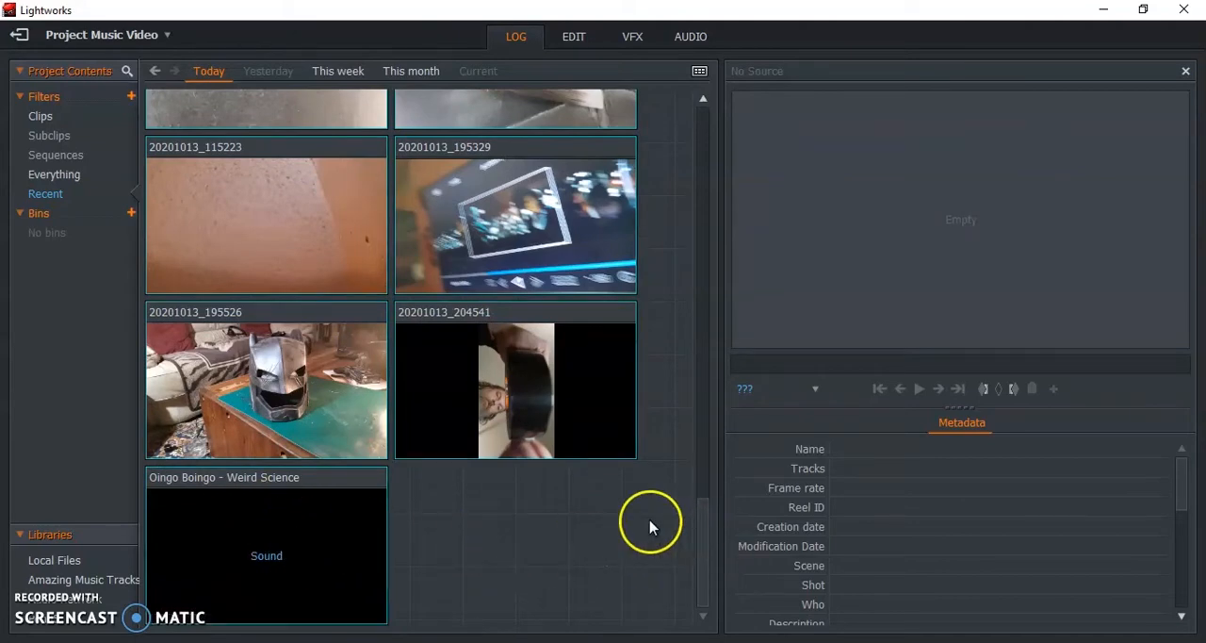
click(573, 36)
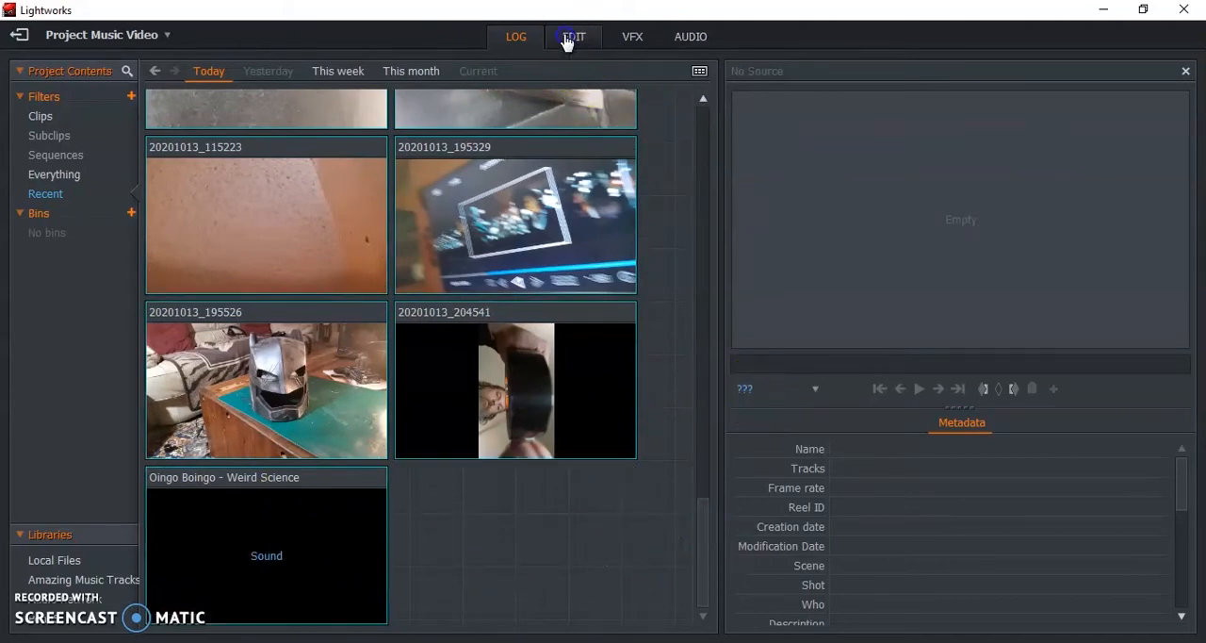
- In the Edit workspace, delete the V1 clips so only the Weird Science audio remains on A1/A2
click(573, 36)
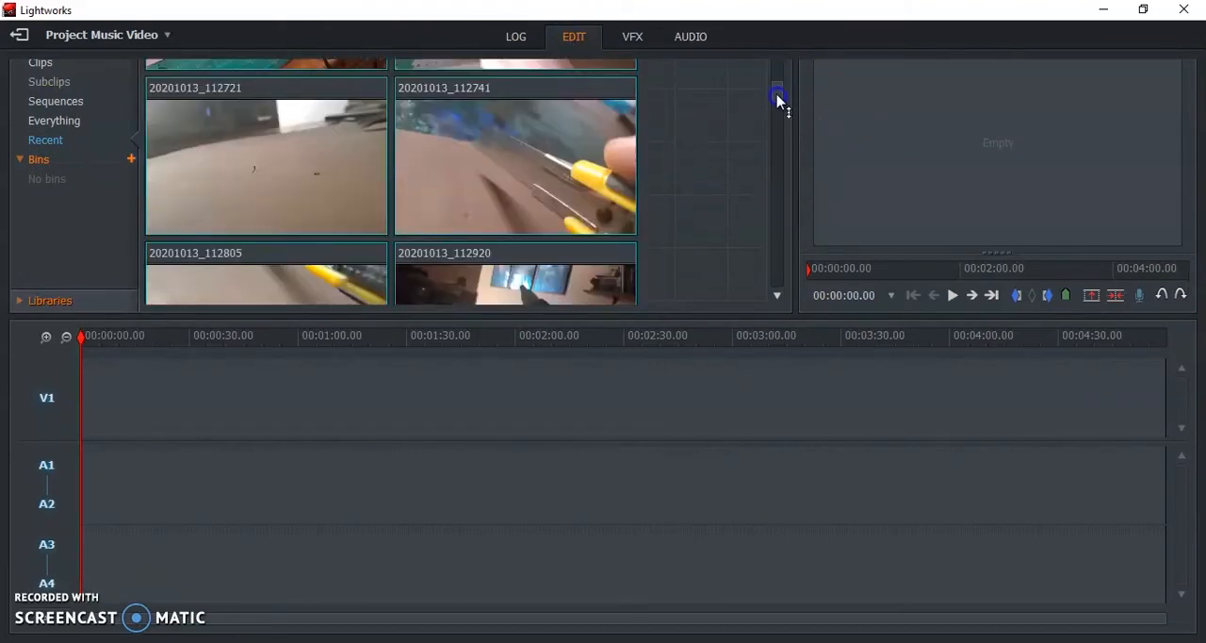
drag(776, 95, 795, 255)
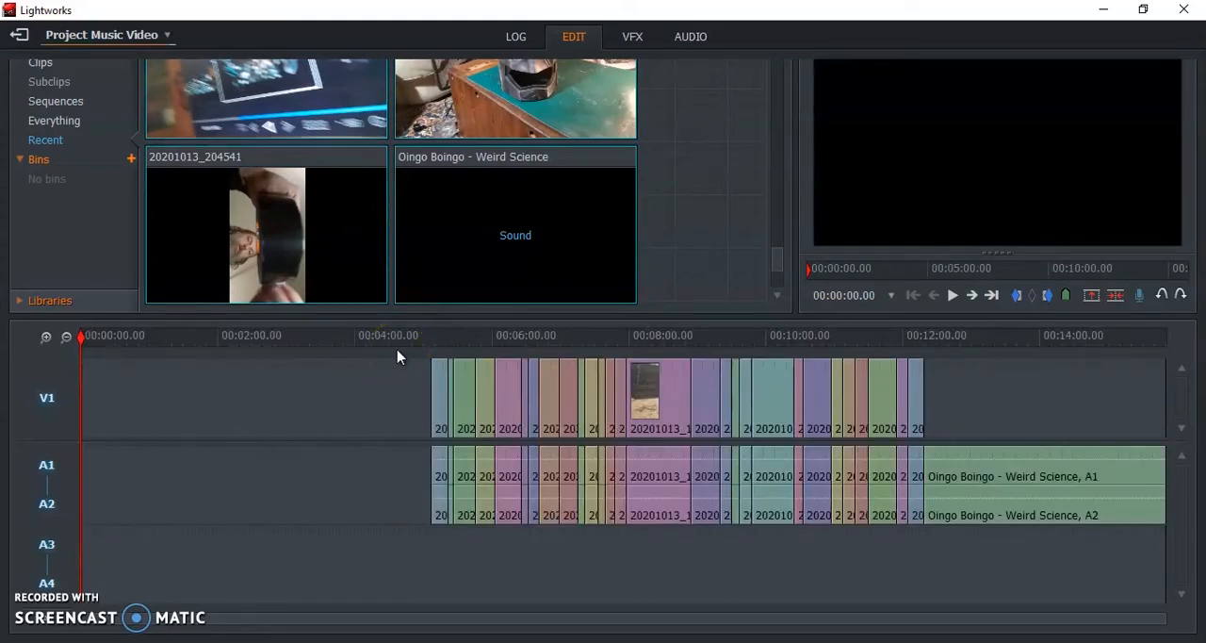
click(656, 336)
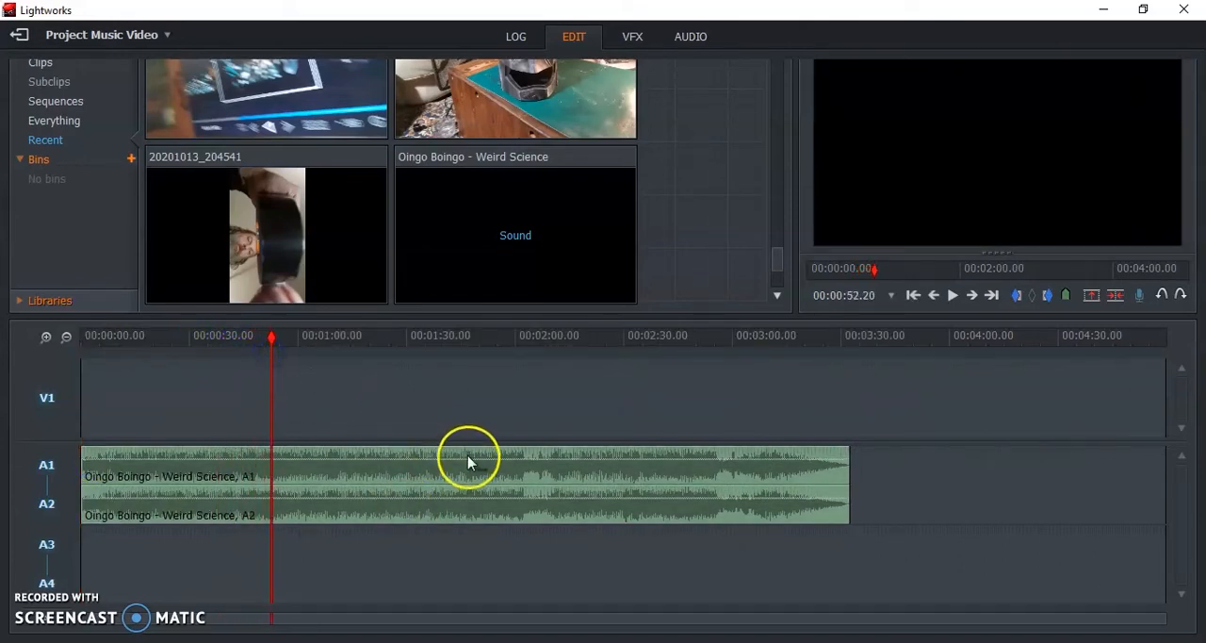
mouse_move(241, 528)
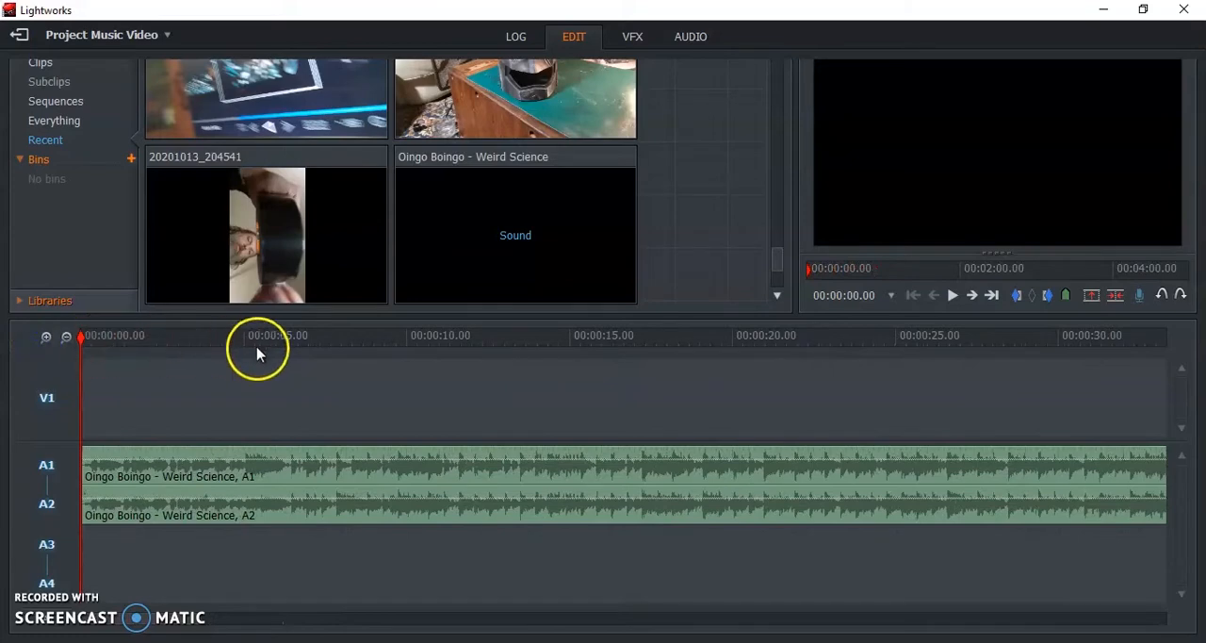
- Scrub the song and park the playhead at the 00:01:00.00 mark
click(264, 336)
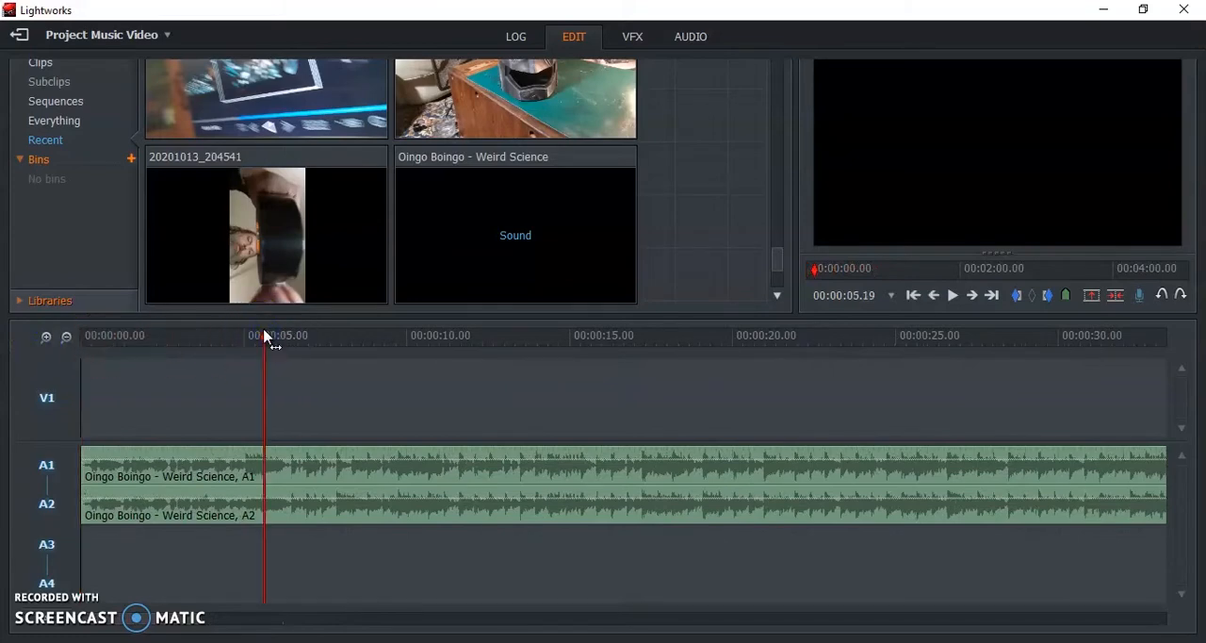
click(952, 294)
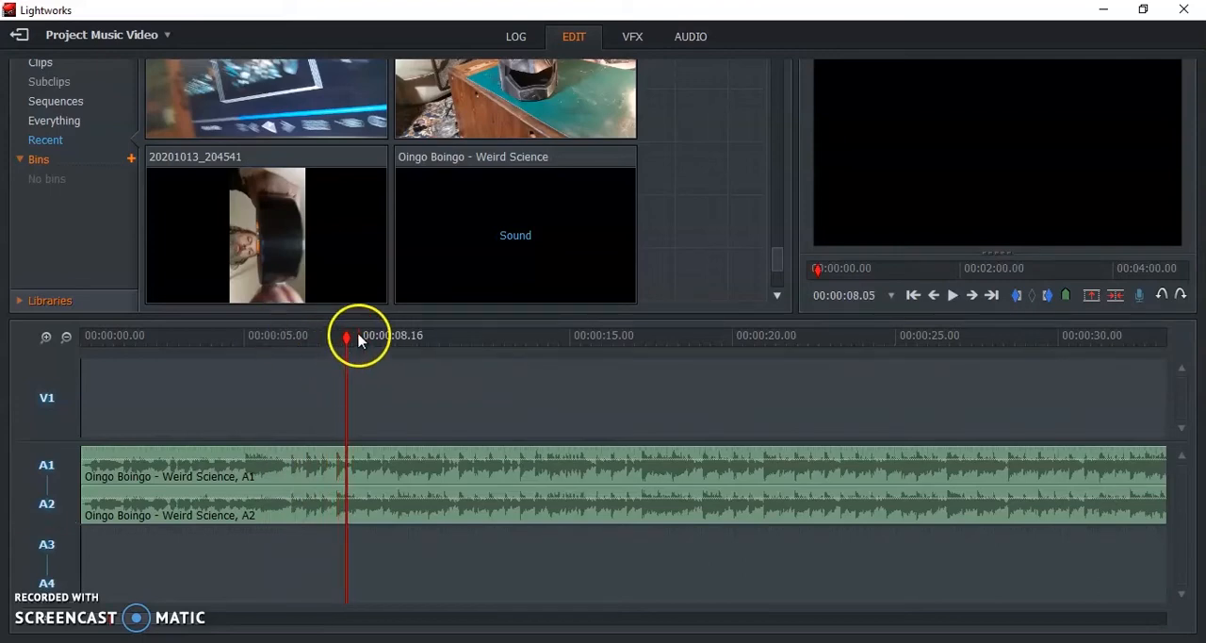
drag(347, 343, 332, 343)
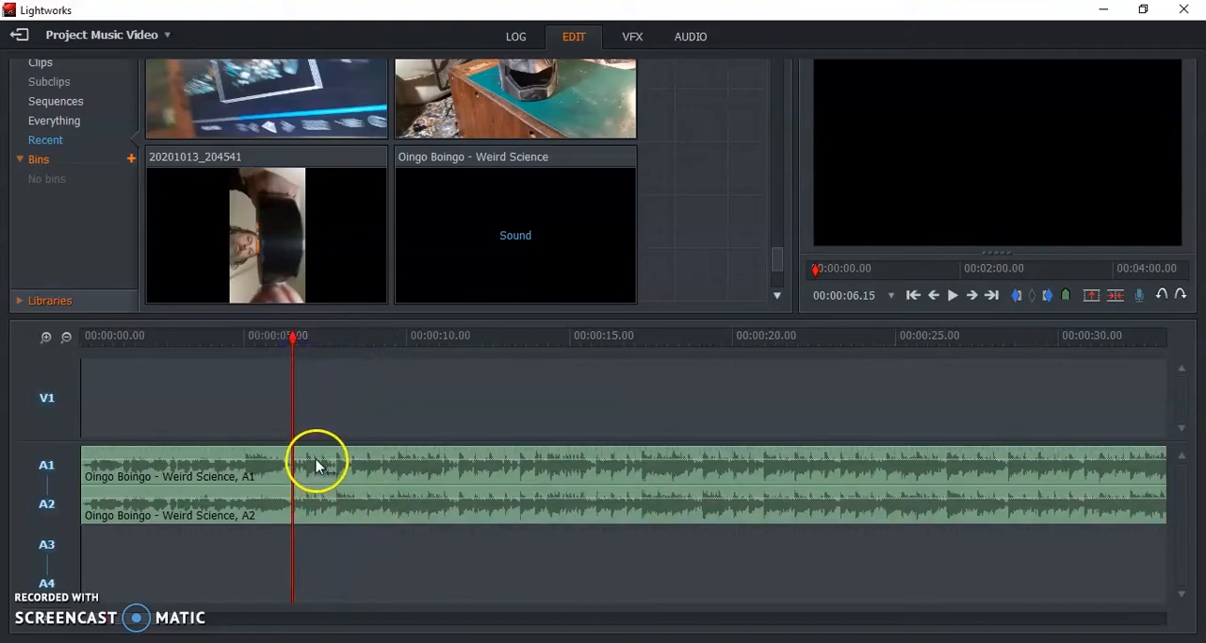
mouse_move(418, 443)
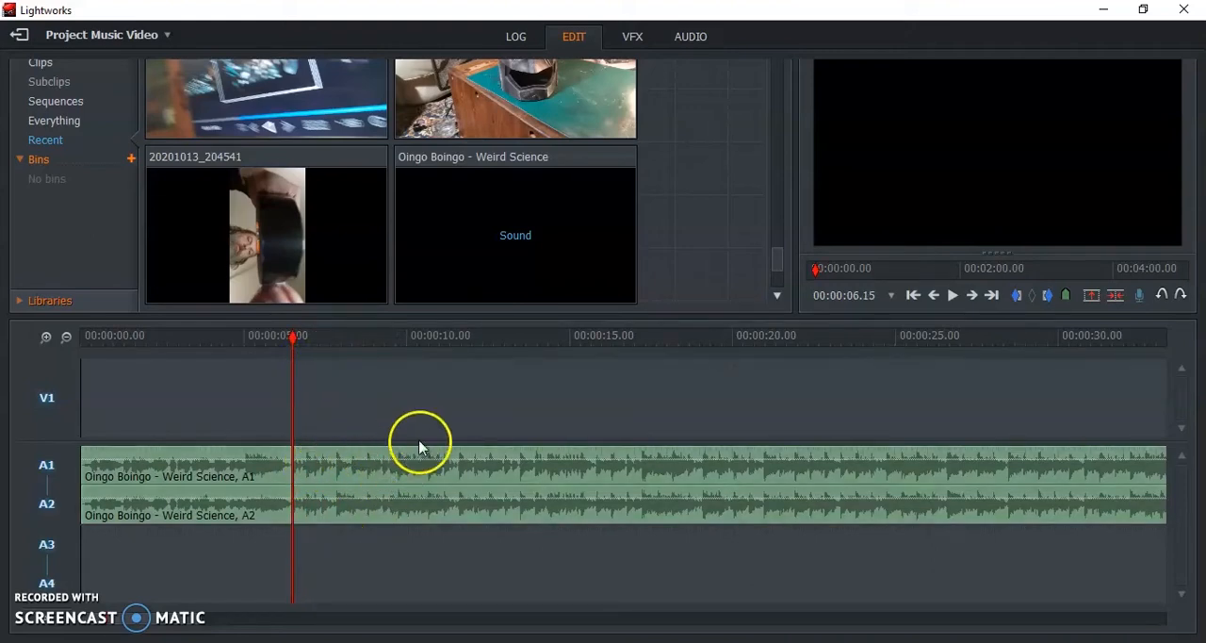
mouse_move(321, 482)
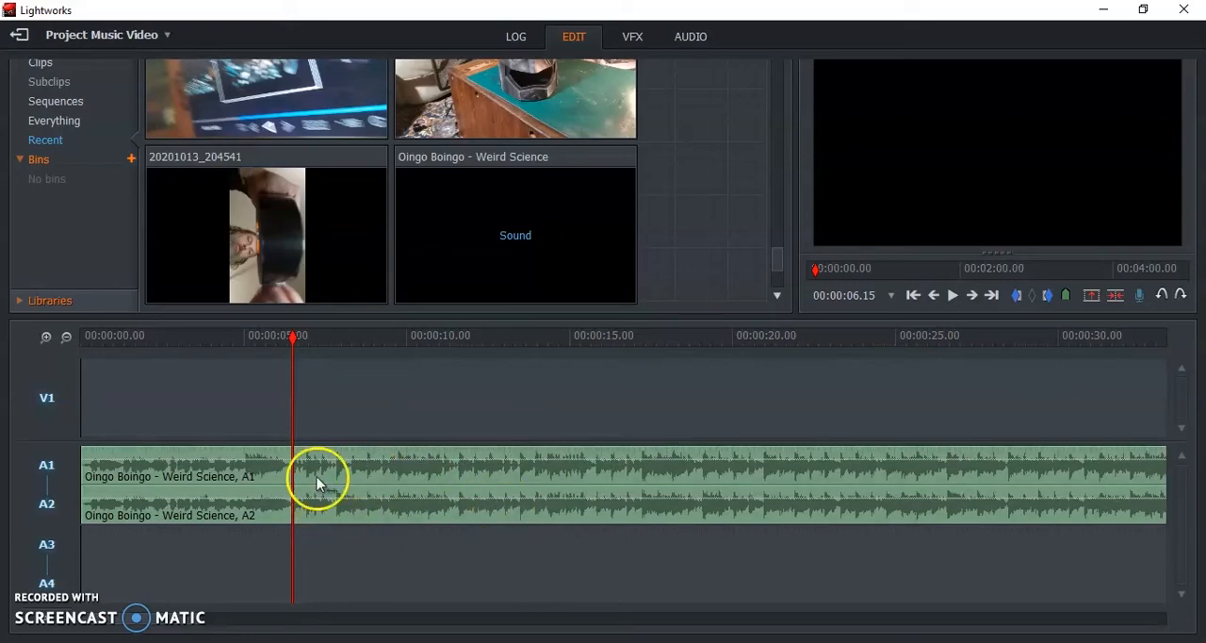
mouse_move(343, 475)
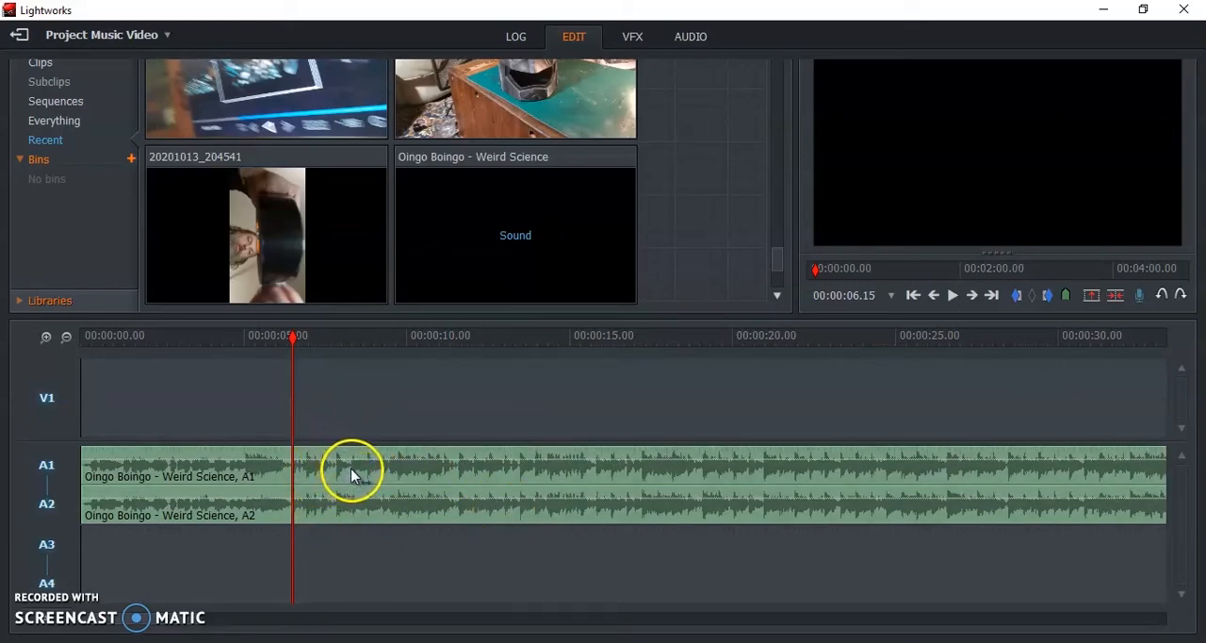
mouse_move(291, 350)
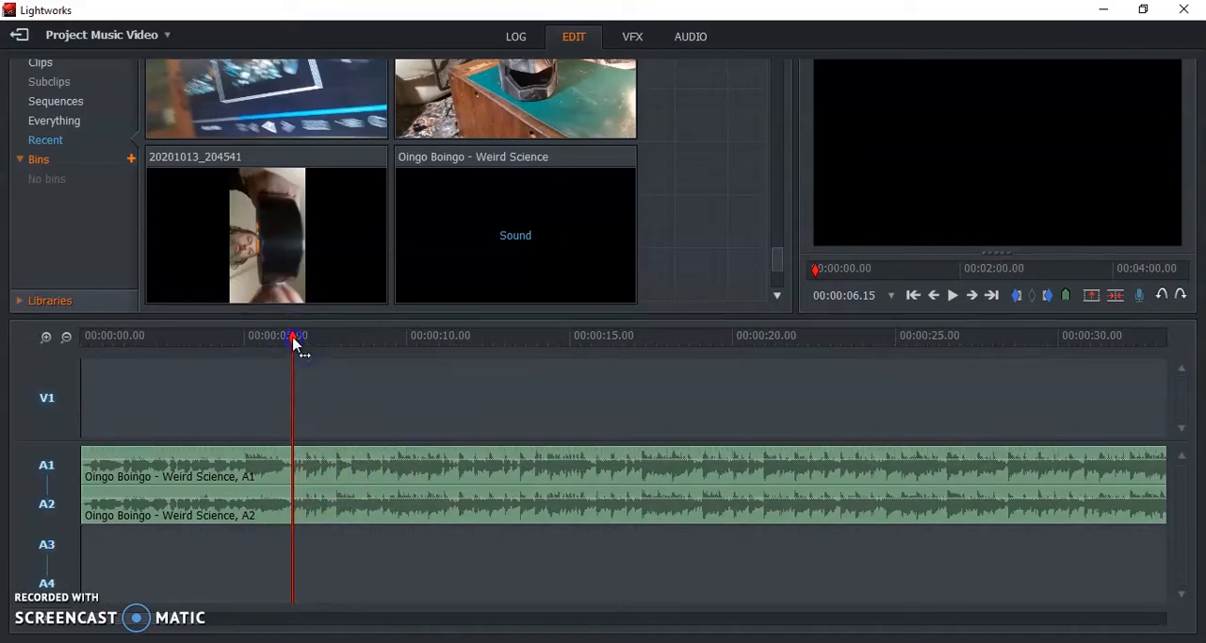
drag(294, 341, 332, 341)
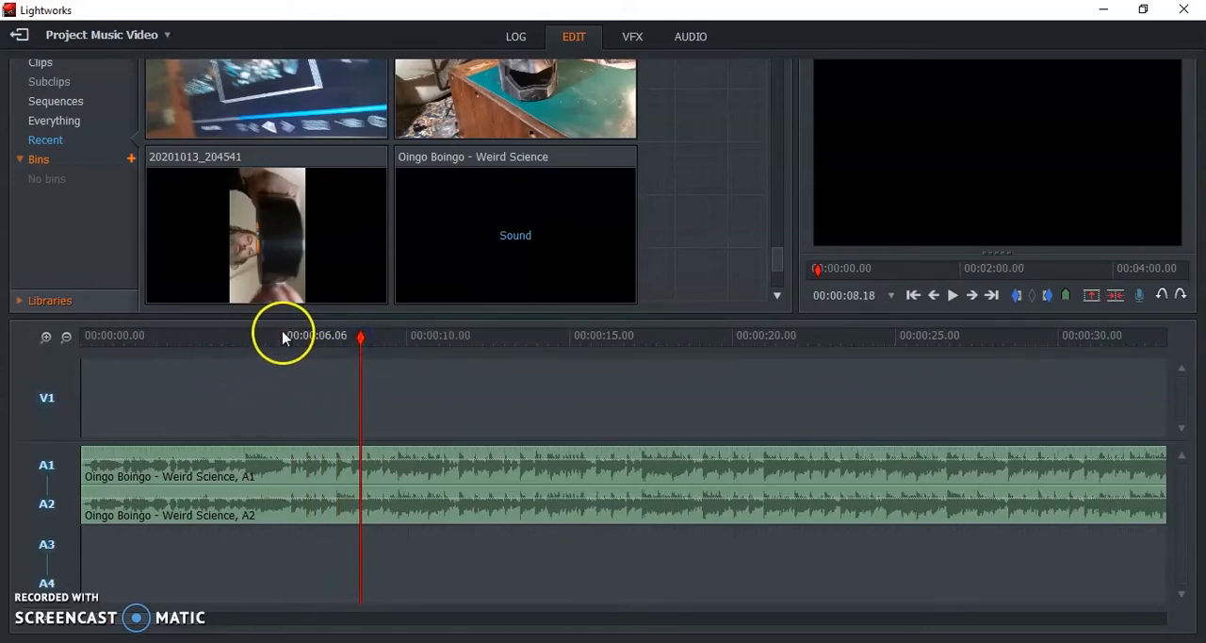
drag(358, 343, 284, 343)
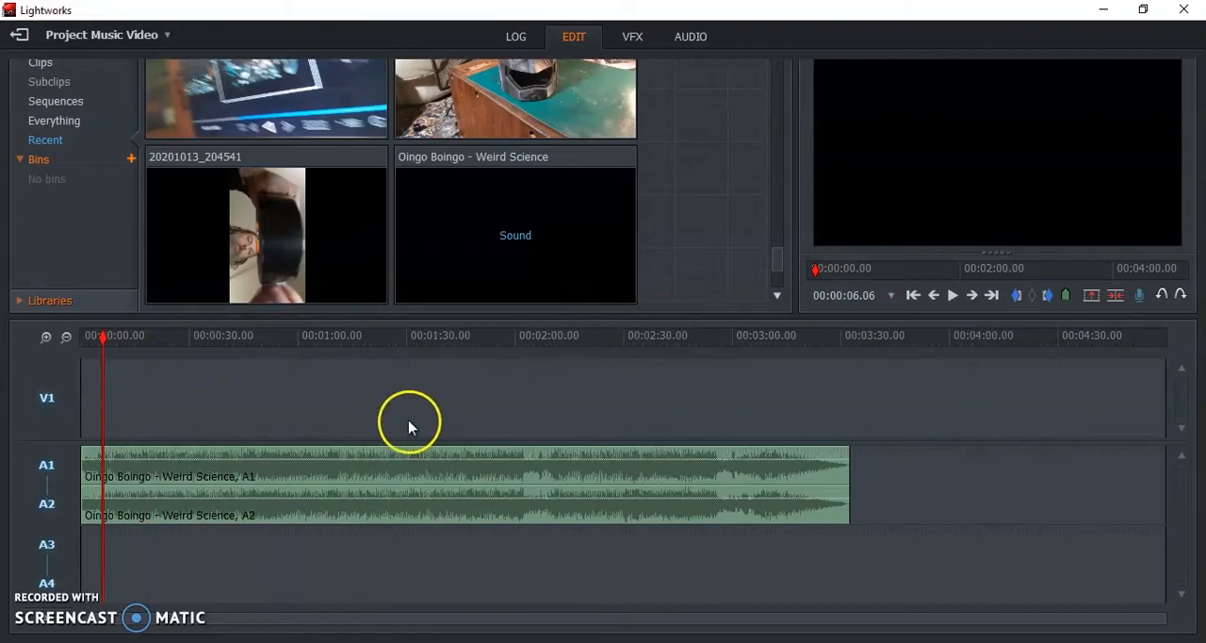
mouse_move(320, 366)
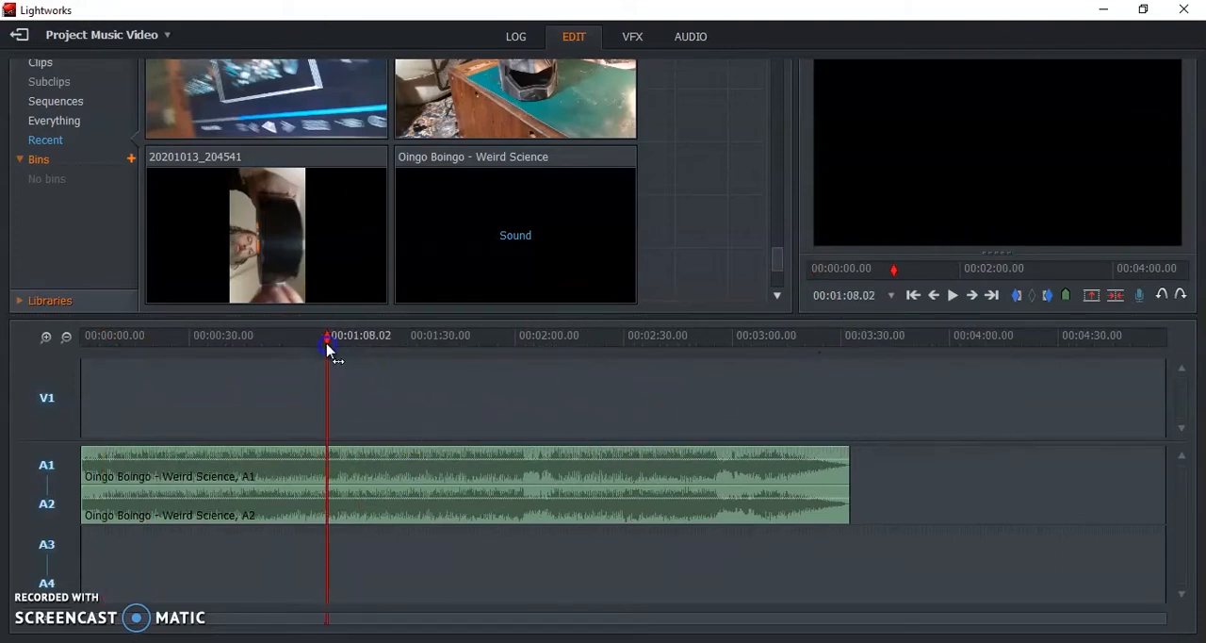
drag(328, 343, 315, 343)
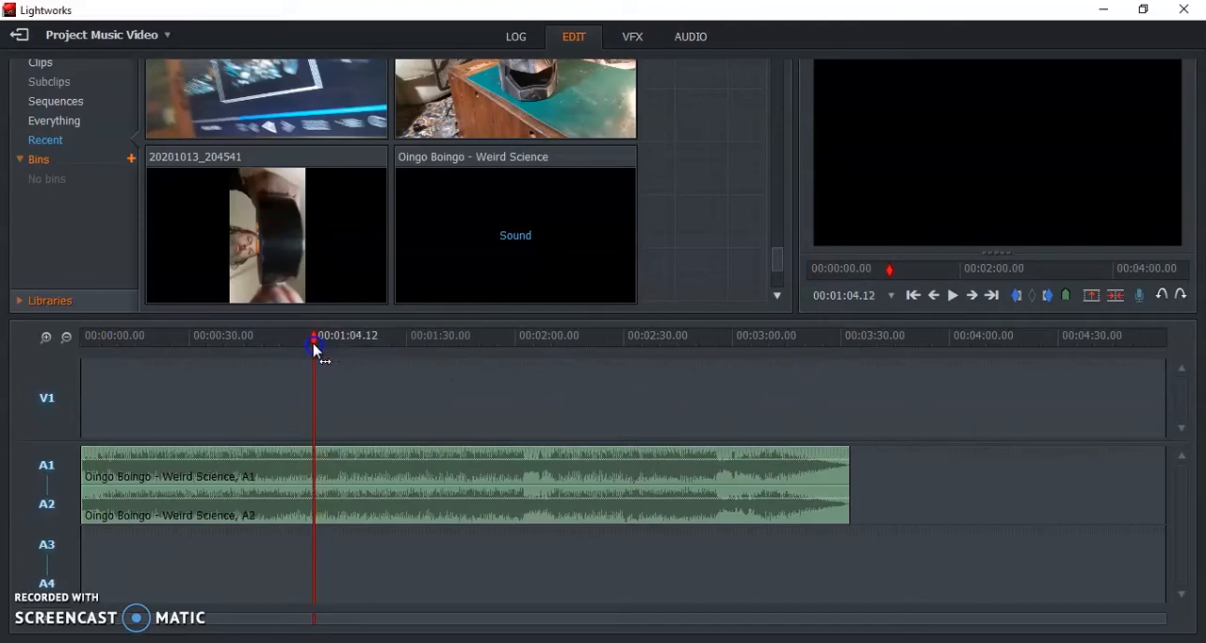
drag(315, 349, 305, 348)
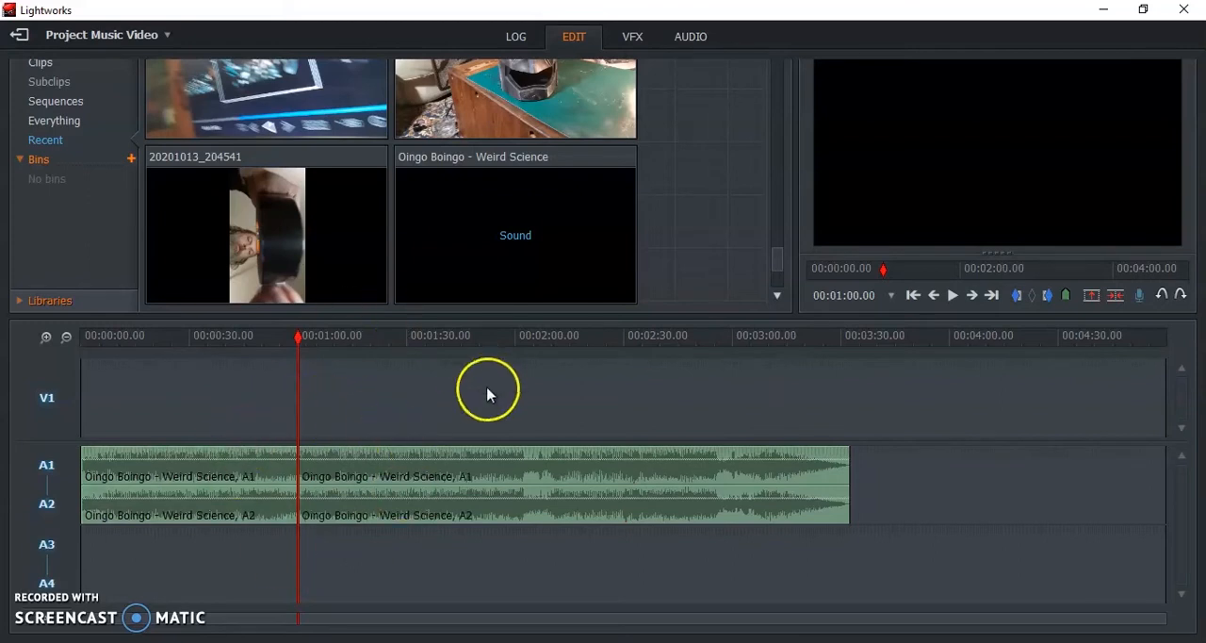
- Cut the song at one minute and delete the portion after it
click(424, 471)
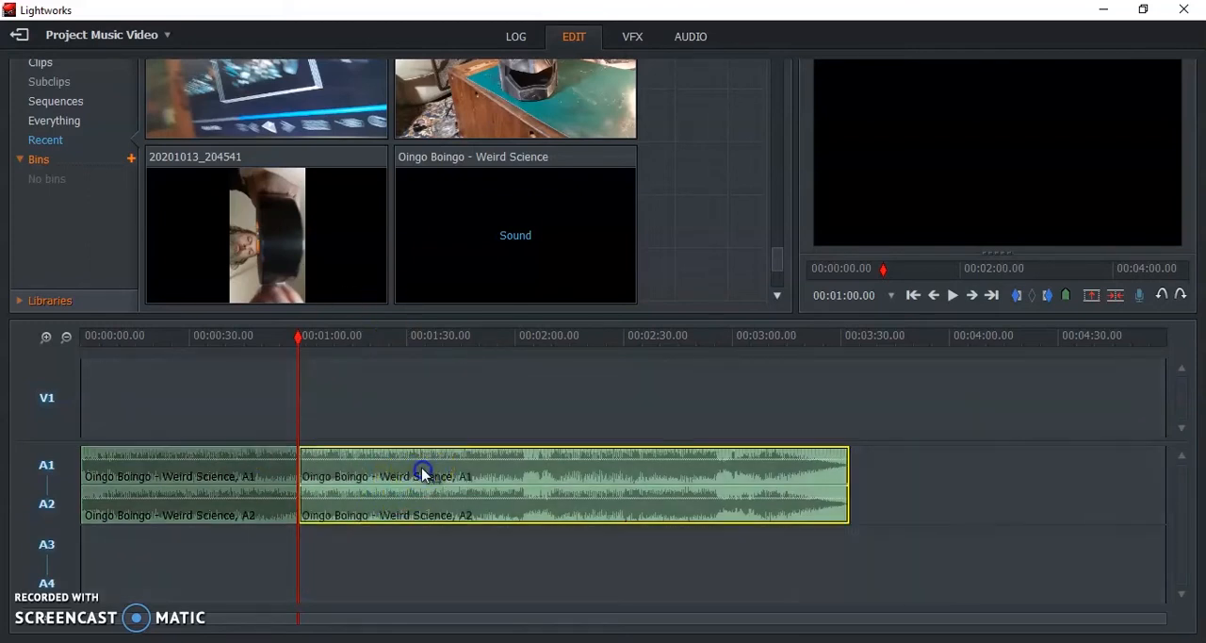
click(912, 294)
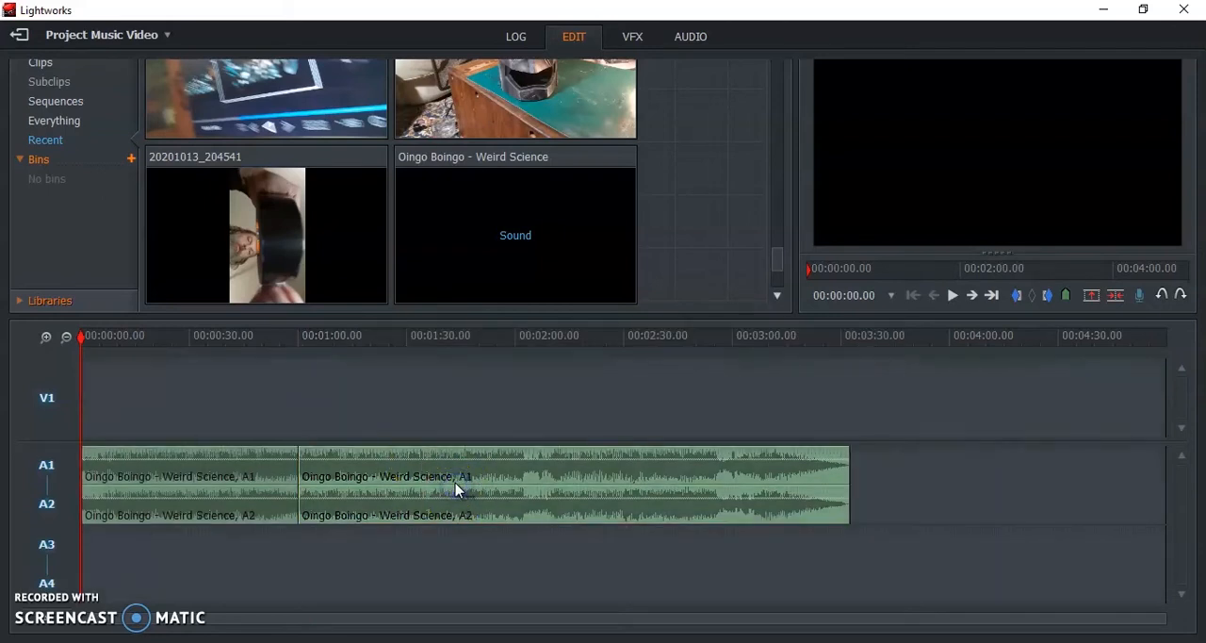
click(507, 475)
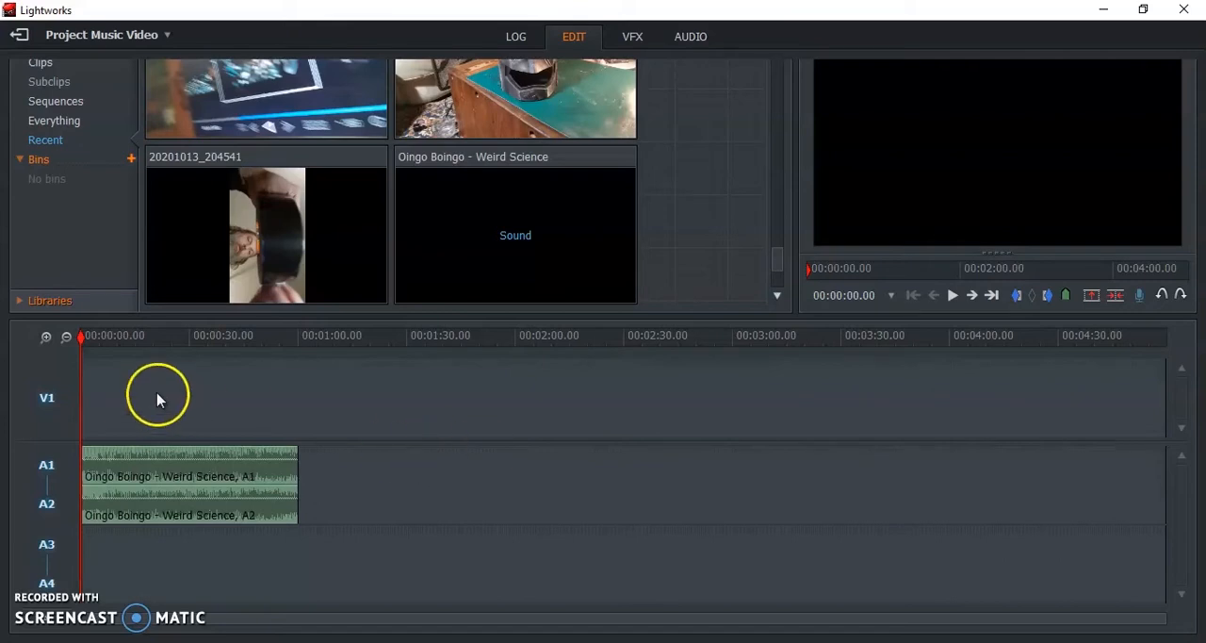
mouse_move(690, 185)
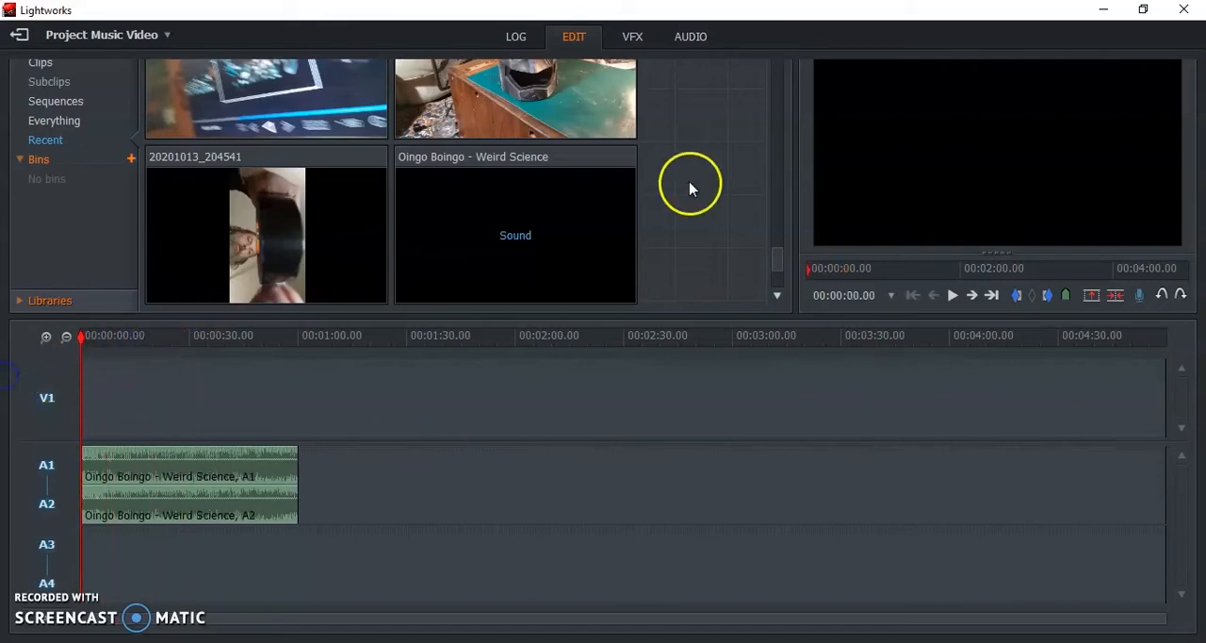
- Load build clip 20201013_195329 in the source viewer and mark its In point around seven seconds
drag(777, 188, 776, 249)
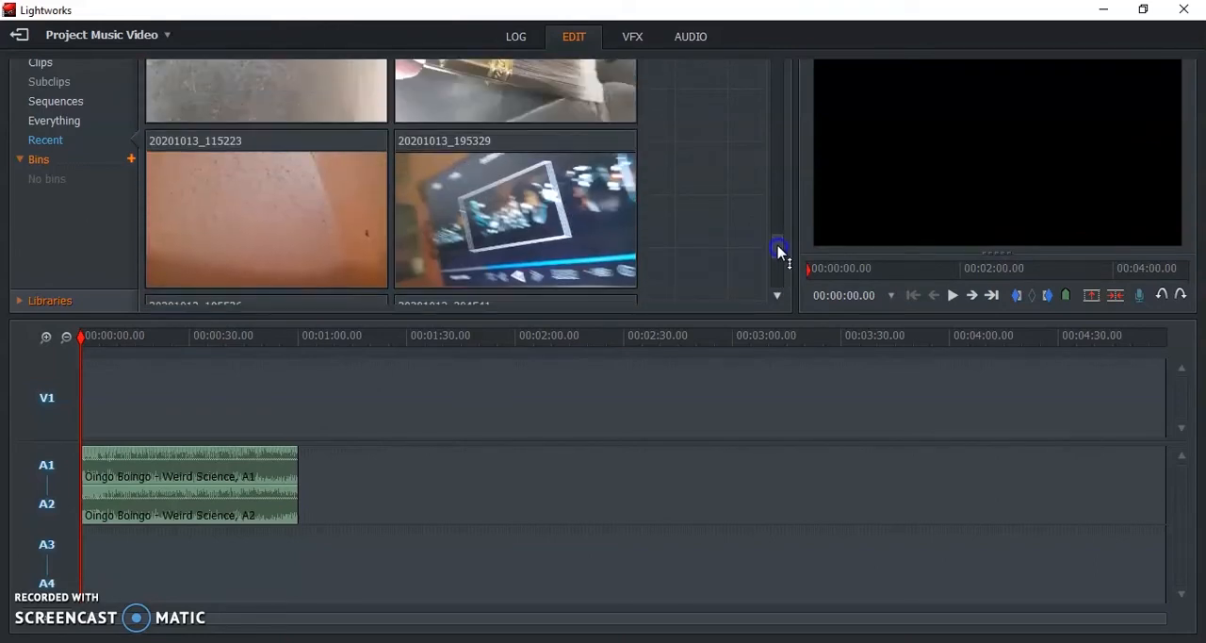
scroll(down, 3)
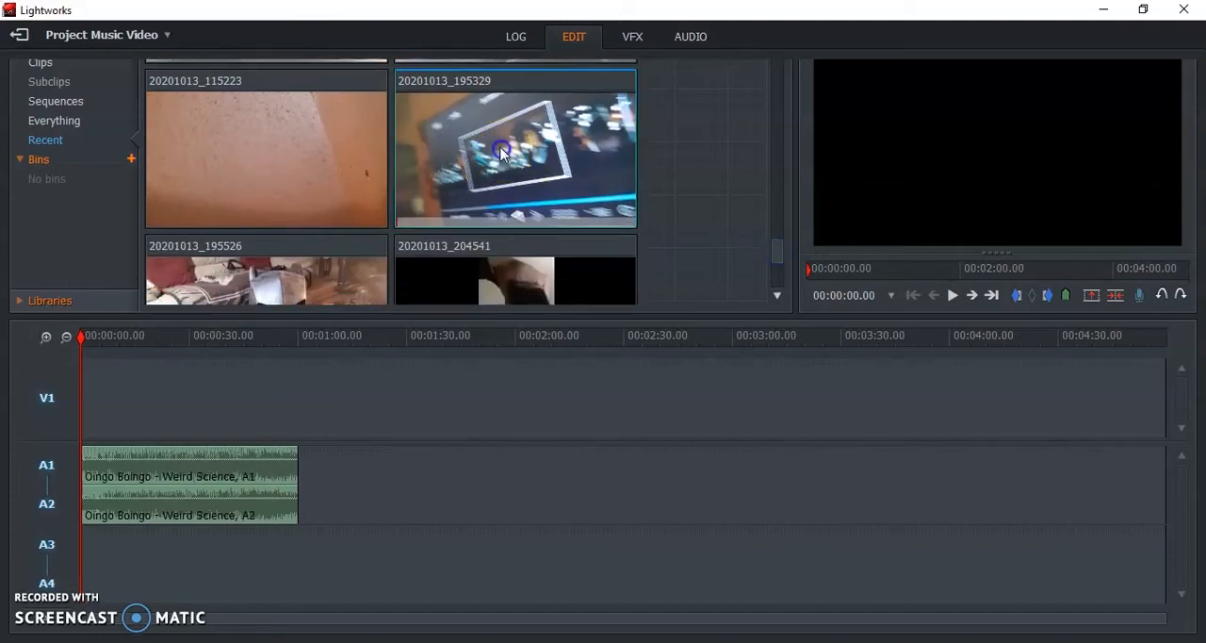
double_click(515, 151)
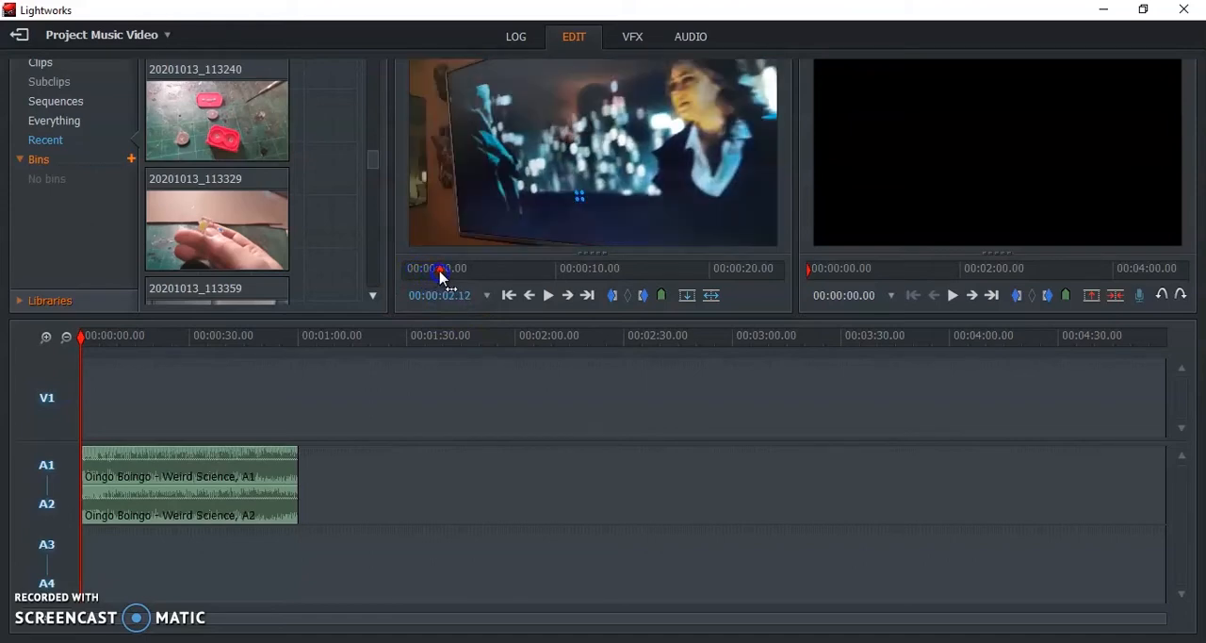
drag(443, 273, 469, 274)
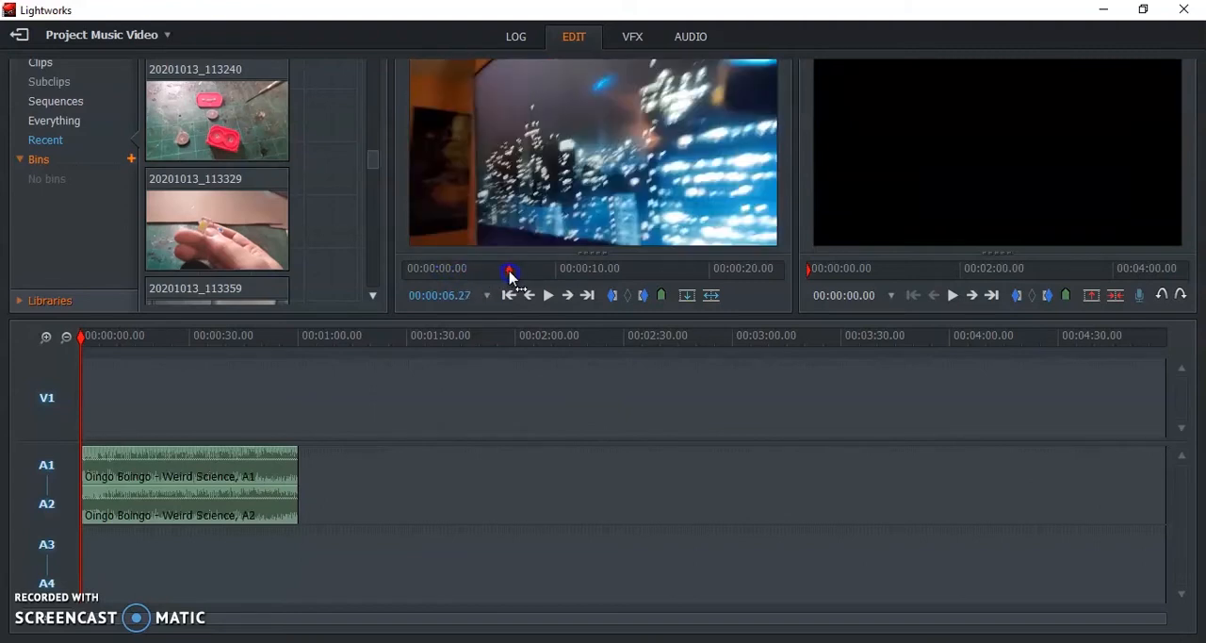
drag(511, 271, 527, 272)
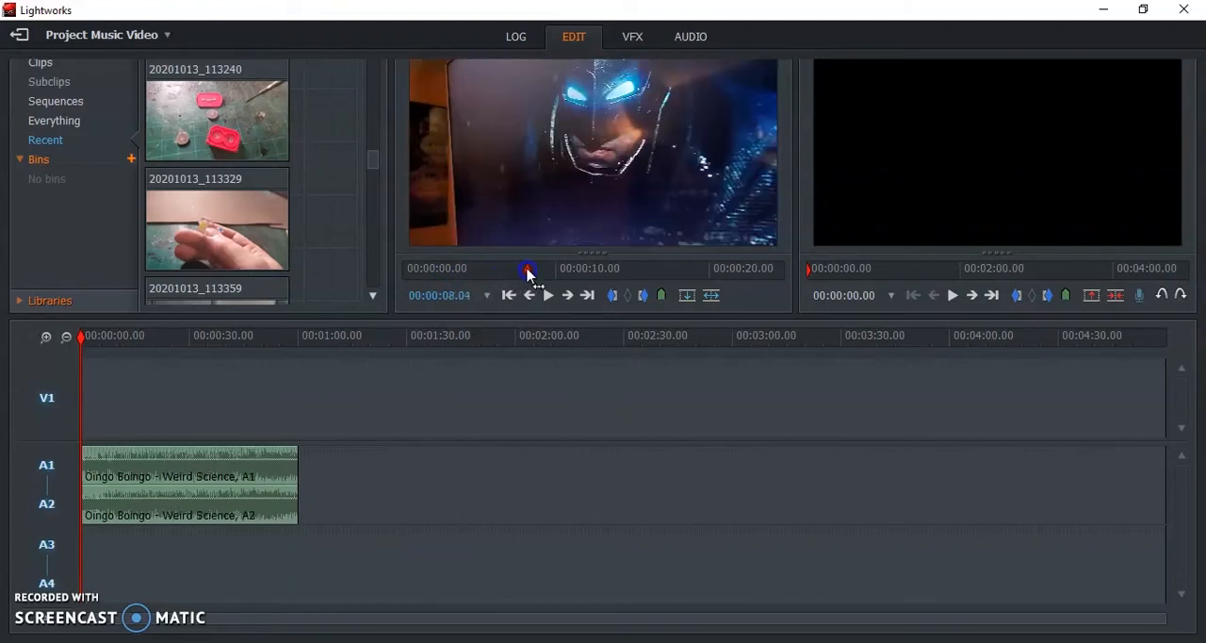
drag(528, 271, 524, 272)
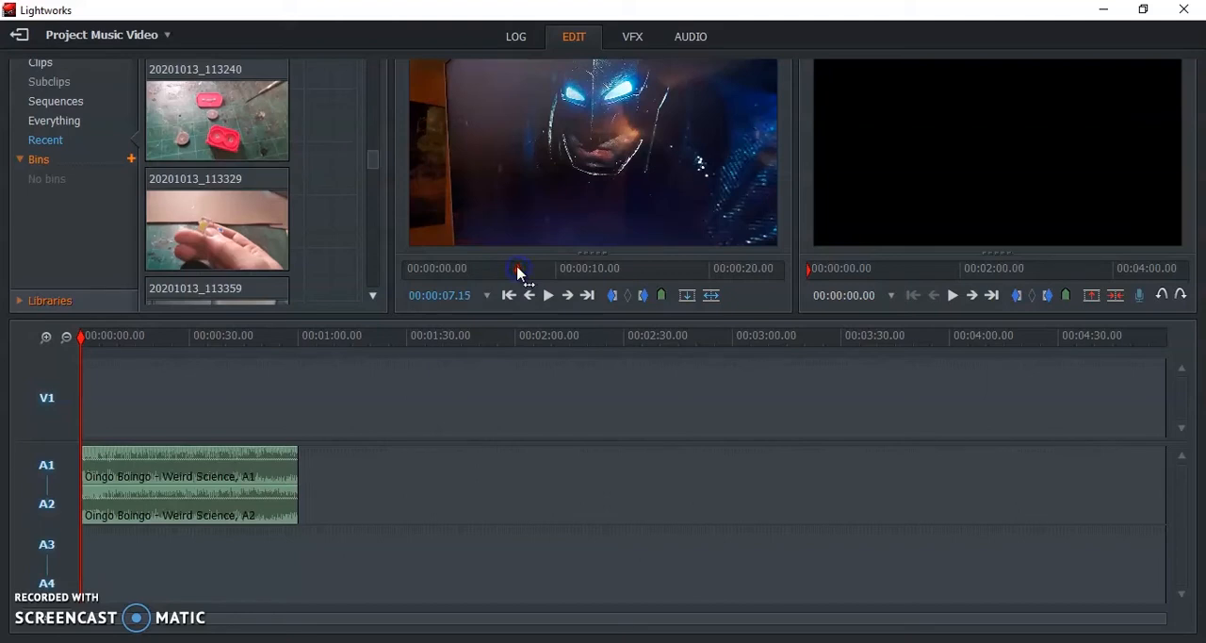
click(519, 267)
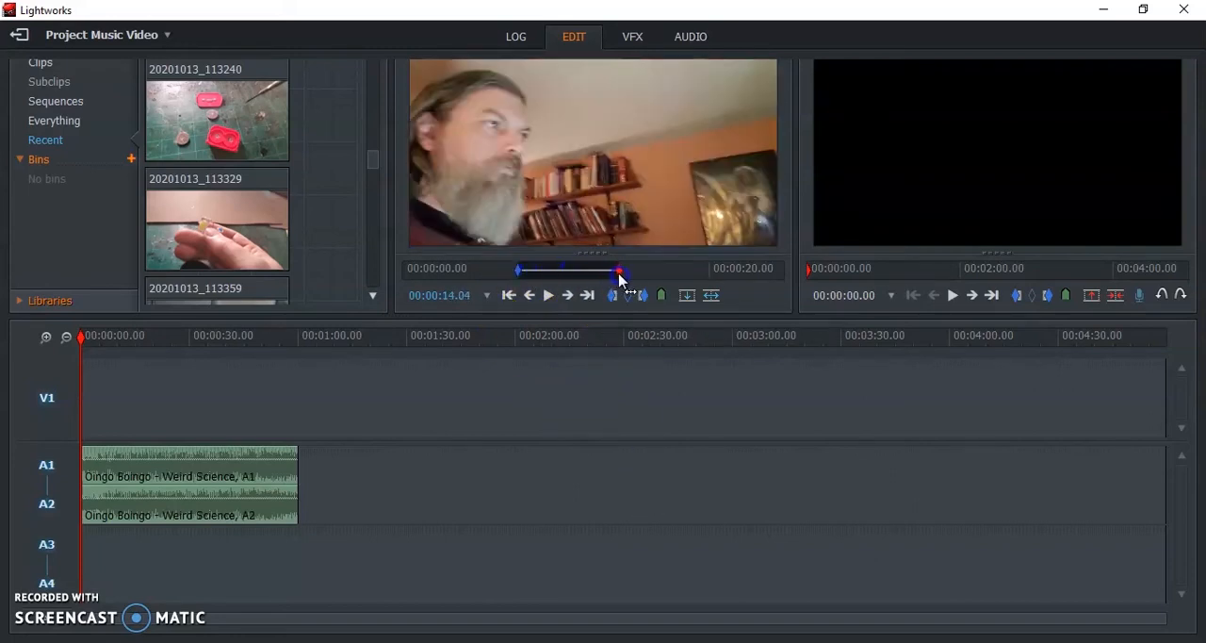
- Set the marked section's Out point at about 18 seconds
drag(618, 272, 650, 272)
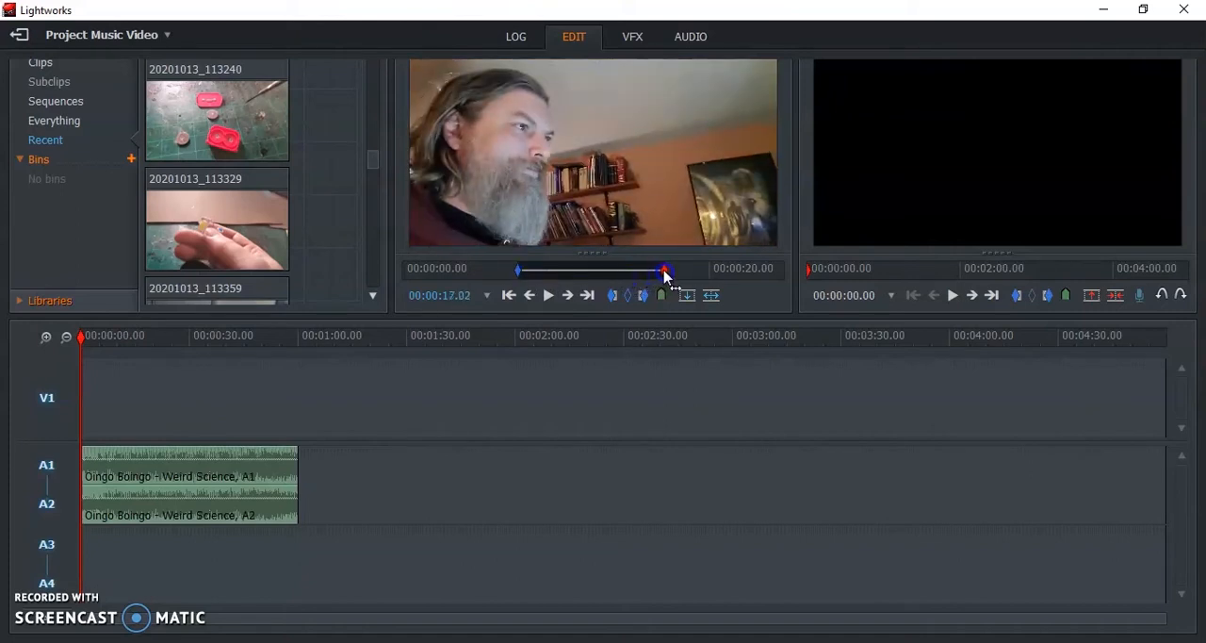
drag(663, 271, 681, 271)
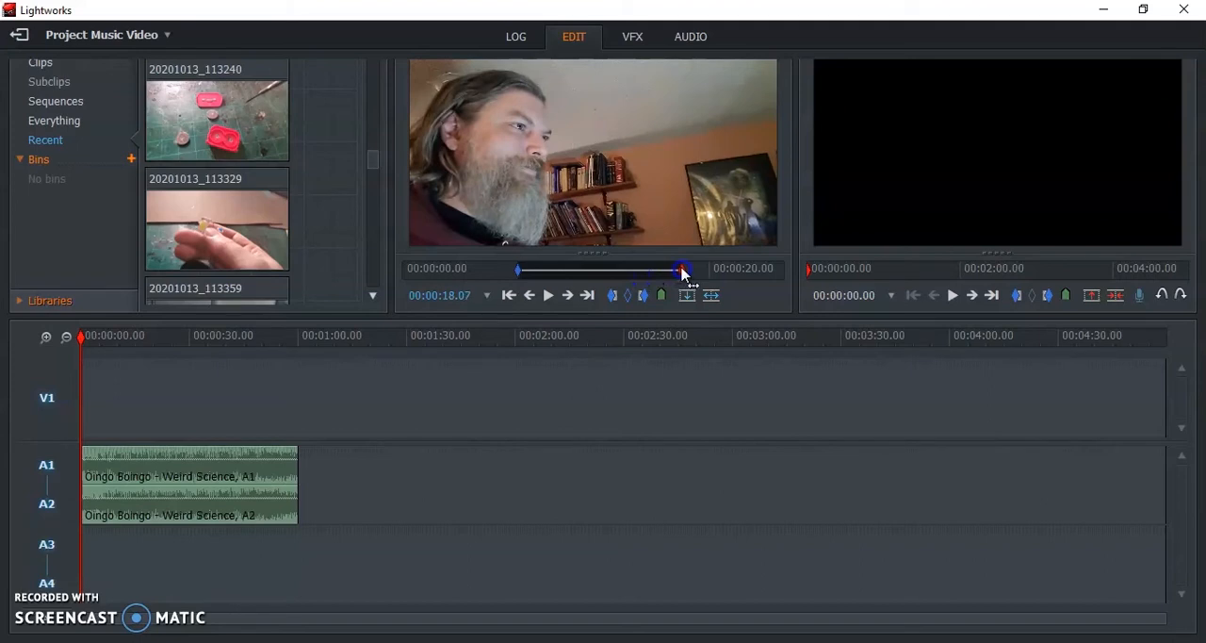
drag(682, 271, 682, 271)
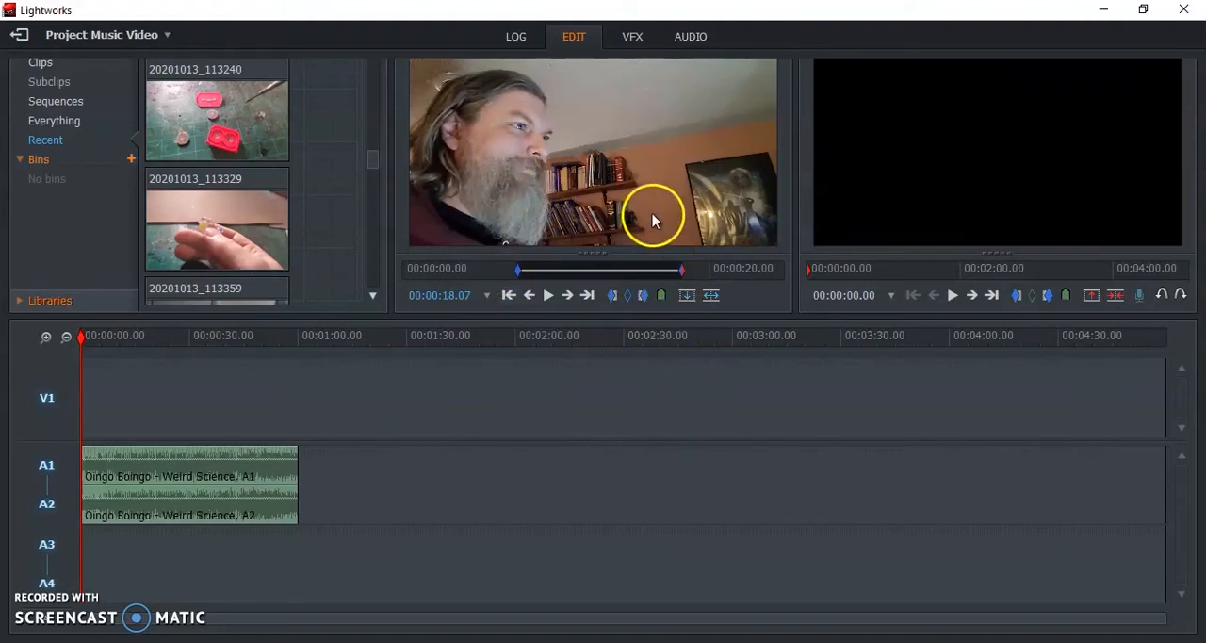
mouse_move(185, 462)
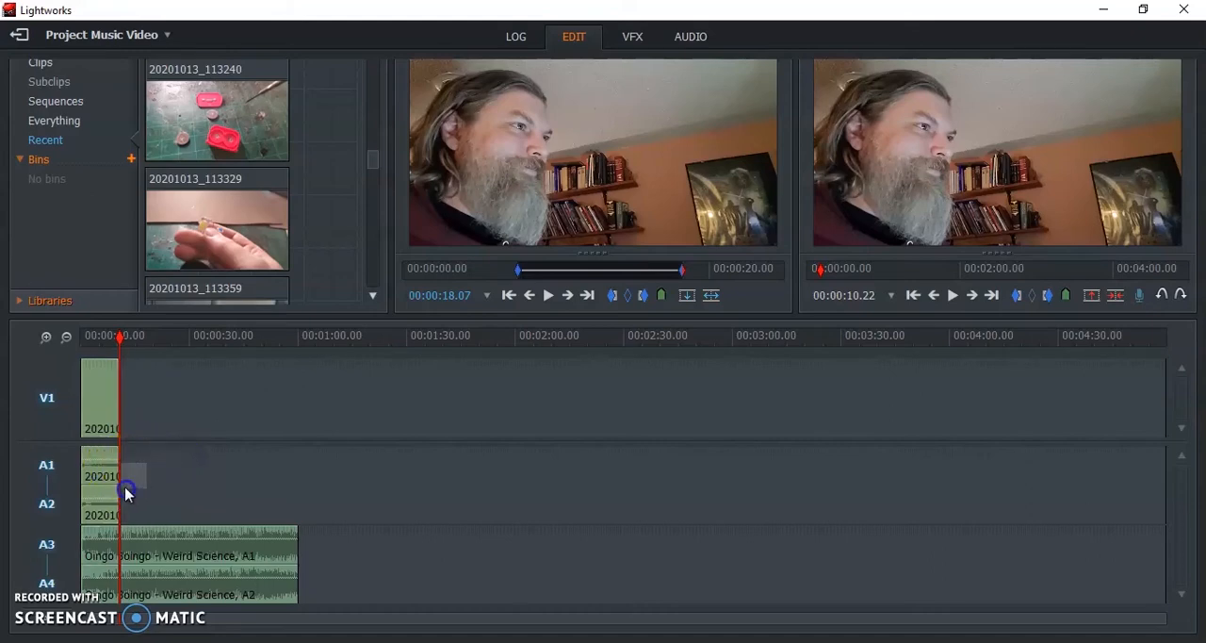
- Scrub the face clip and edit it onto V1 at about 0:55 with its audio on A1/A2
click(113, 475)
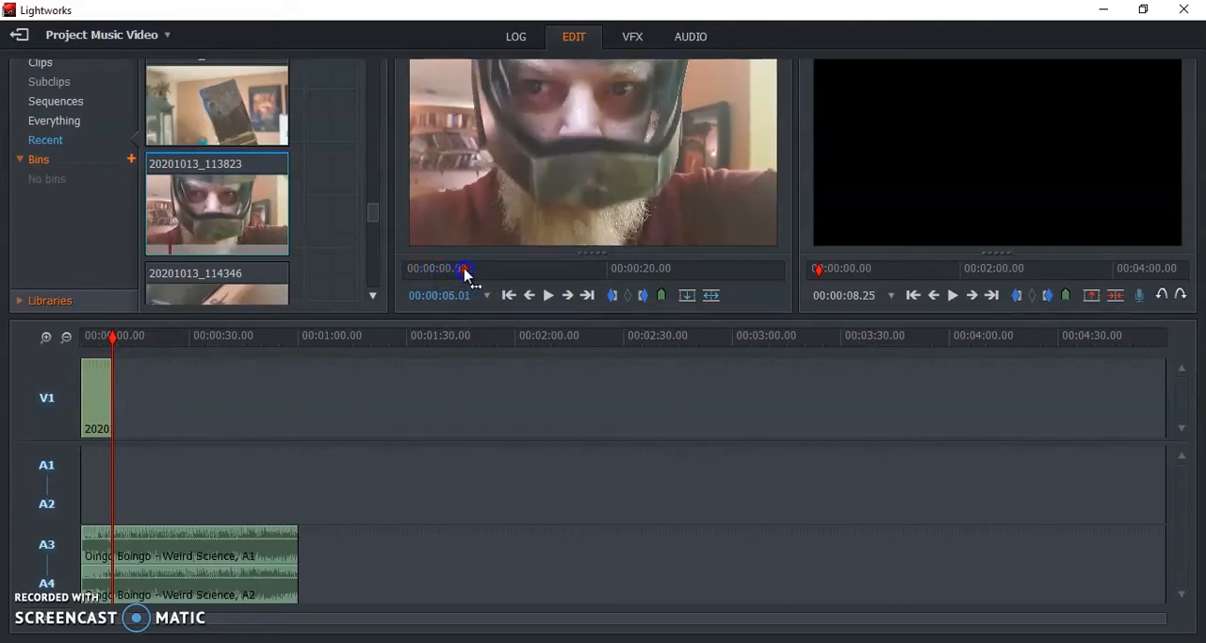
drag(462, 269, 501, 270)
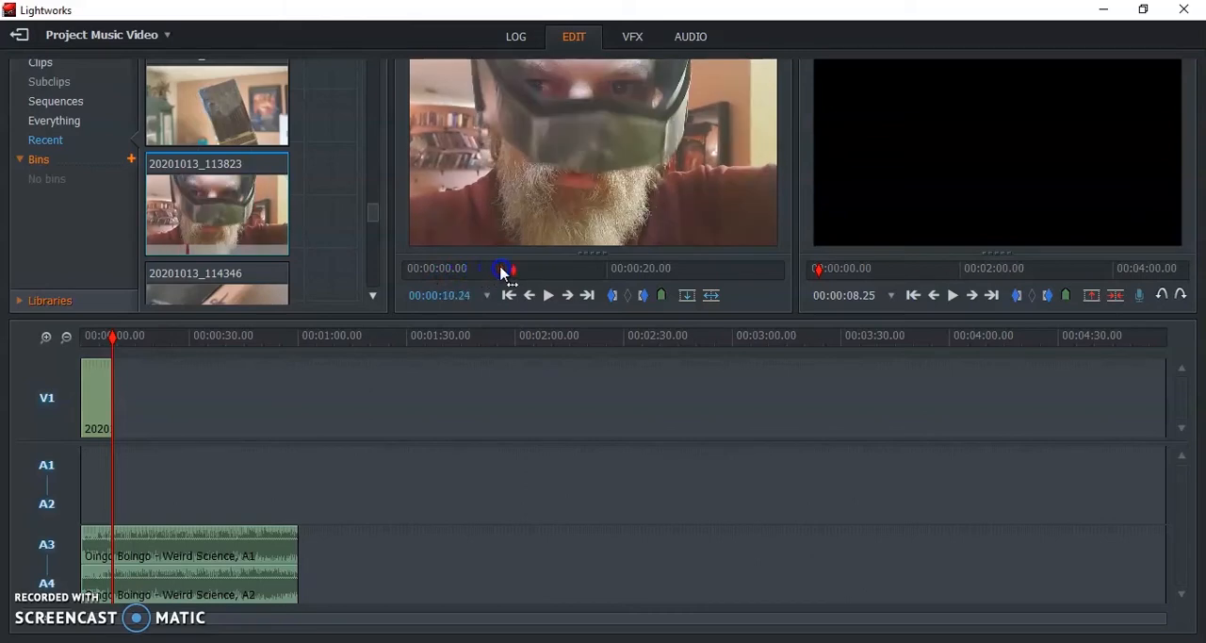
drag(500, 268, 564, 268)
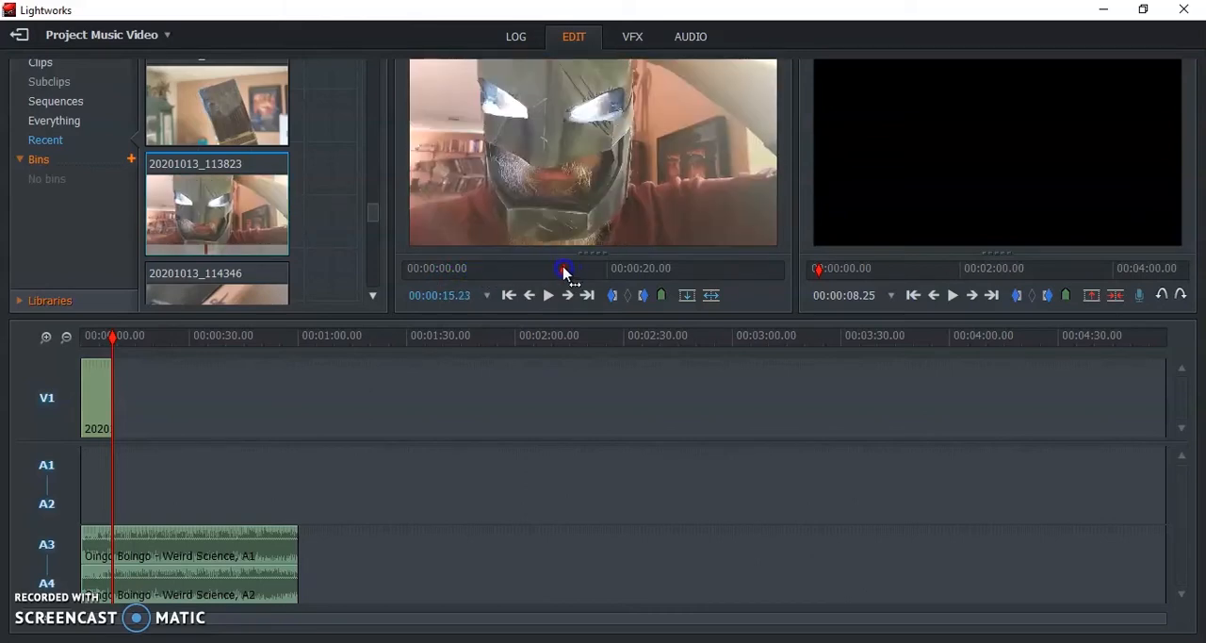
drag(564, 271, 543, 271)
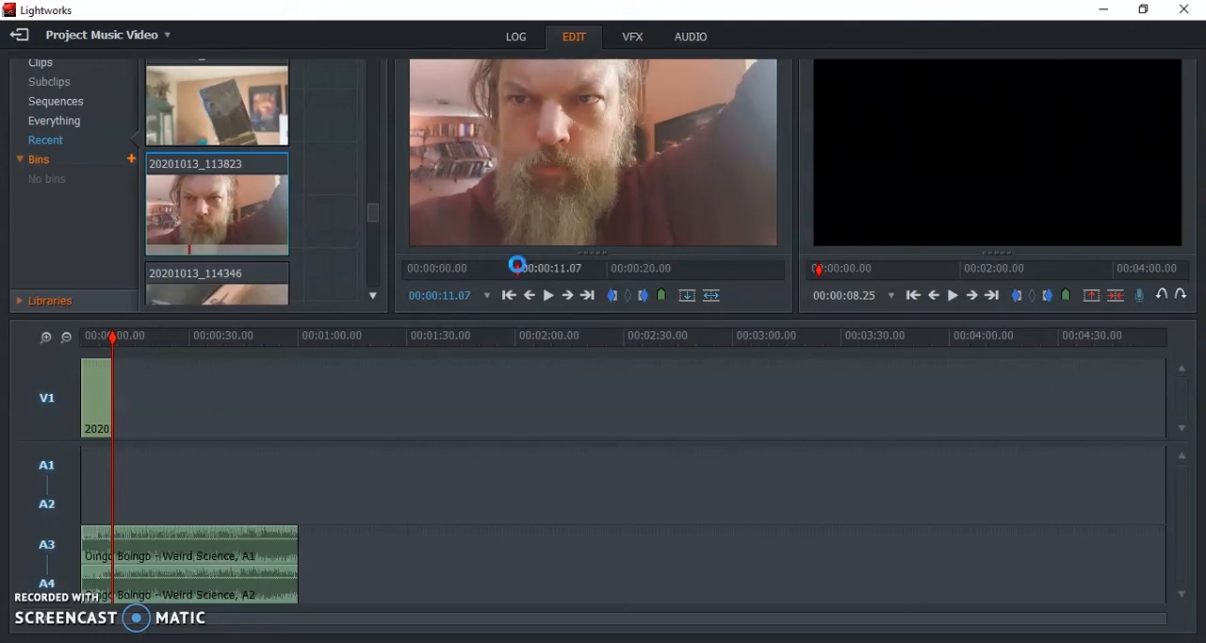
click(548, 294)
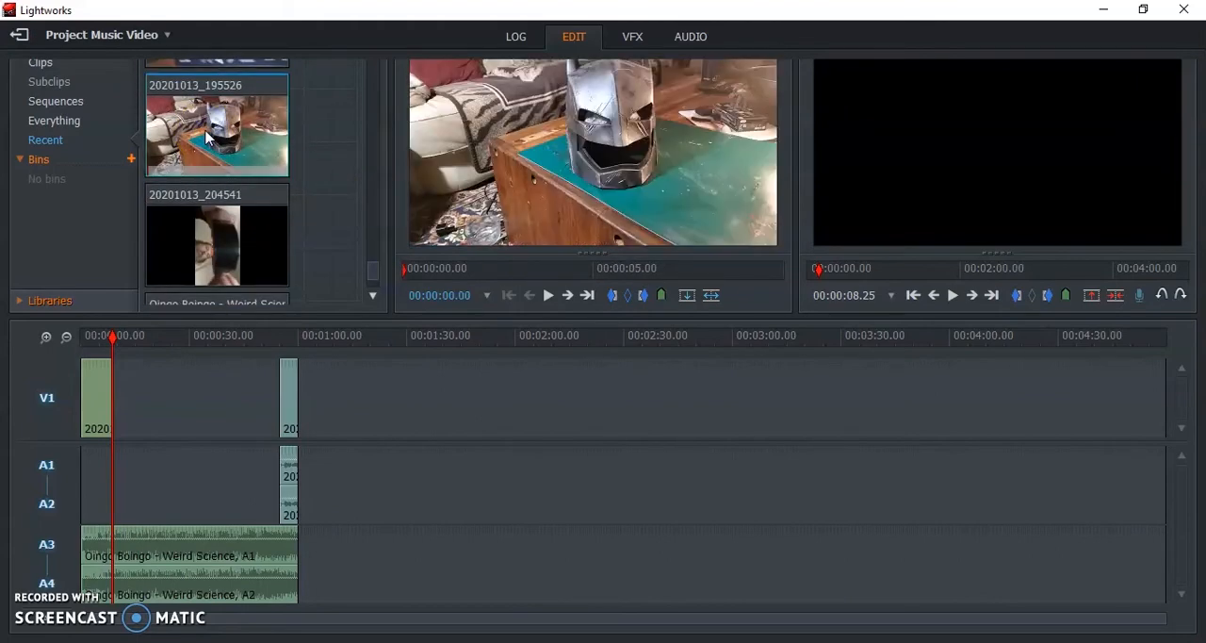
- Load helmet-on-table clip 20201013_195526 and mark a short section starting near its beginning
click(445, 267)
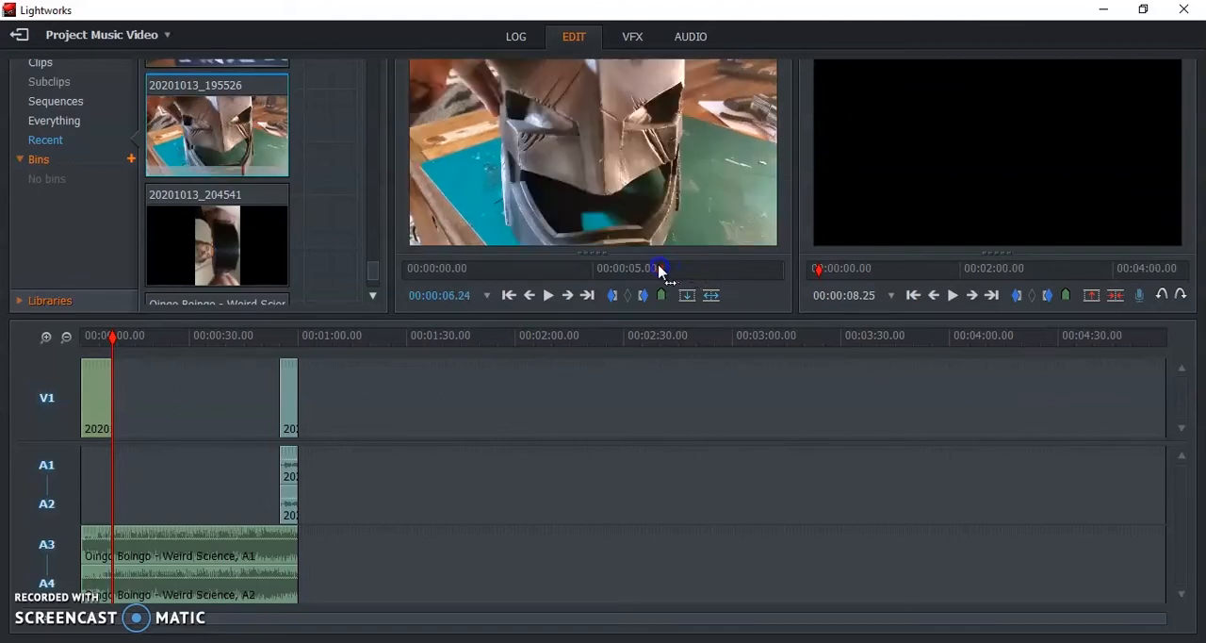
drag(660, 267, 680, 273)
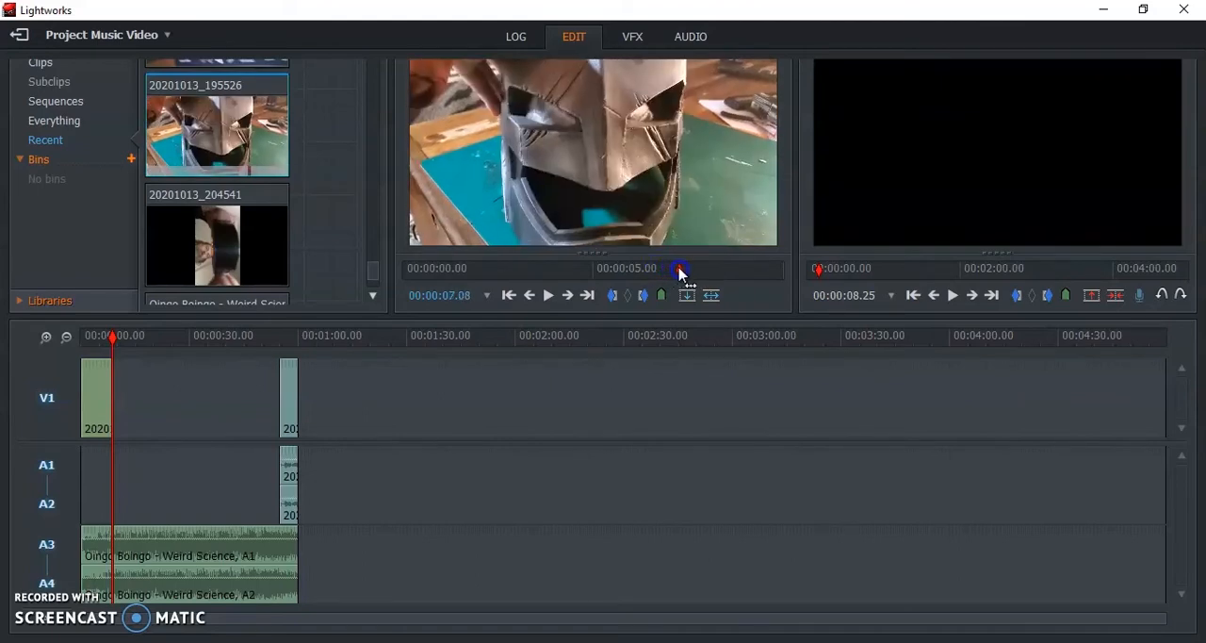
drag(680, 269, 694, 270)
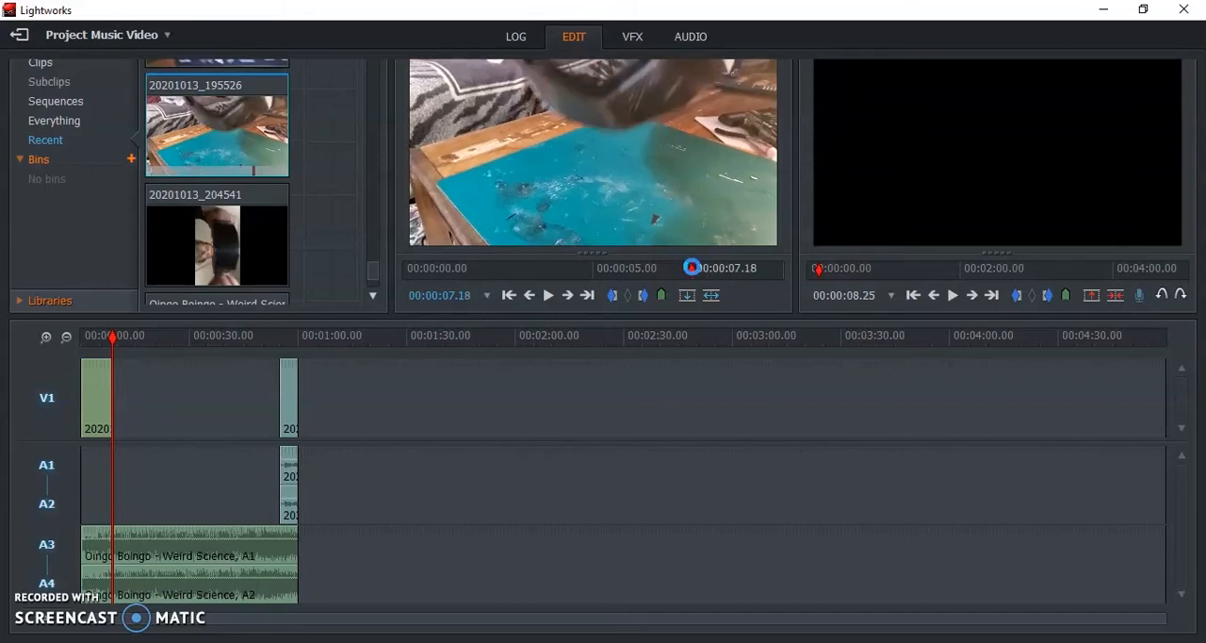
drag(693, 271, 620, 271)
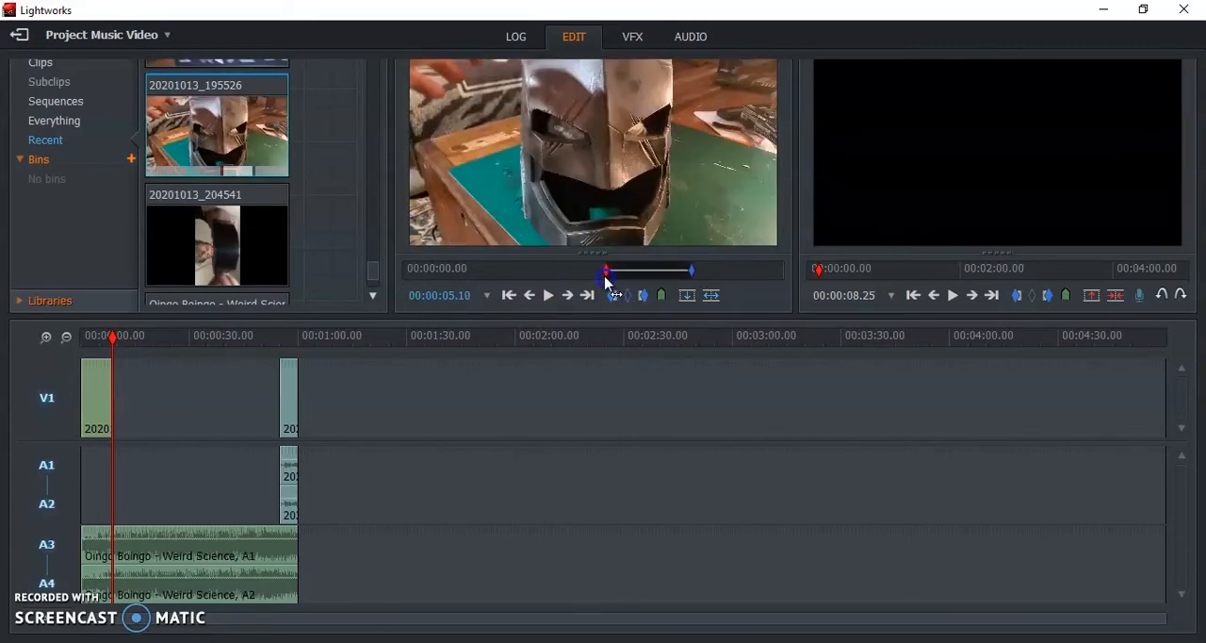
drag(606, 271, 543, 272)
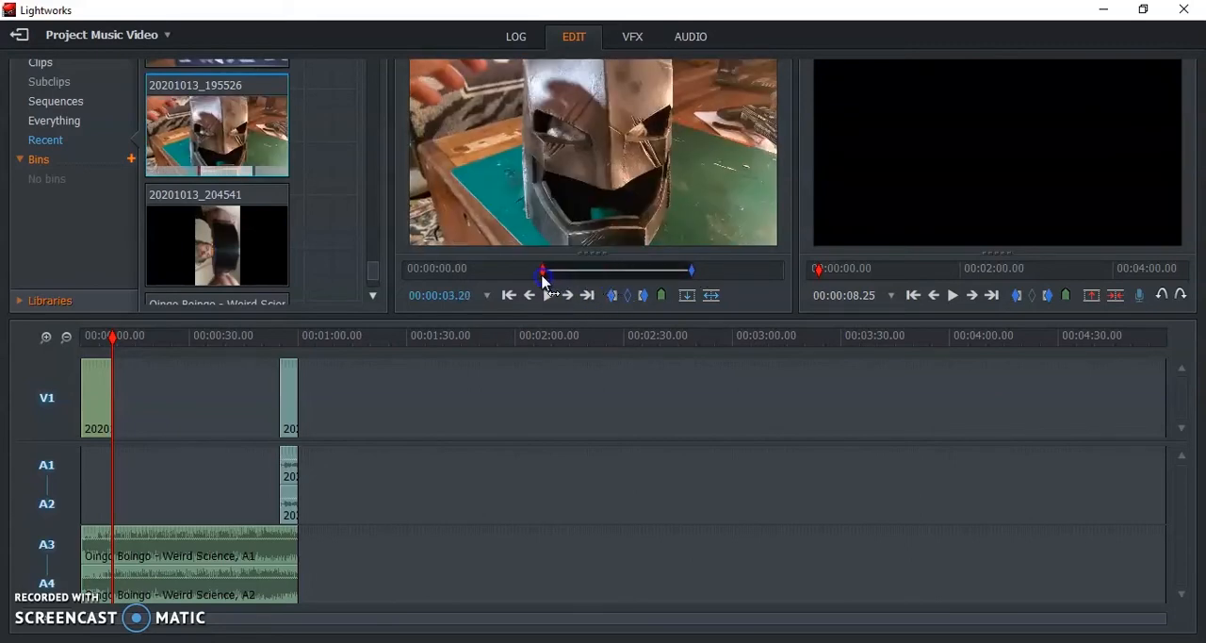
drag(543, 271, 462, 272)
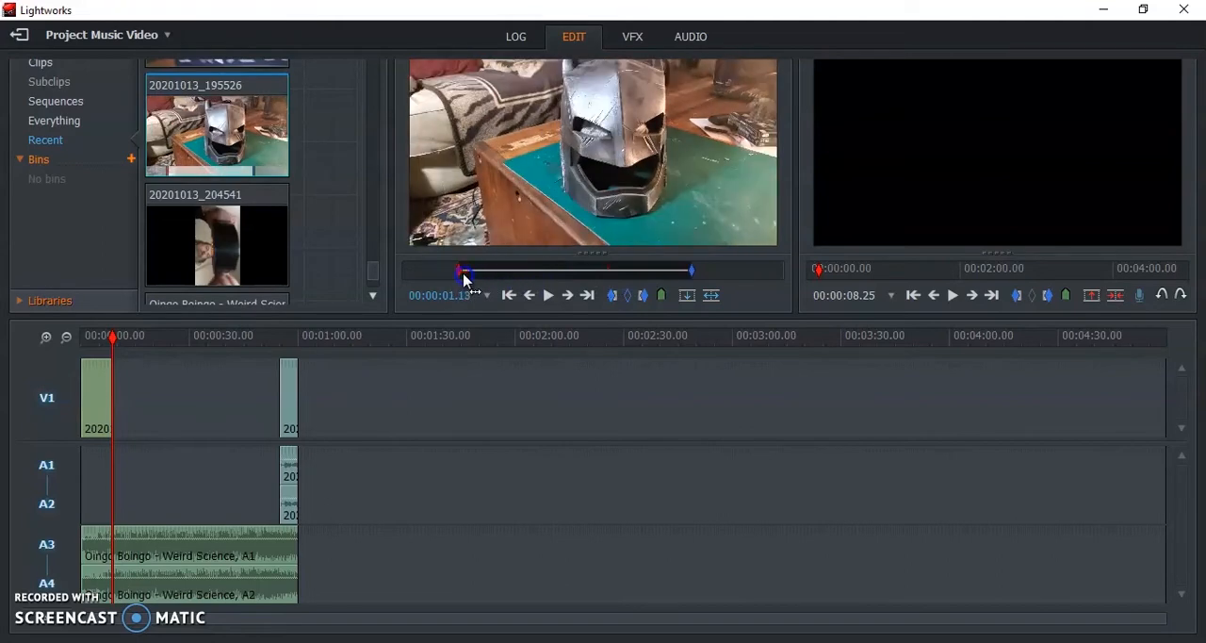
drag(468, 271, 449, 272)
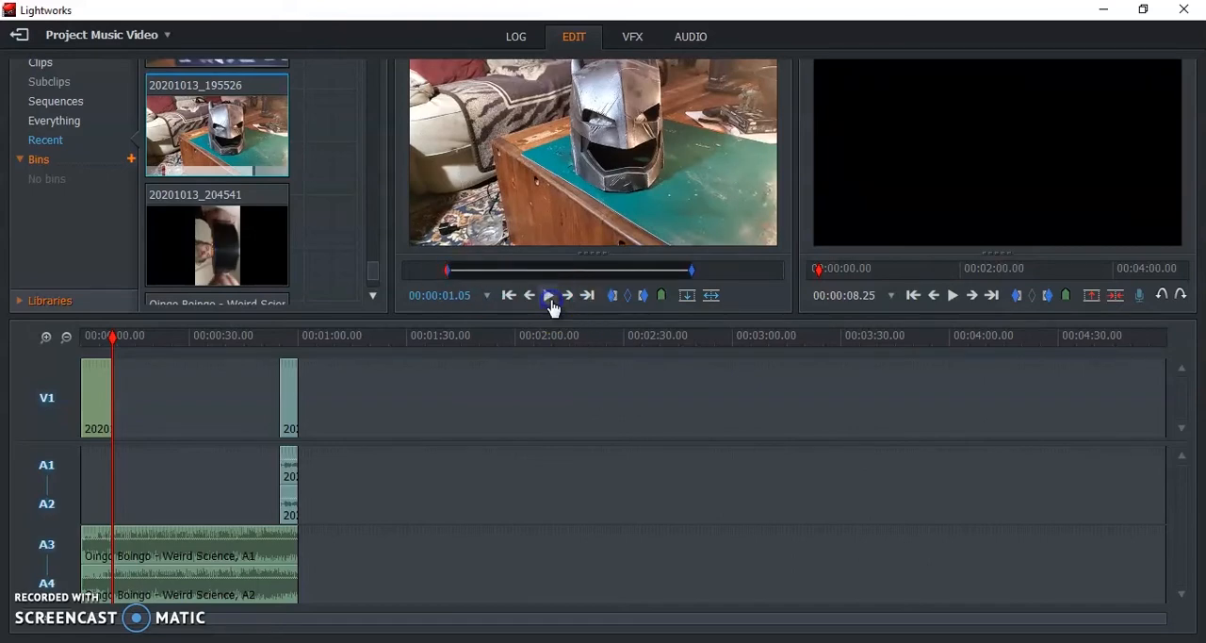
- Play back the marked helmet section to check it
click(549, 294)
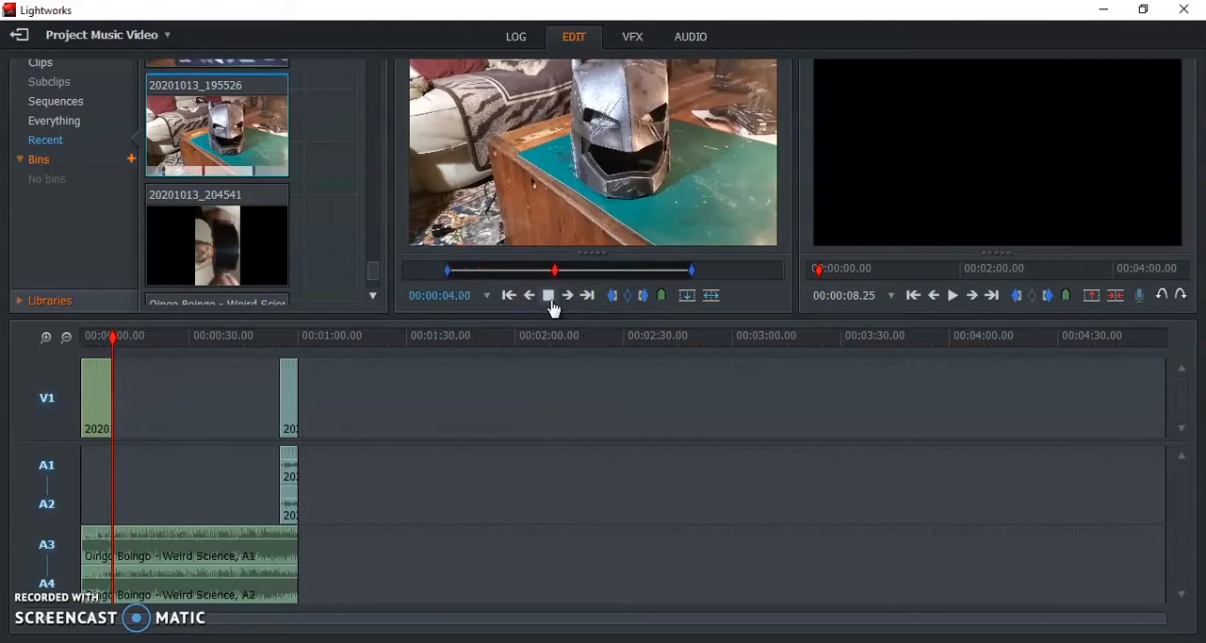
click(546, 294)
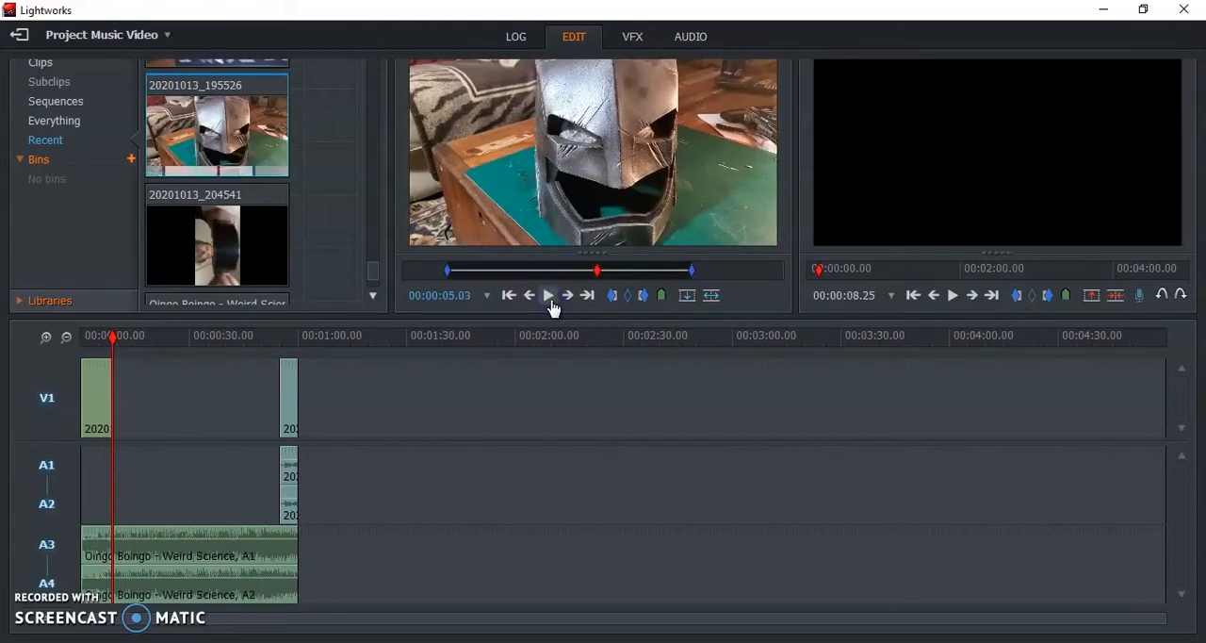
click(550, 294)
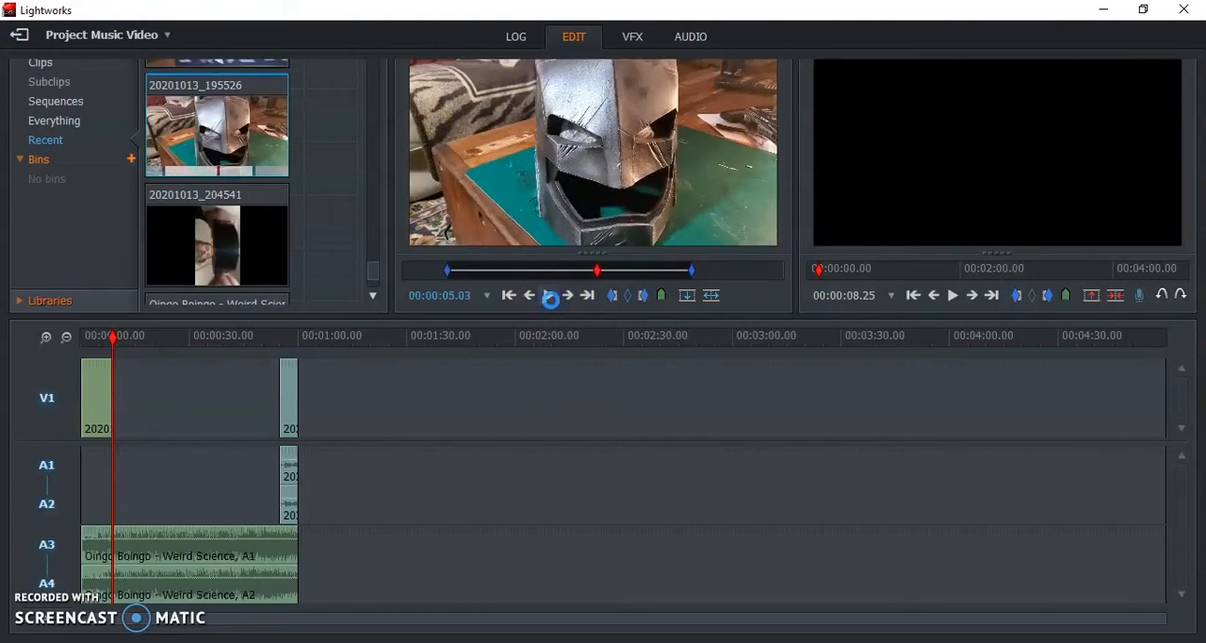
click(550, 294)
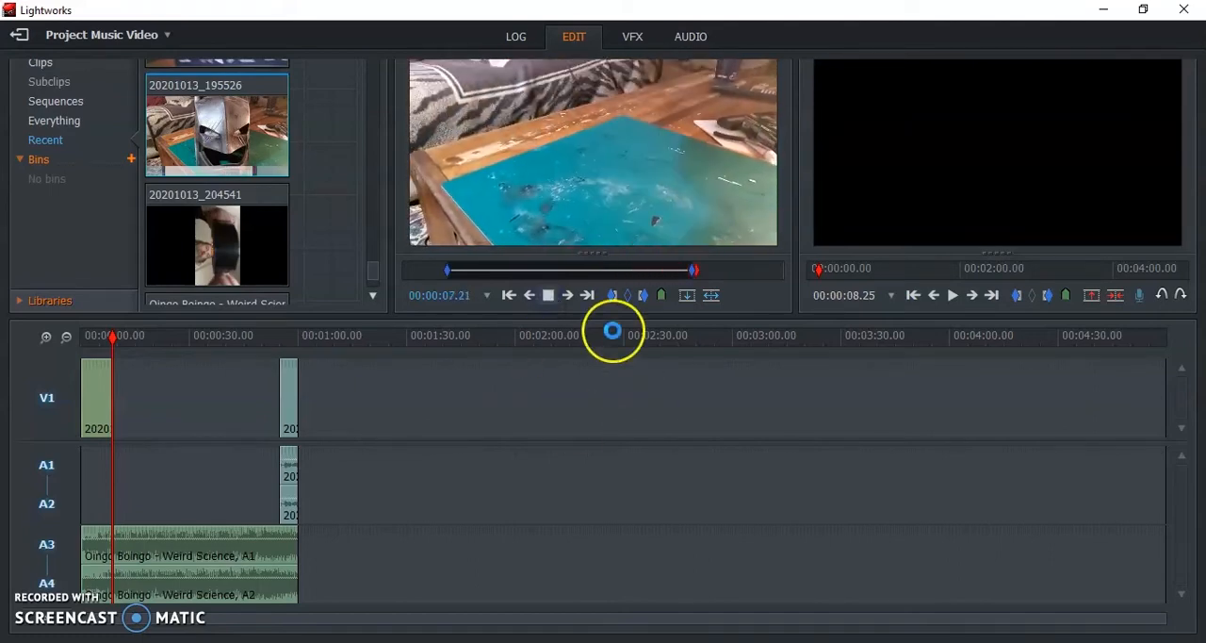
- Insert the marked helmet section onto V1 and scroll to face-and-tape-measure clip 20201013_114433
double_click(216, 129)
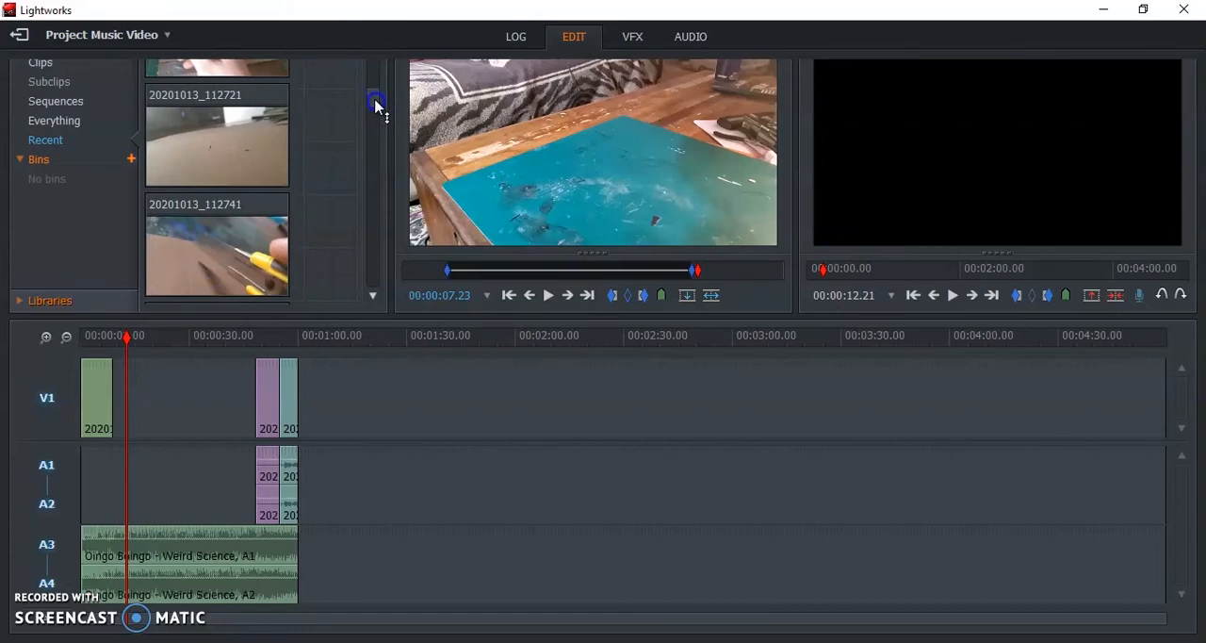
scroll(down, 3)
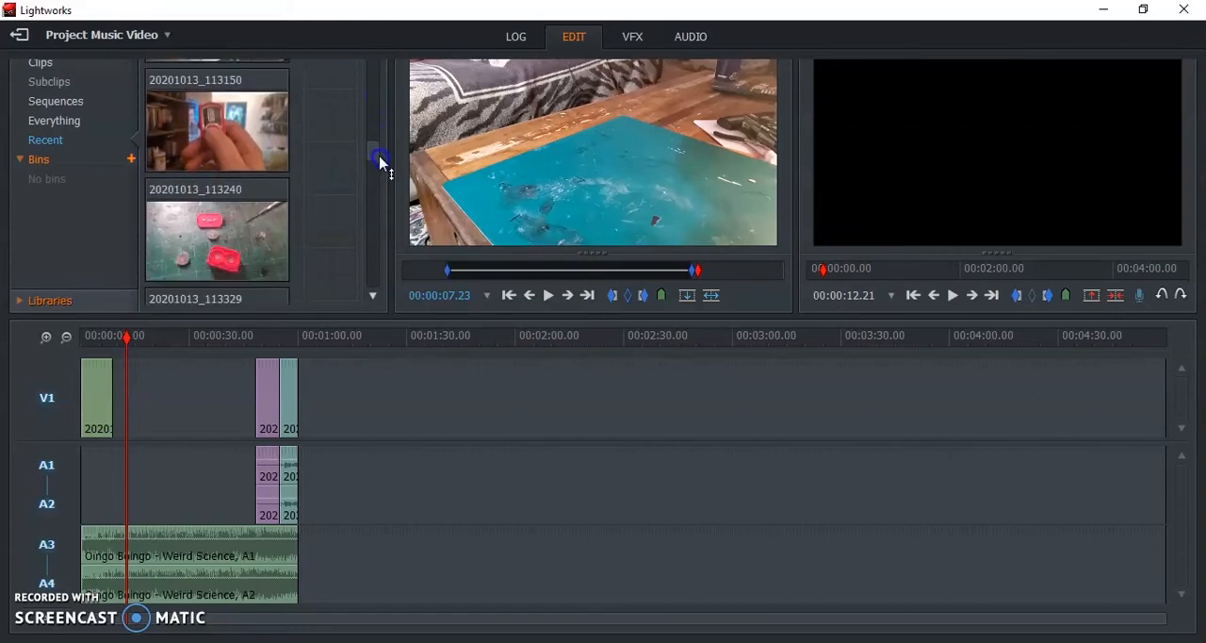
scroll(down, 3)
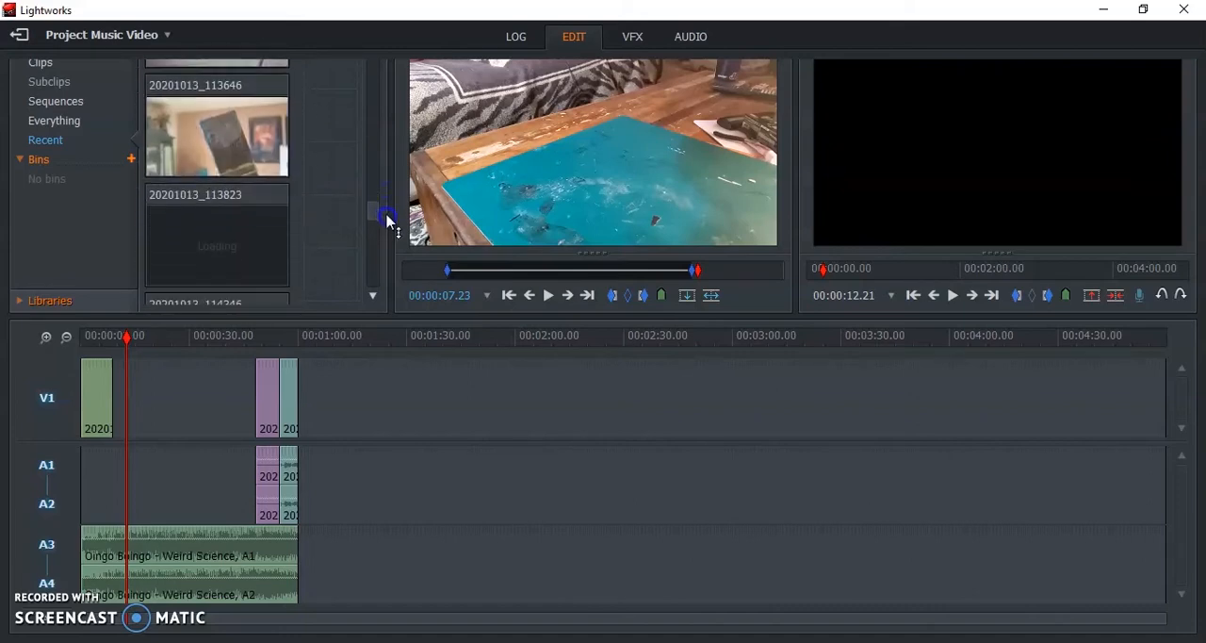
scroll(down, 3)
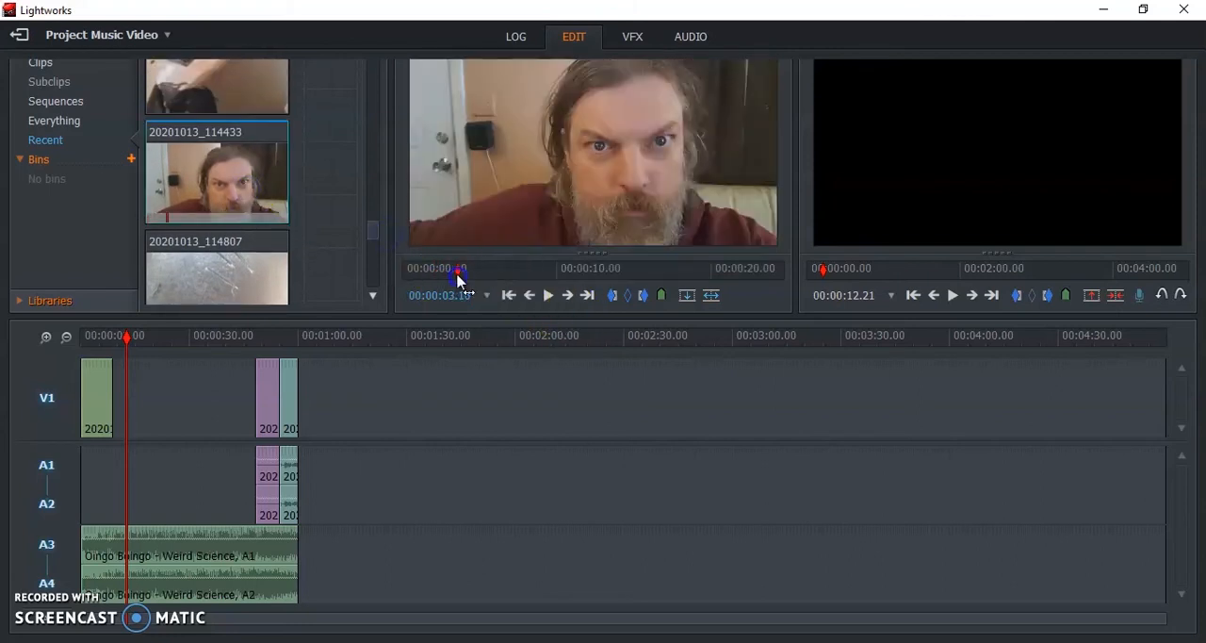
- Mark In and Out on the face clip and edit it onto V1 after the opening clip
drag(459, 268, 524, 268)
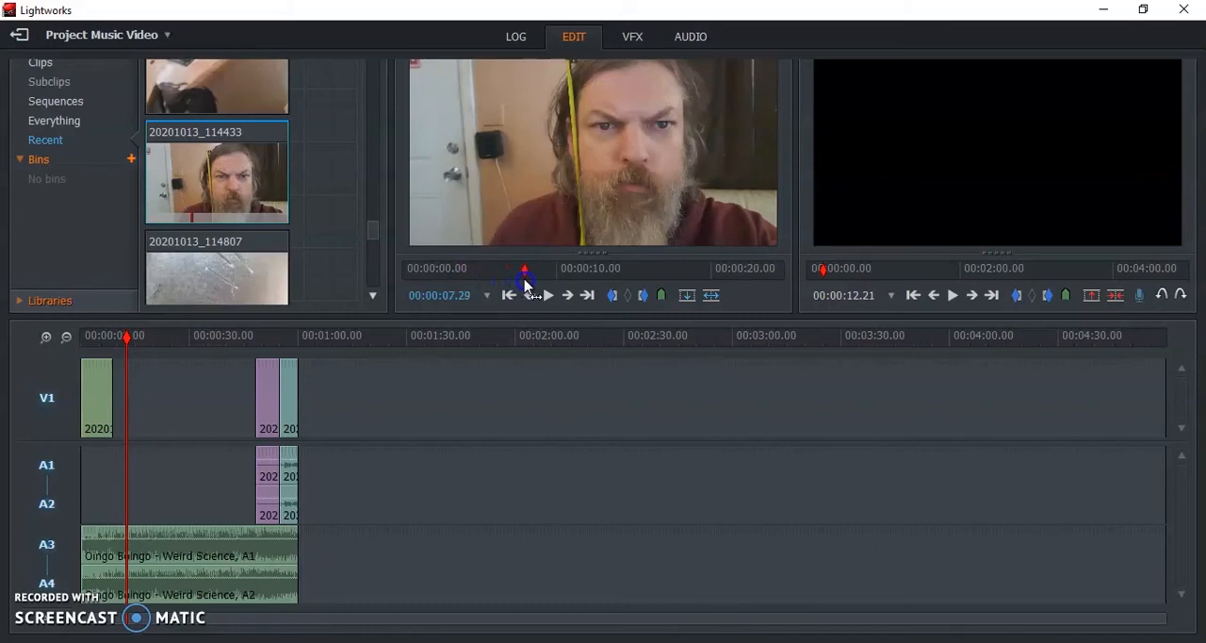
click(564, 267)
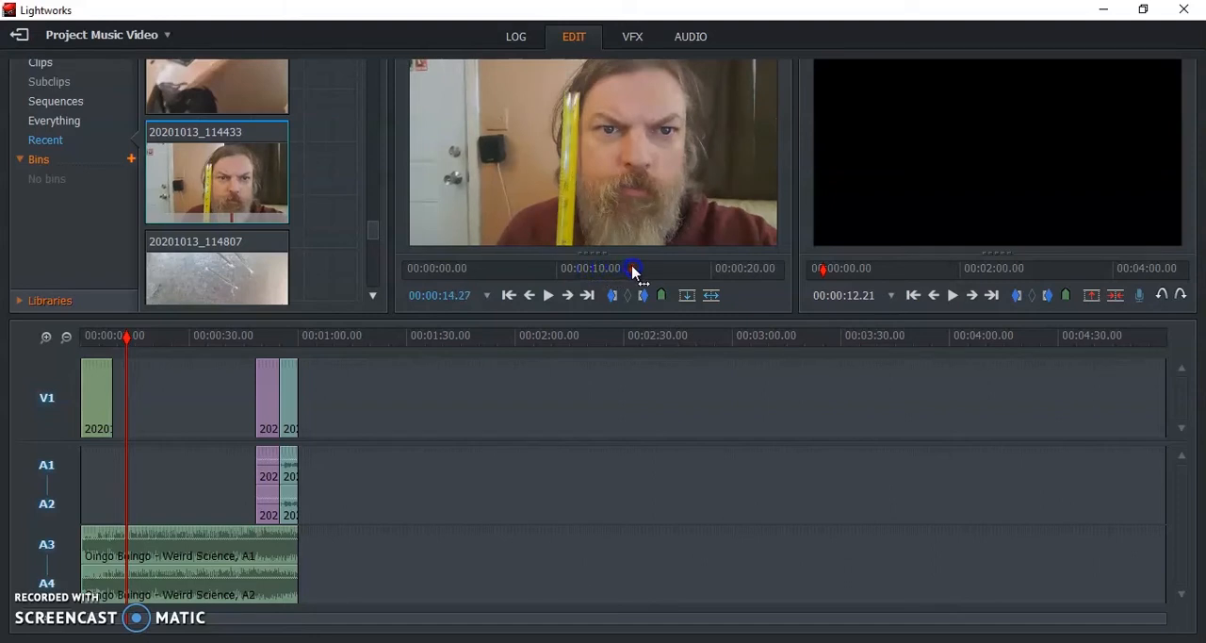
drag(632, 268, 656, 267)
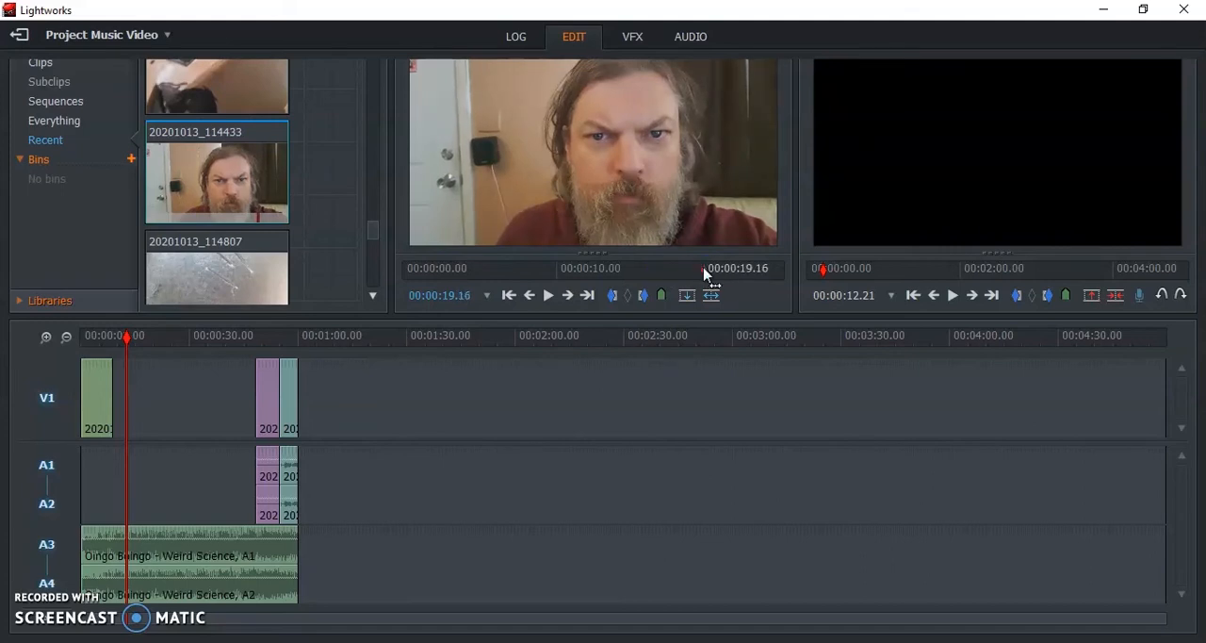
click(546, 294)
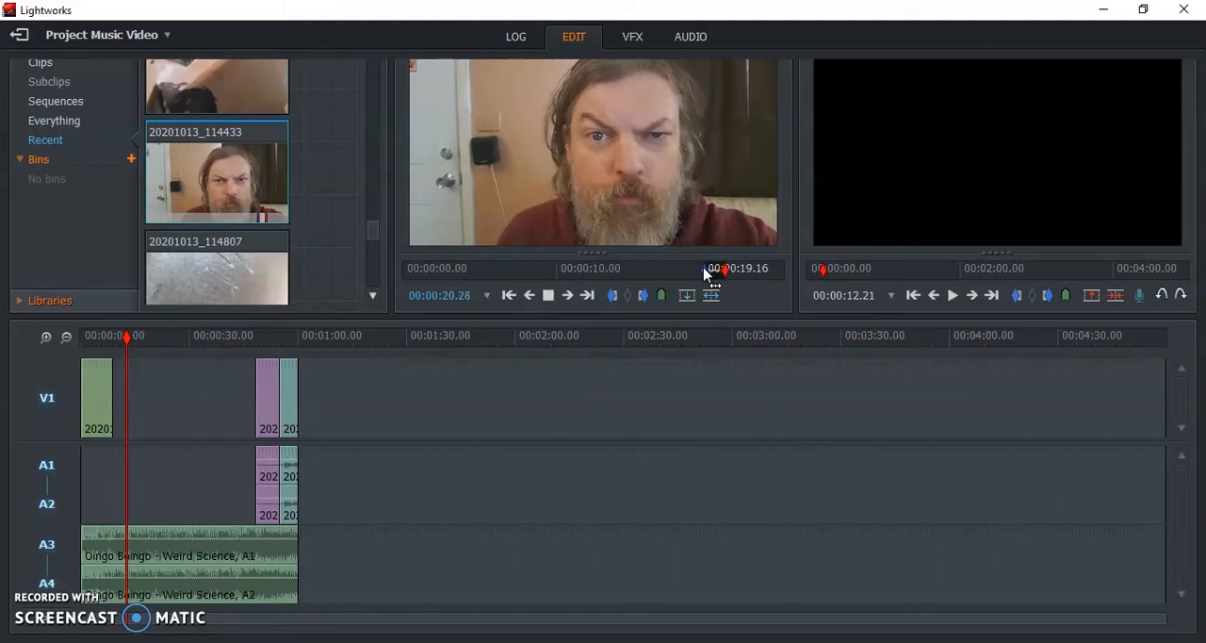
click(549, 294)
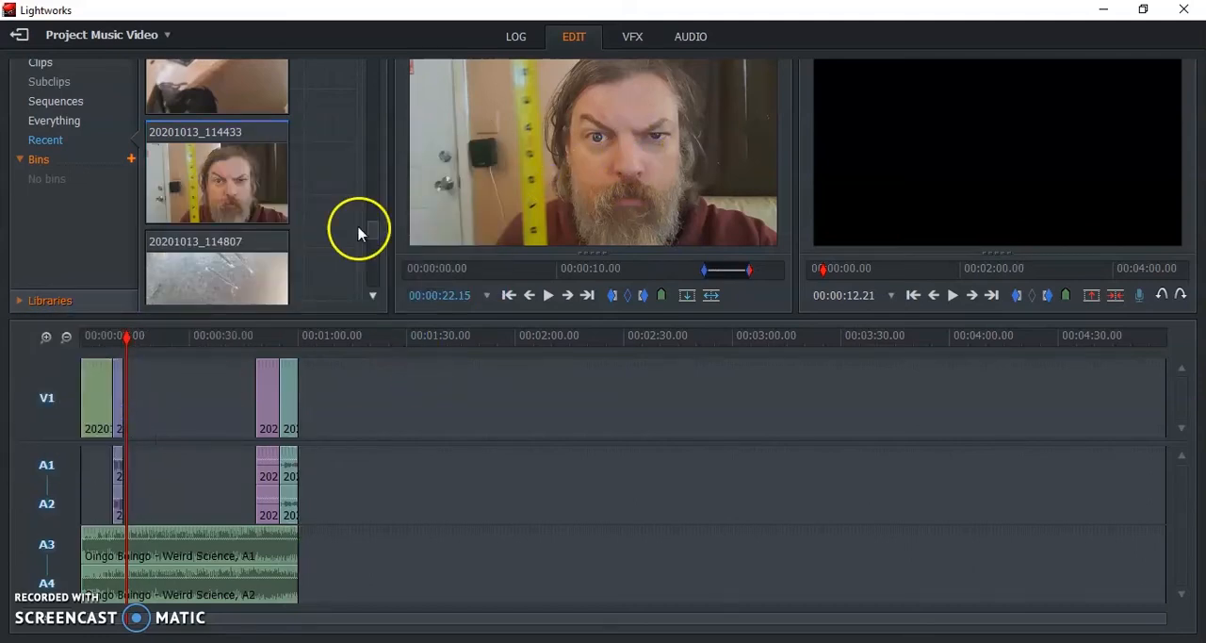
- Load pen-on-ruler clip 20201013_112607, scrub through it and mark the start of its section
scroll(down, 3)
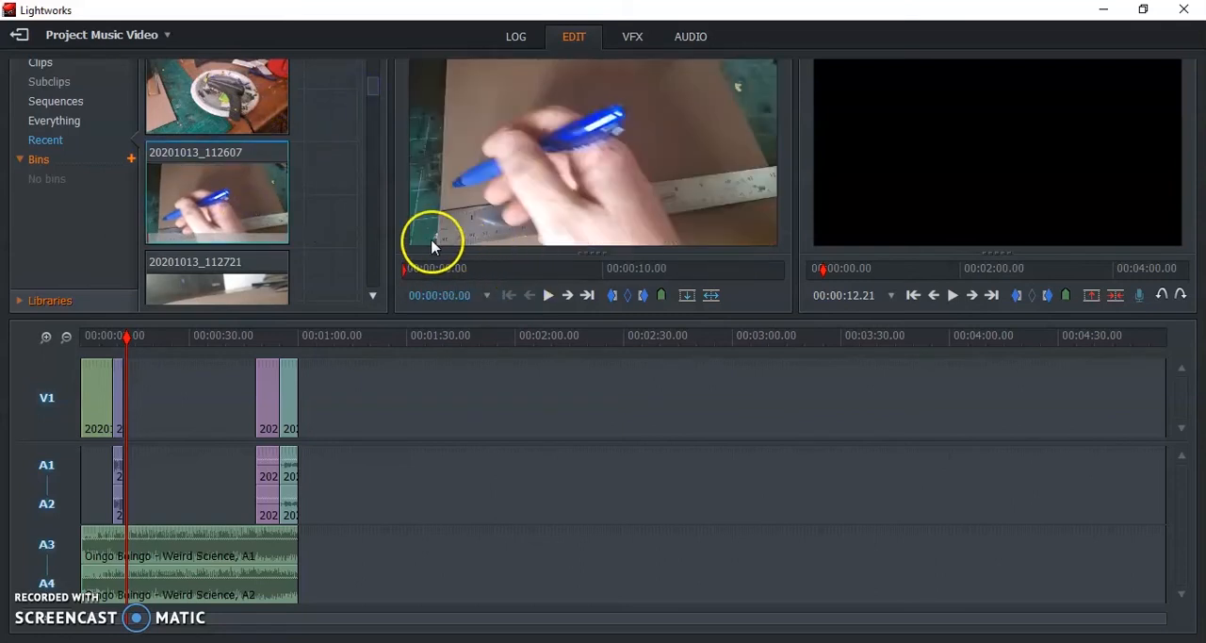
click(430, 268)
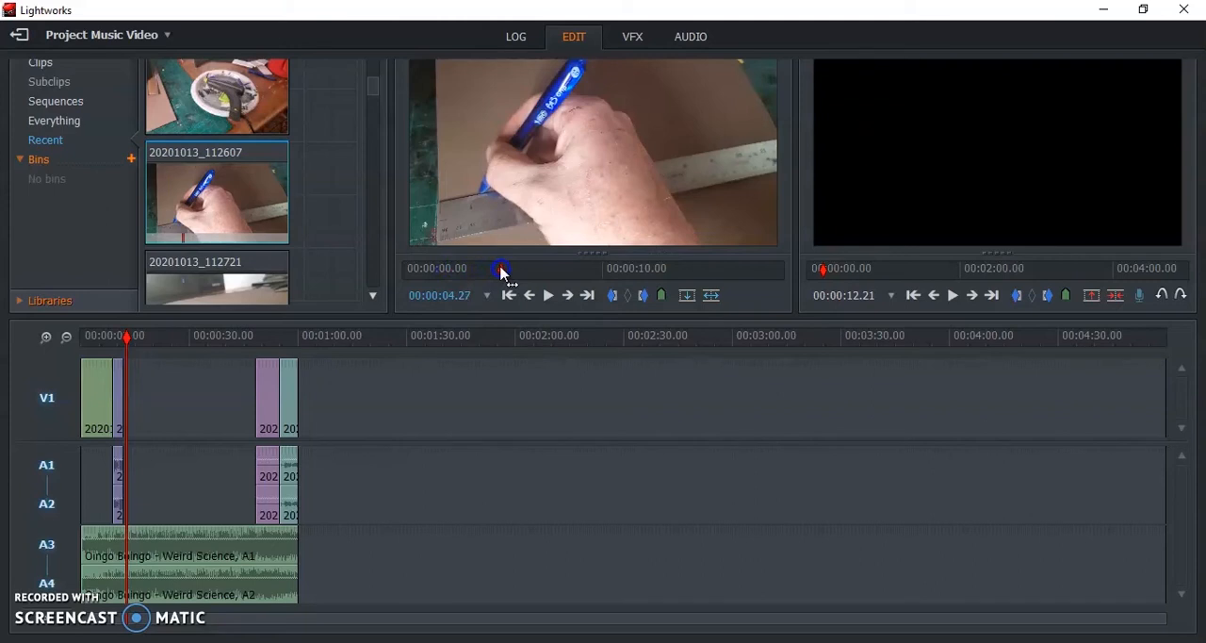
drag(501, 271, 494, 272)
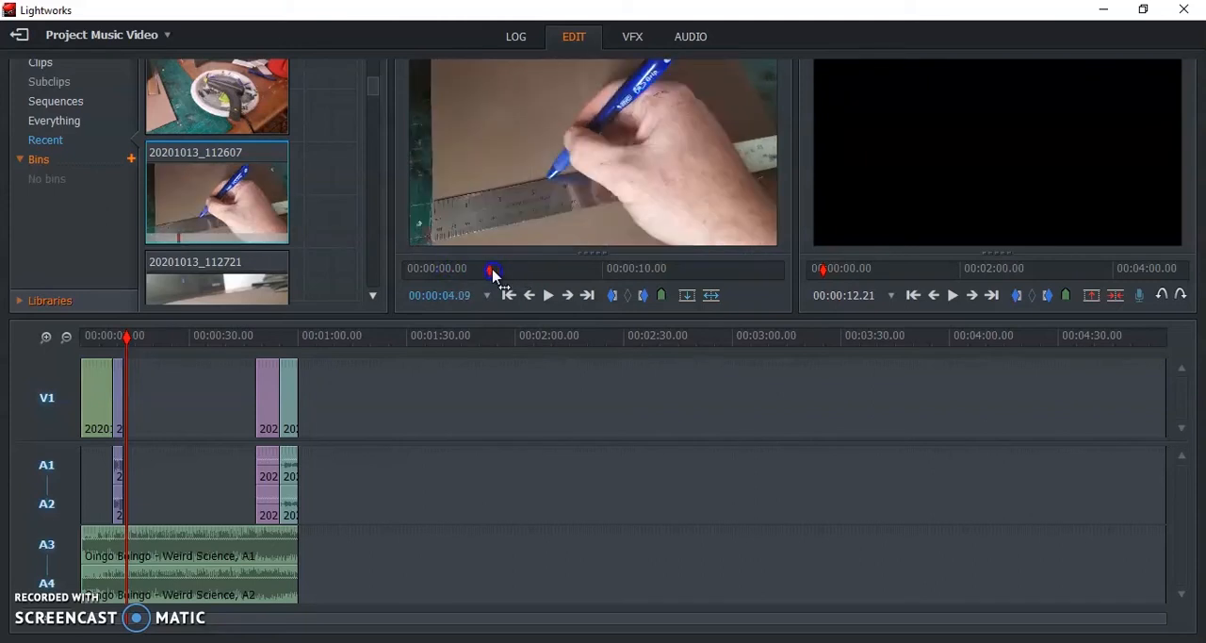
drag(494, 268, 456, 268)
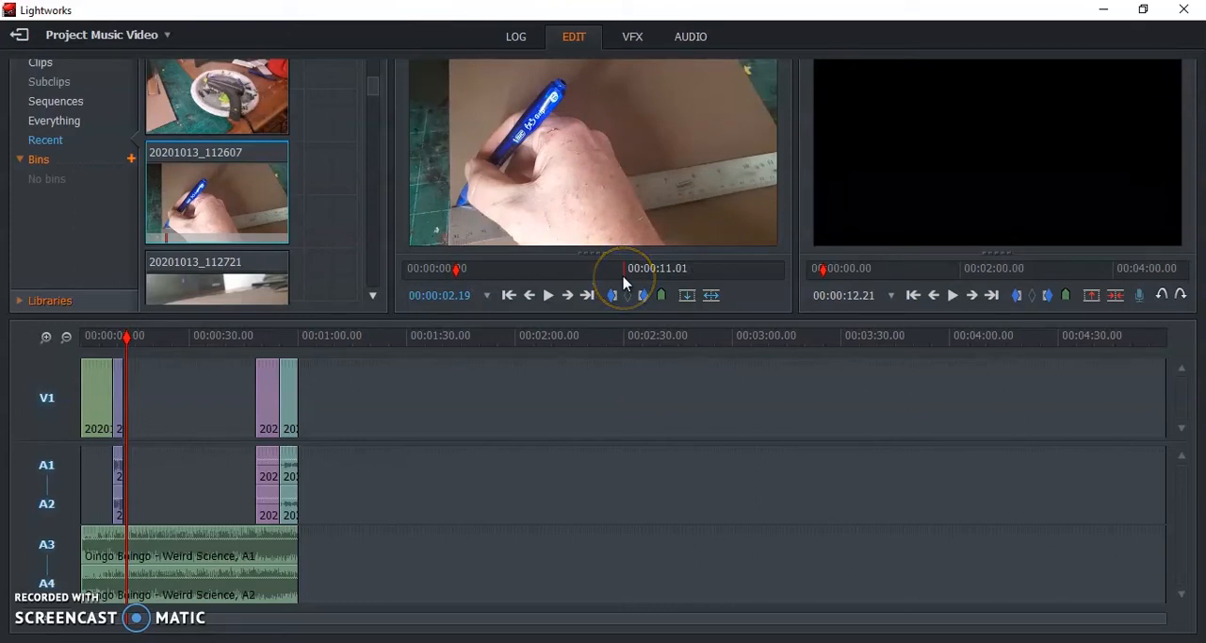
click(548, 294)
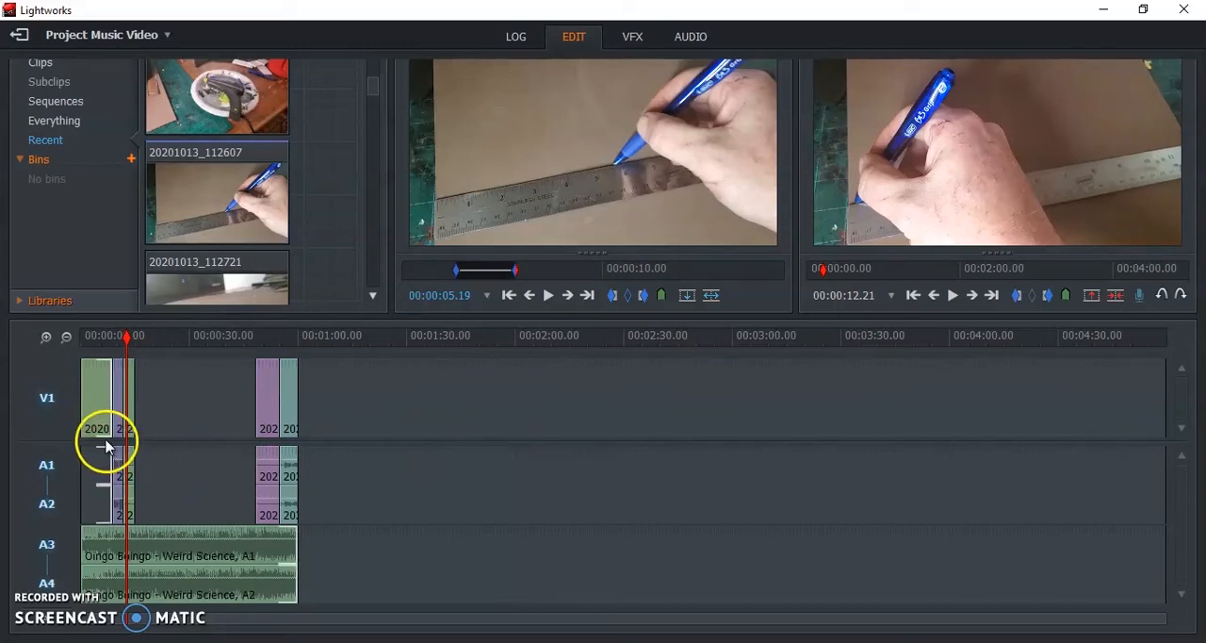
- Select the opening clip and the later clips on V1
click(98, 396)
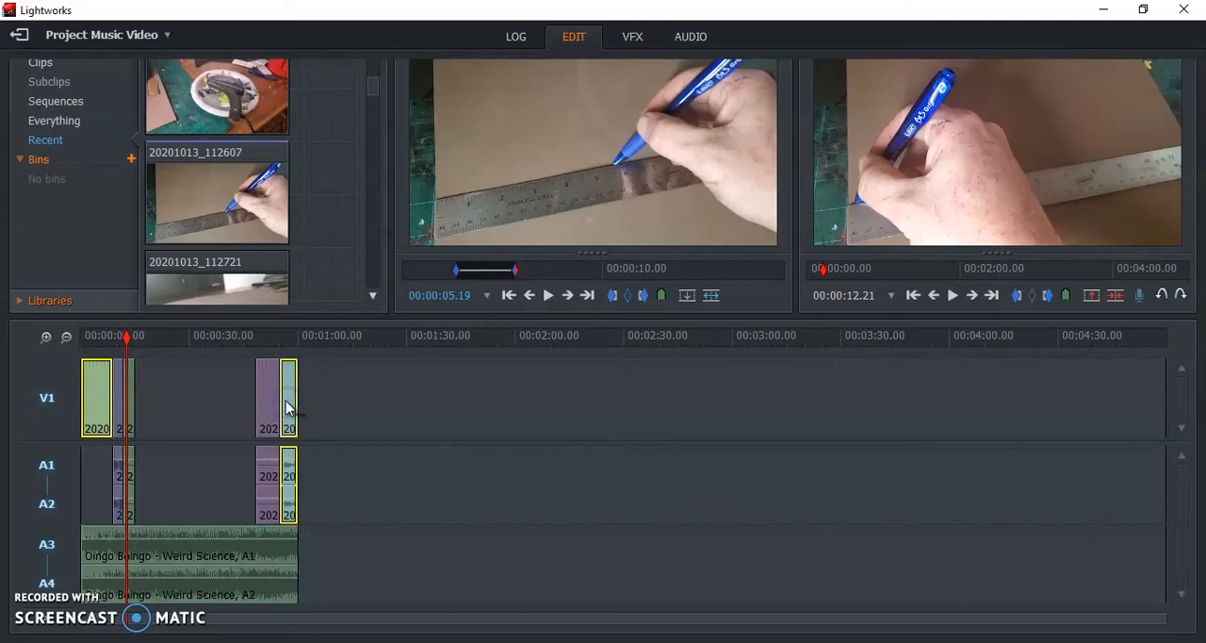
click(268, 395)
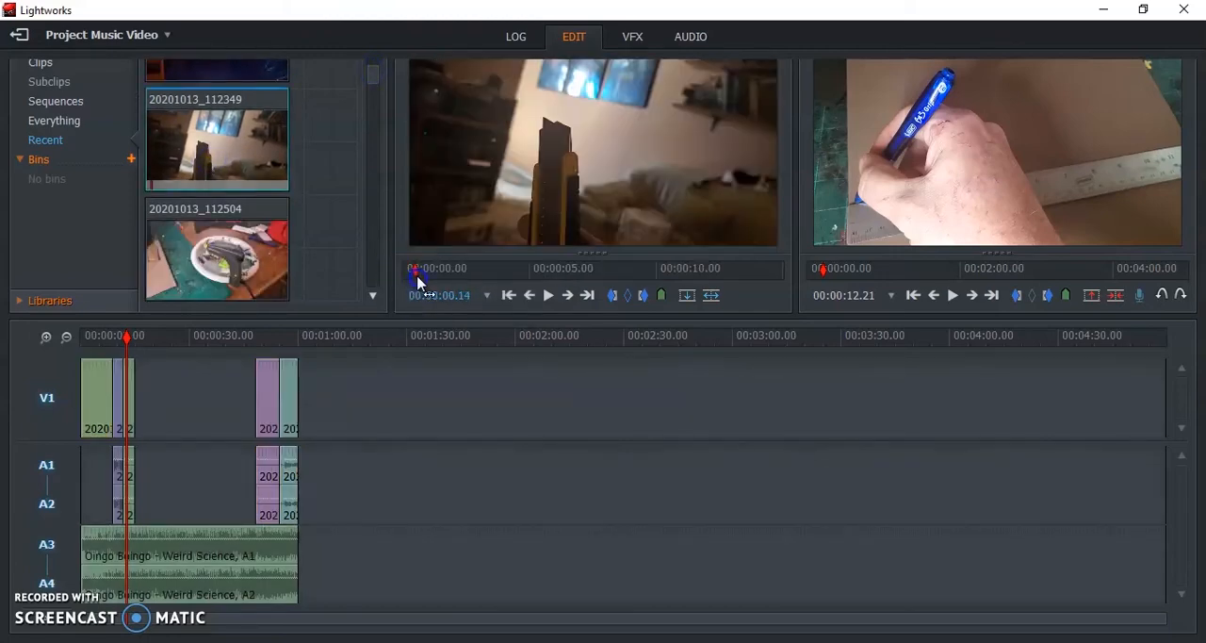
- Scrub through the dark-room clip 20201013_112349 in the source viewer
drag(413, 272, 478, 271)
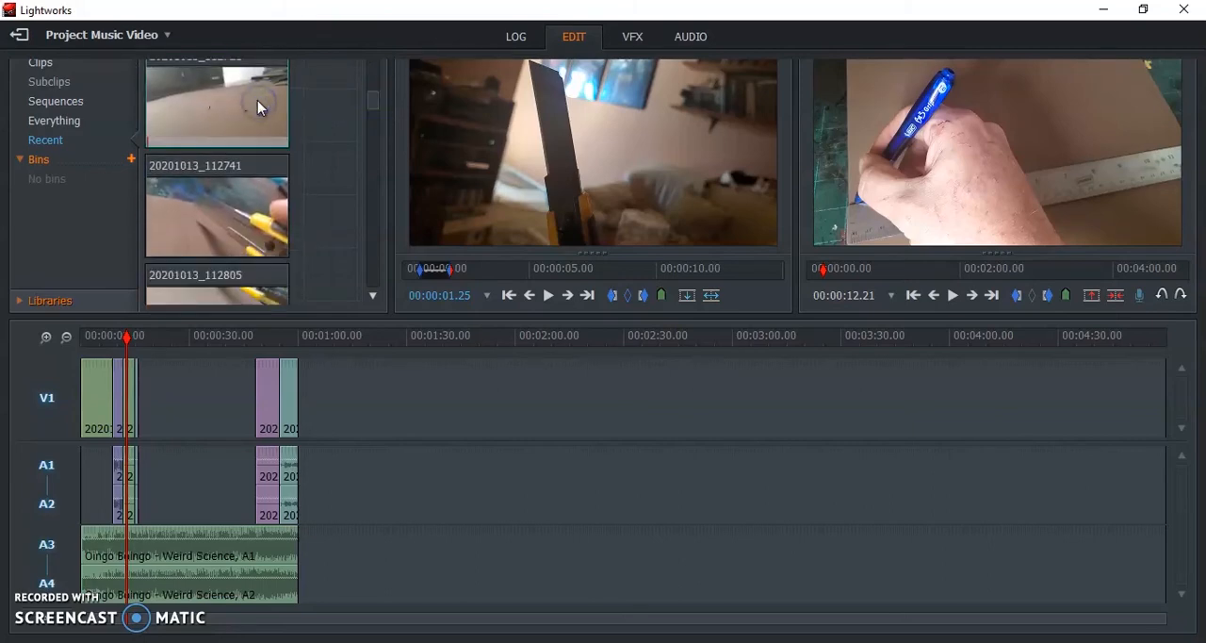
mouse_move(227, 135)
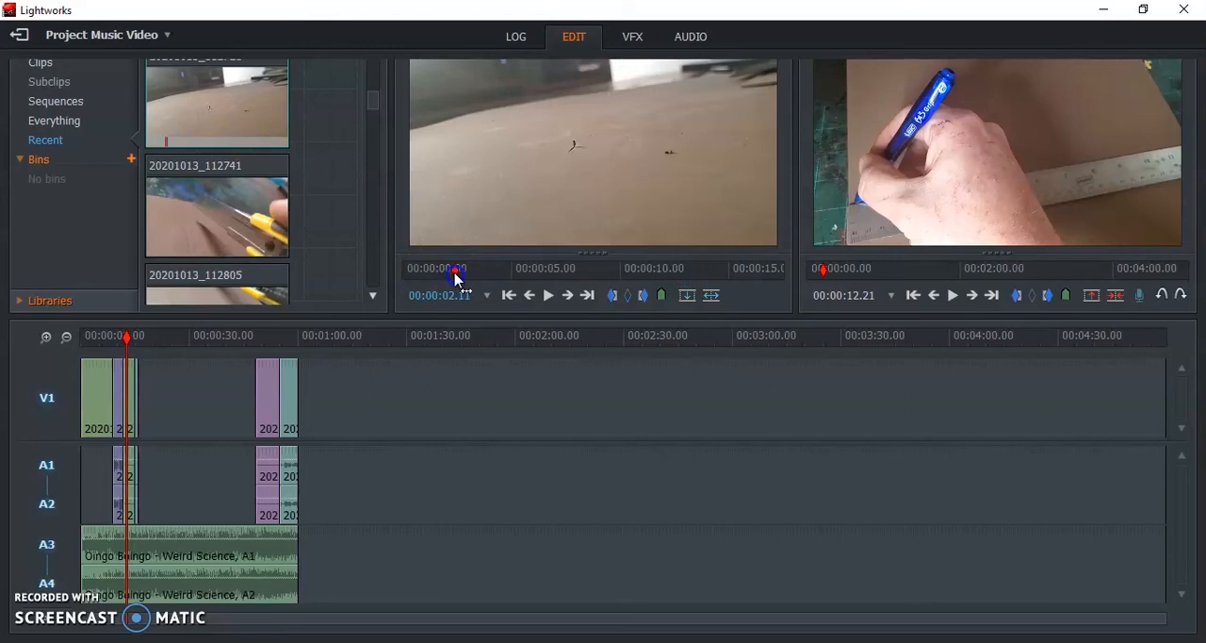
- Scrub and play the knife-cutting clip 20201013_112741 and set an In mark around 0:15
drag(456, 267, 501, 268)
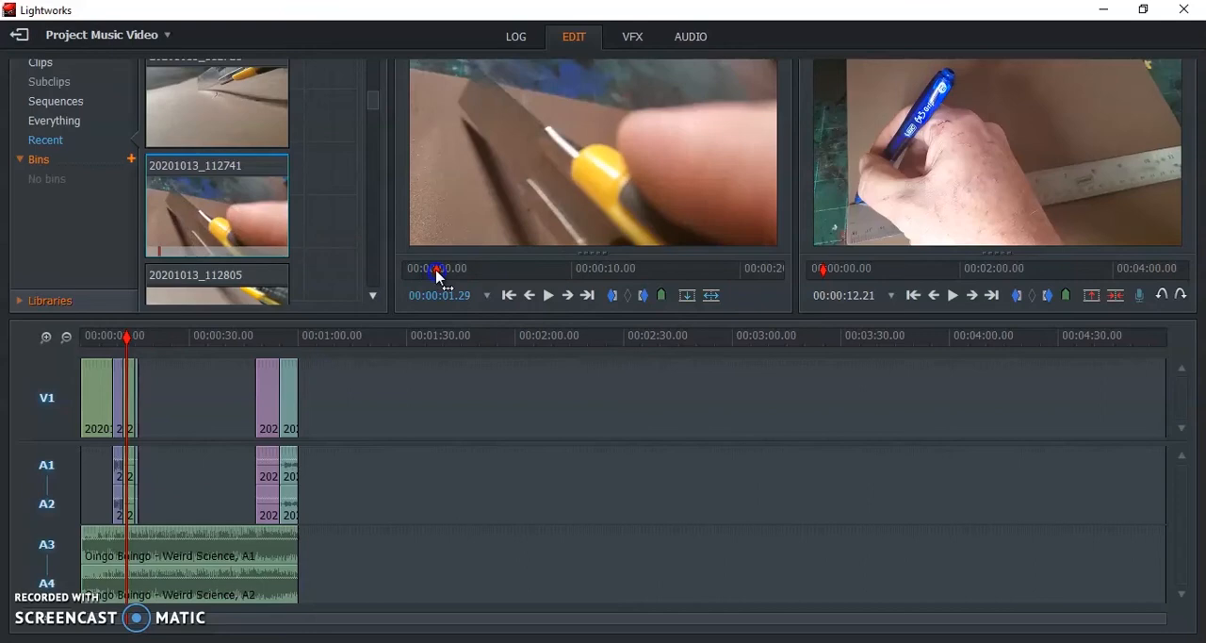
drag(437, 271, 481, 271)
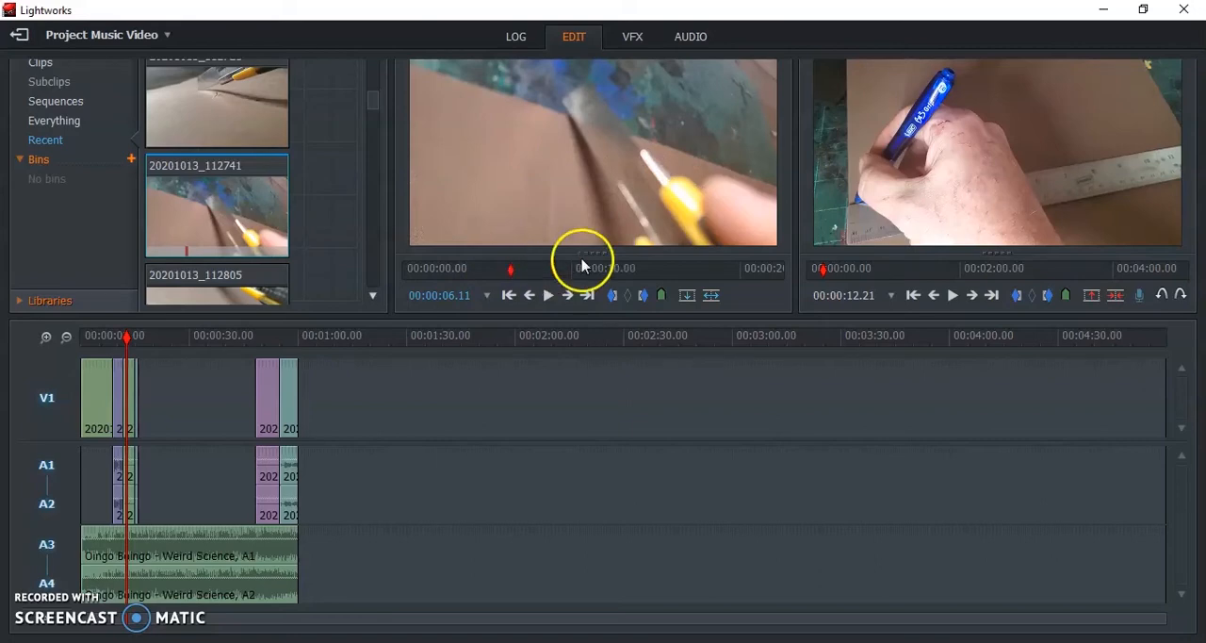
click(588, 273)
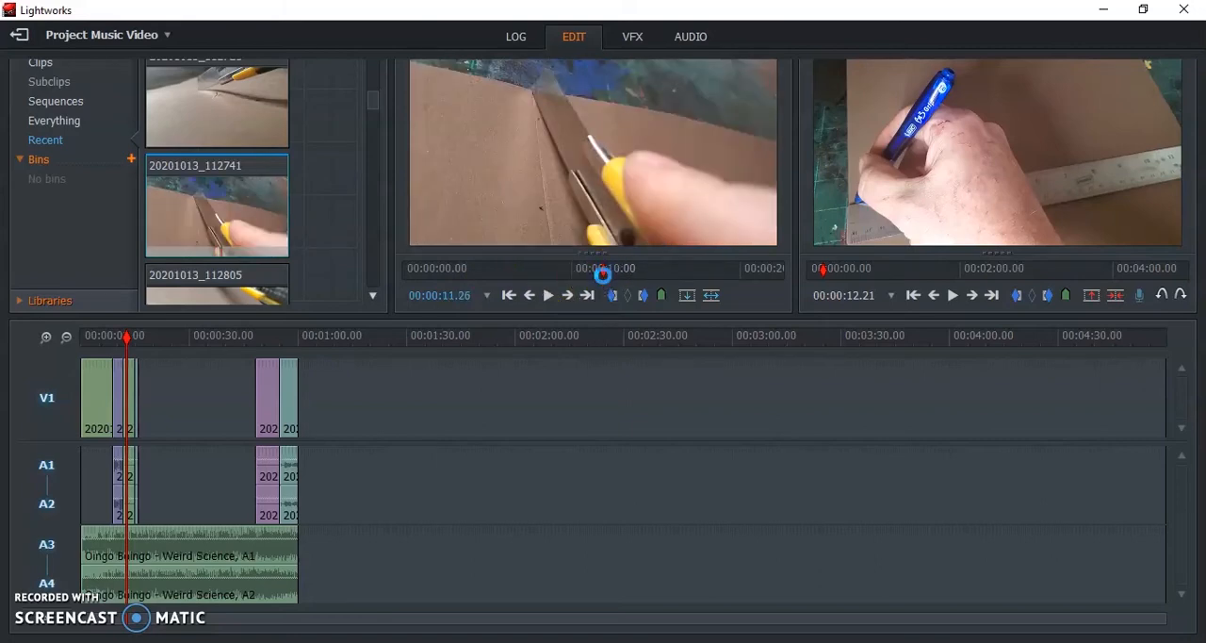
click(490, 268)
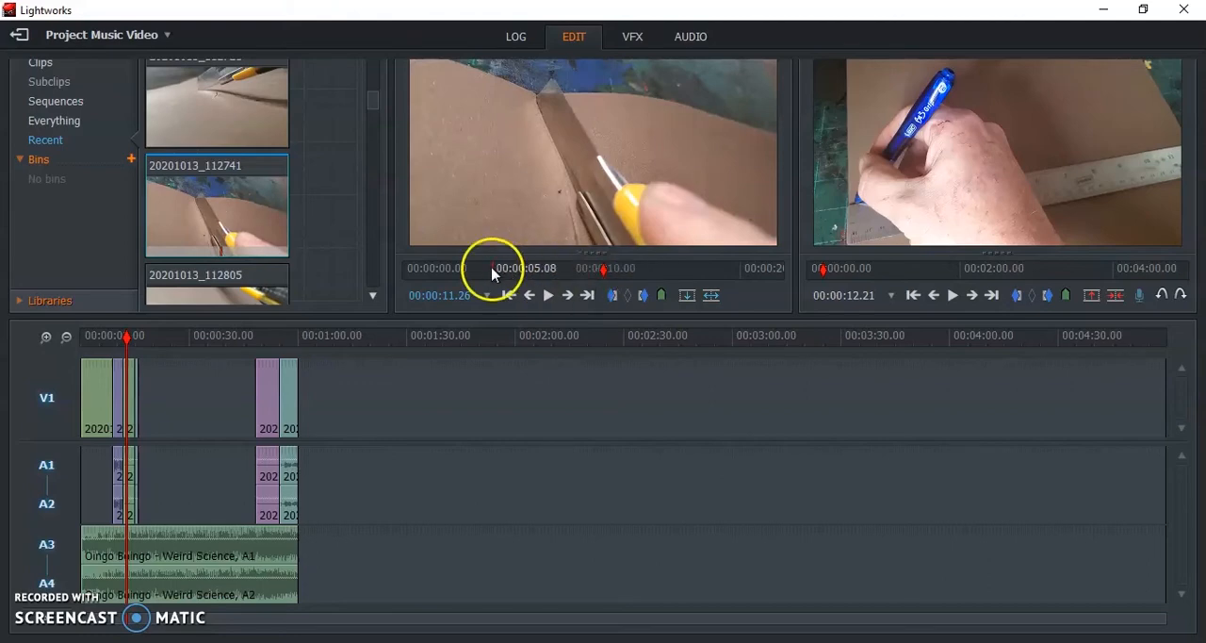
mouse_move(549, 294)
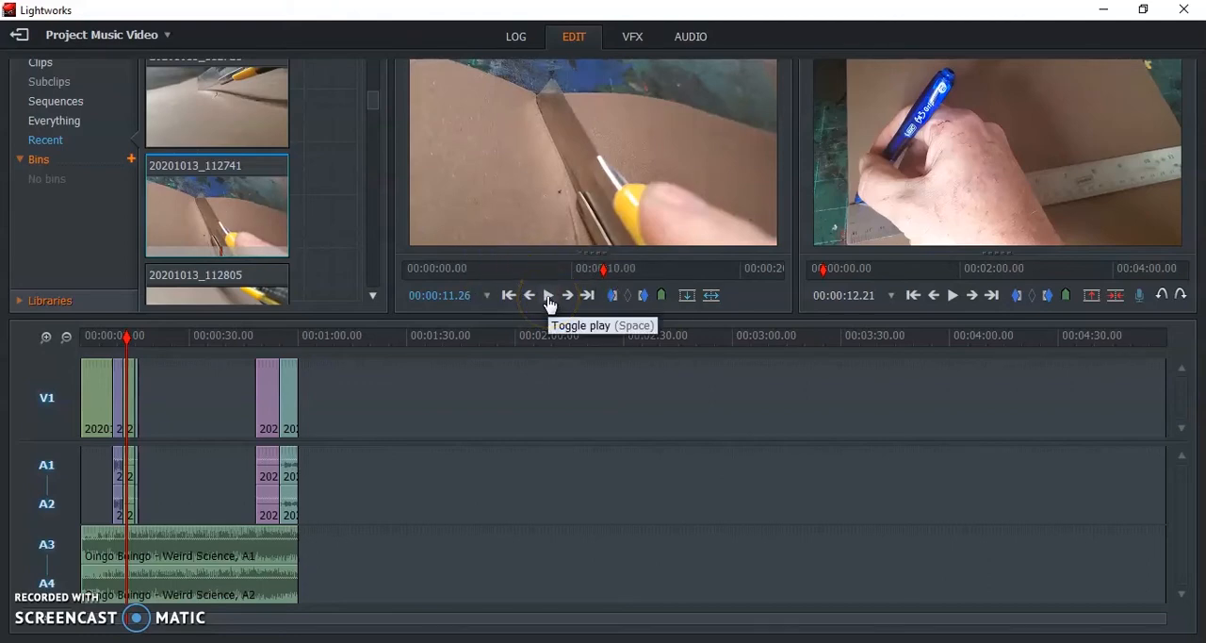
click(546, 294)
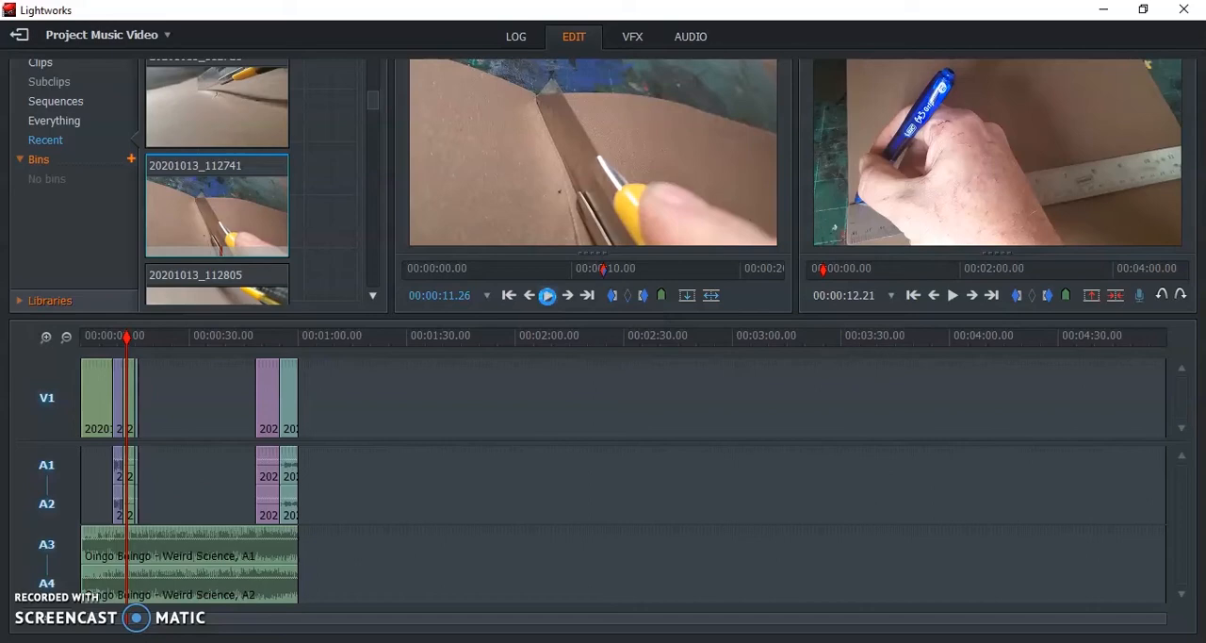
click(547, 294)
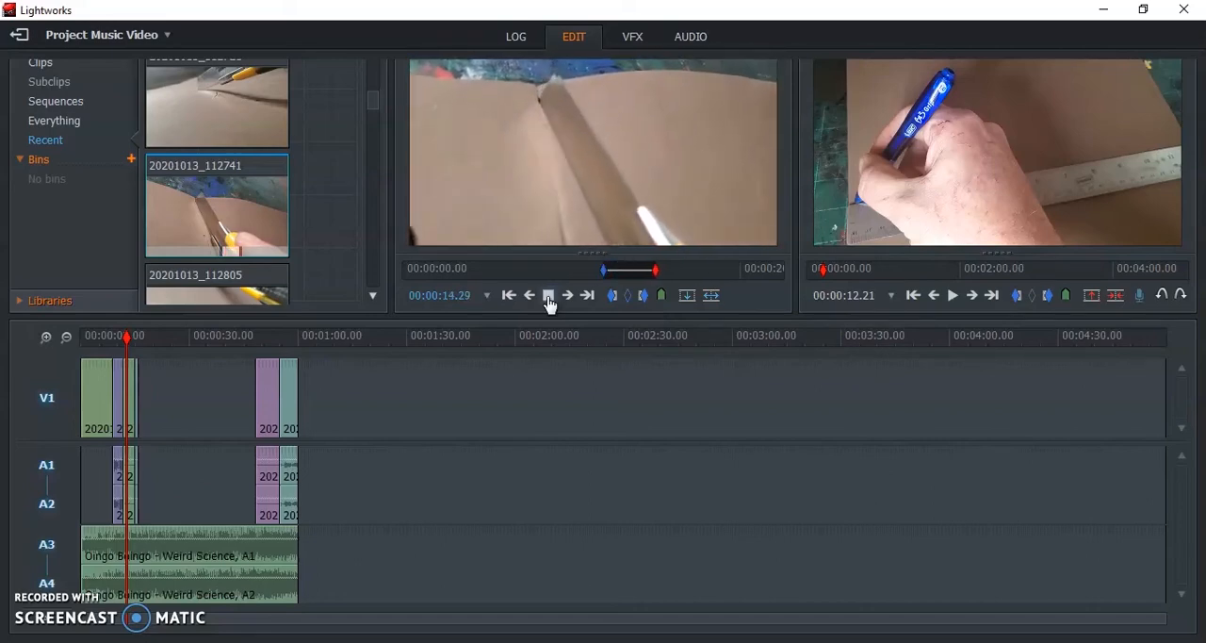
click(548, 294)
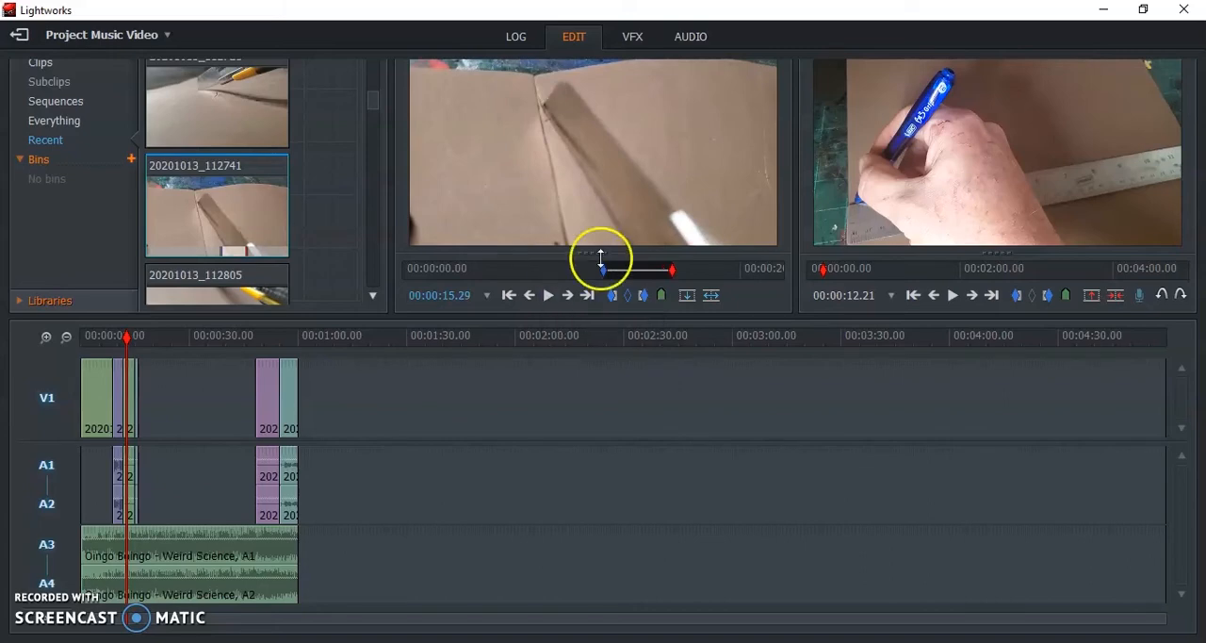
- Extend the Out mark to about 0:18 and play through the marked section
drag(599, 272, 713, 271)
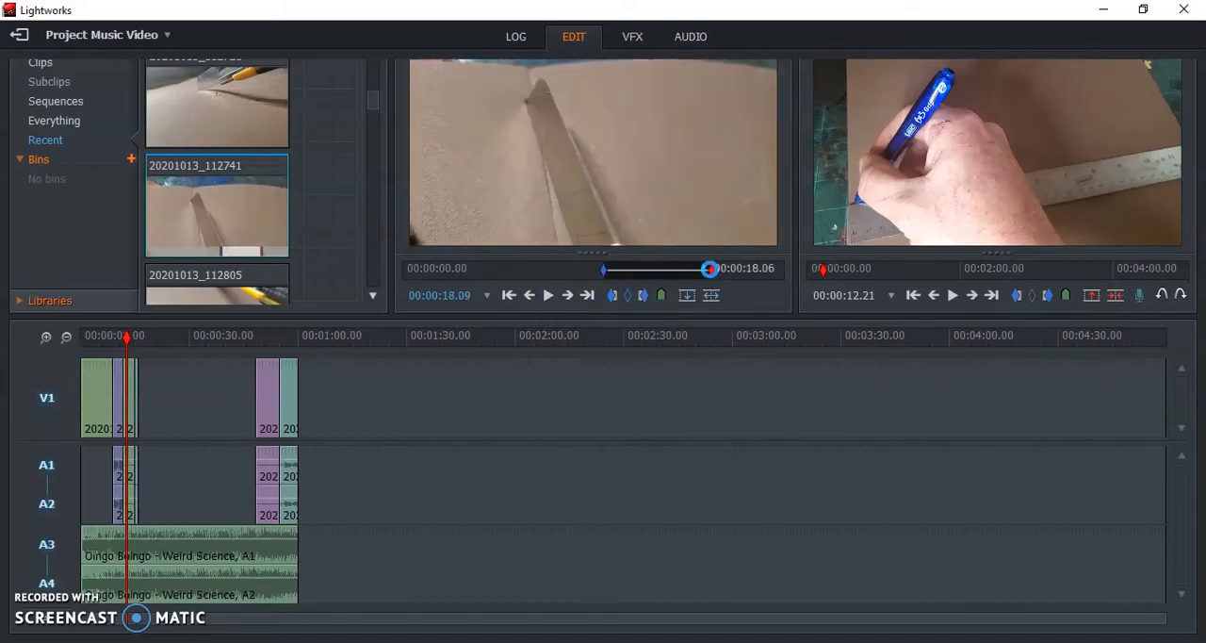
click(546, 294)
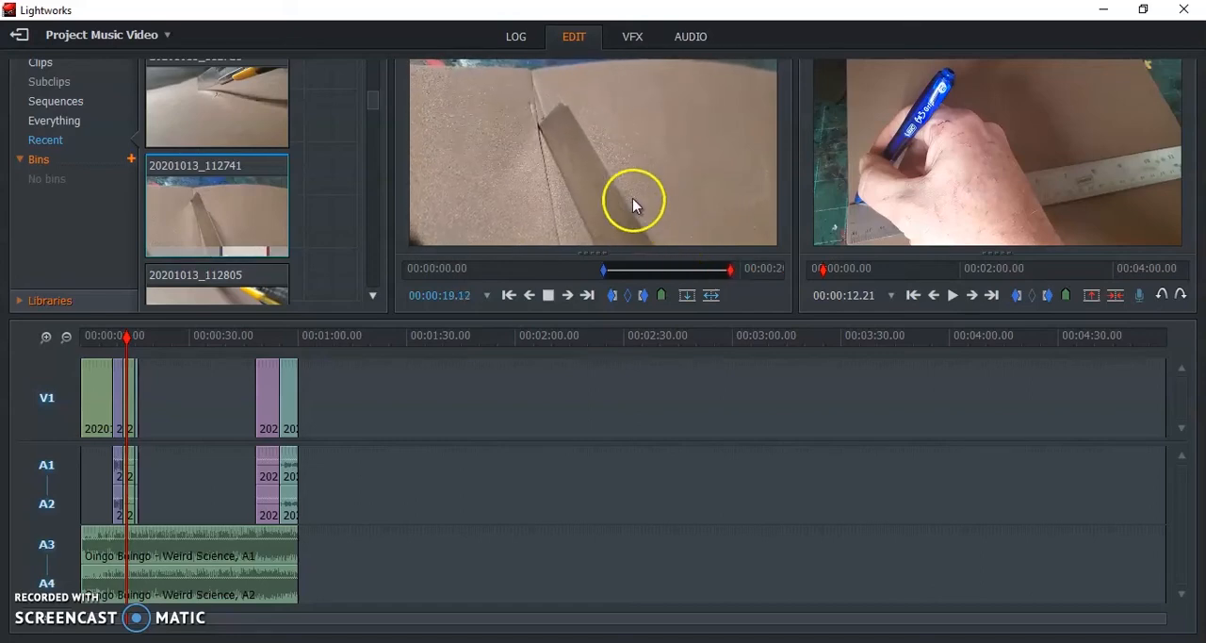
click(547, 294)
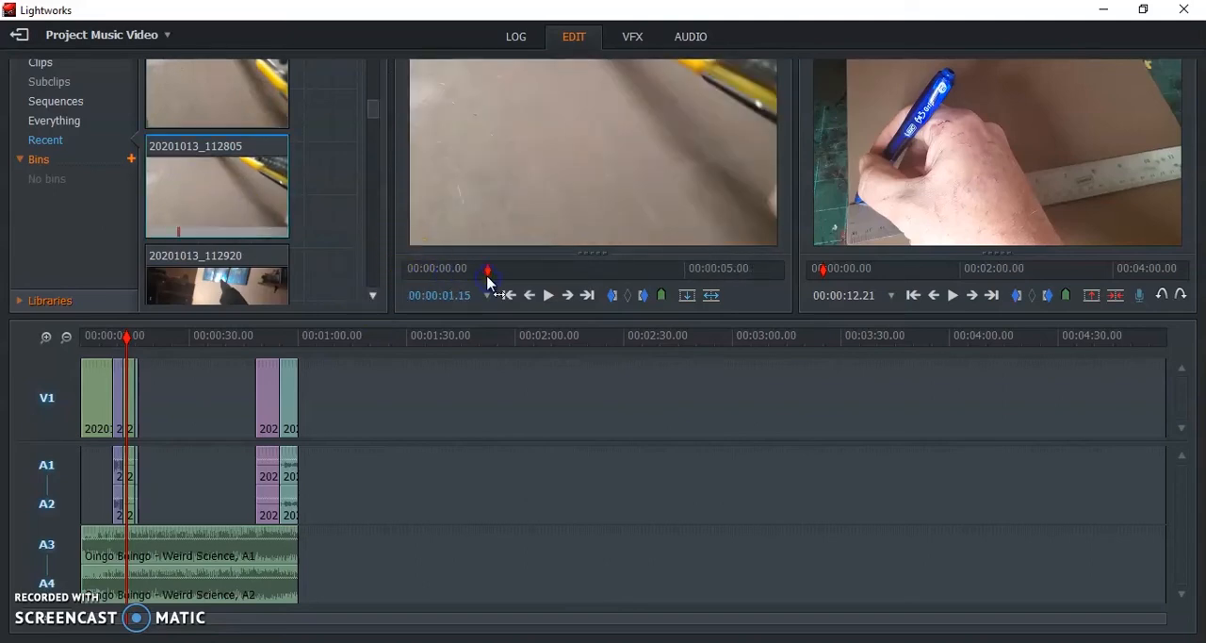
- Play clip 20201013_112805, mark In and Out, and insert the section at the end of V1
click(549, 294)
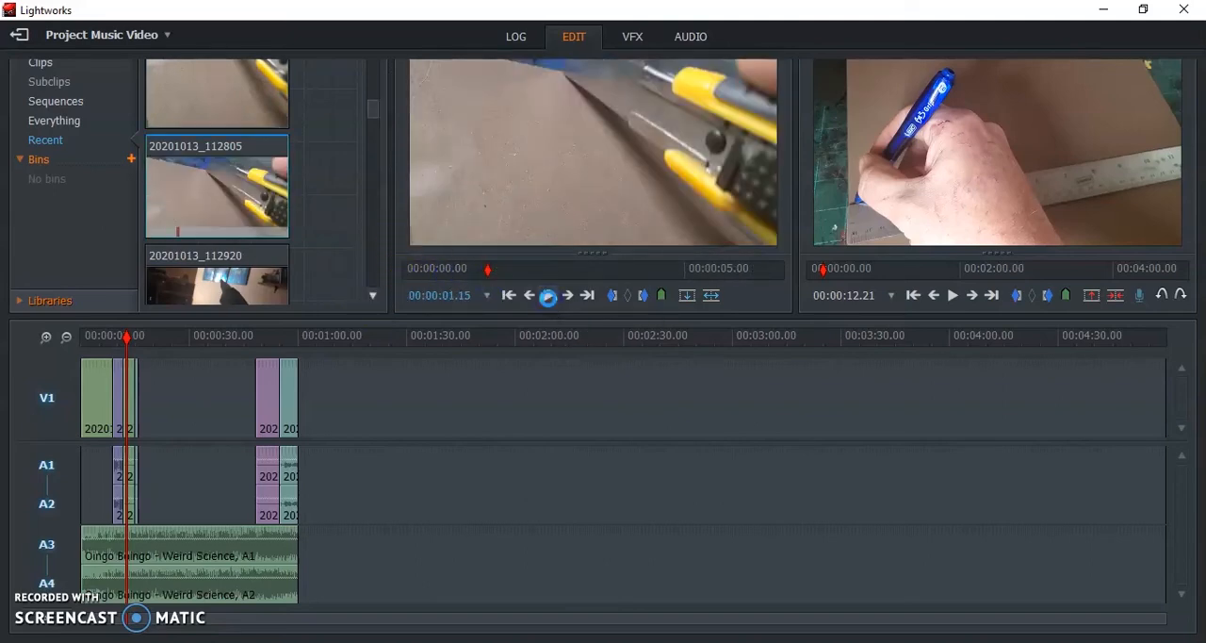
click(550, 294)
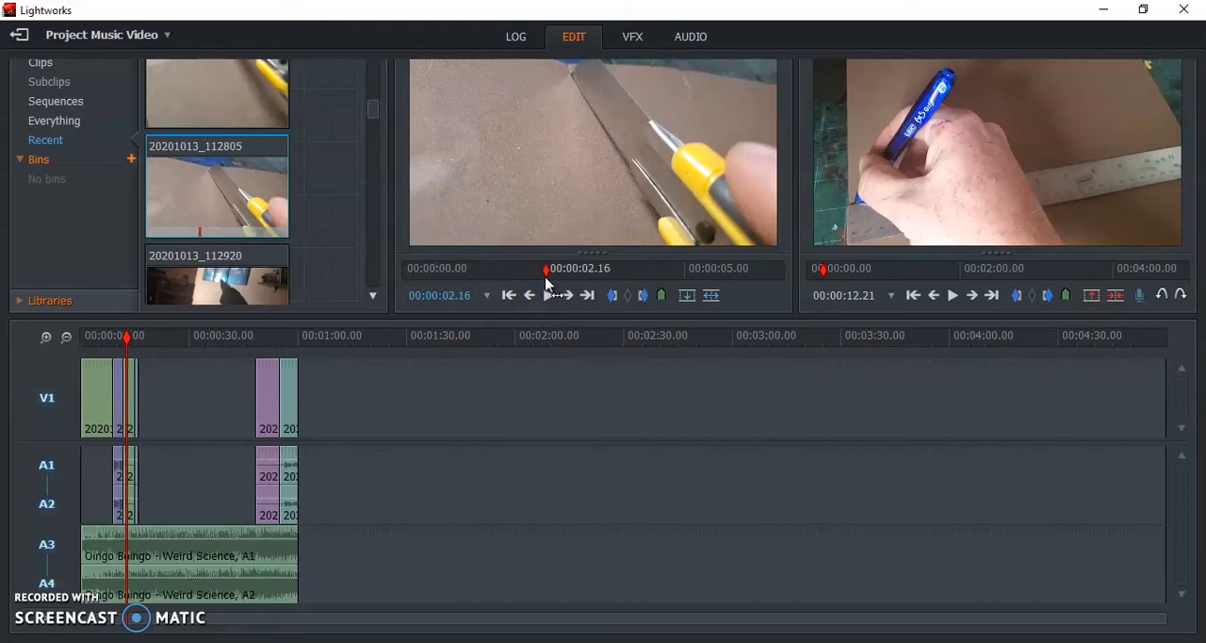
click(549, 294)
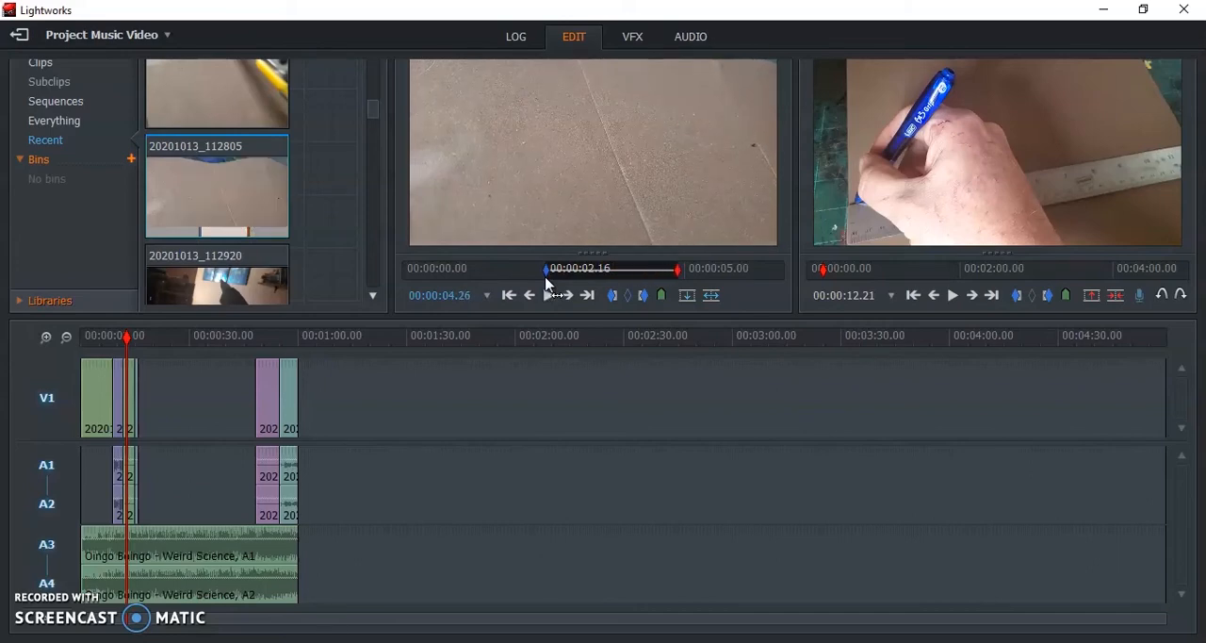
click(546, 294)
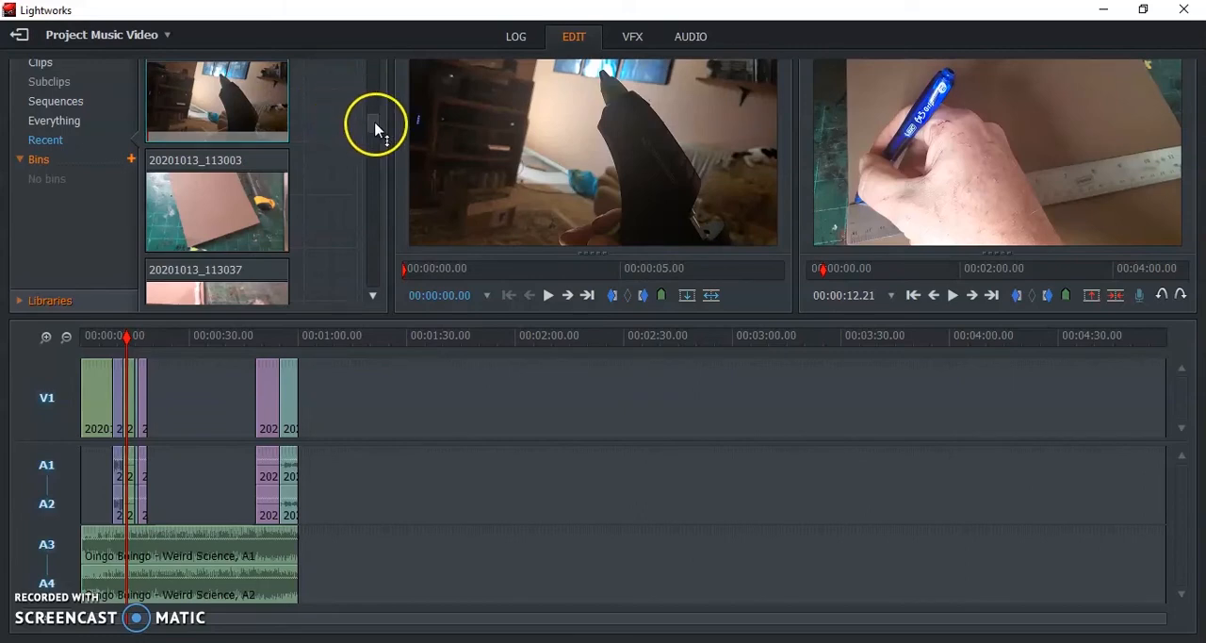
- Scroll to glue-gun clip 20201013_112504, play it and mark its section for V1
scroll(down, 3)
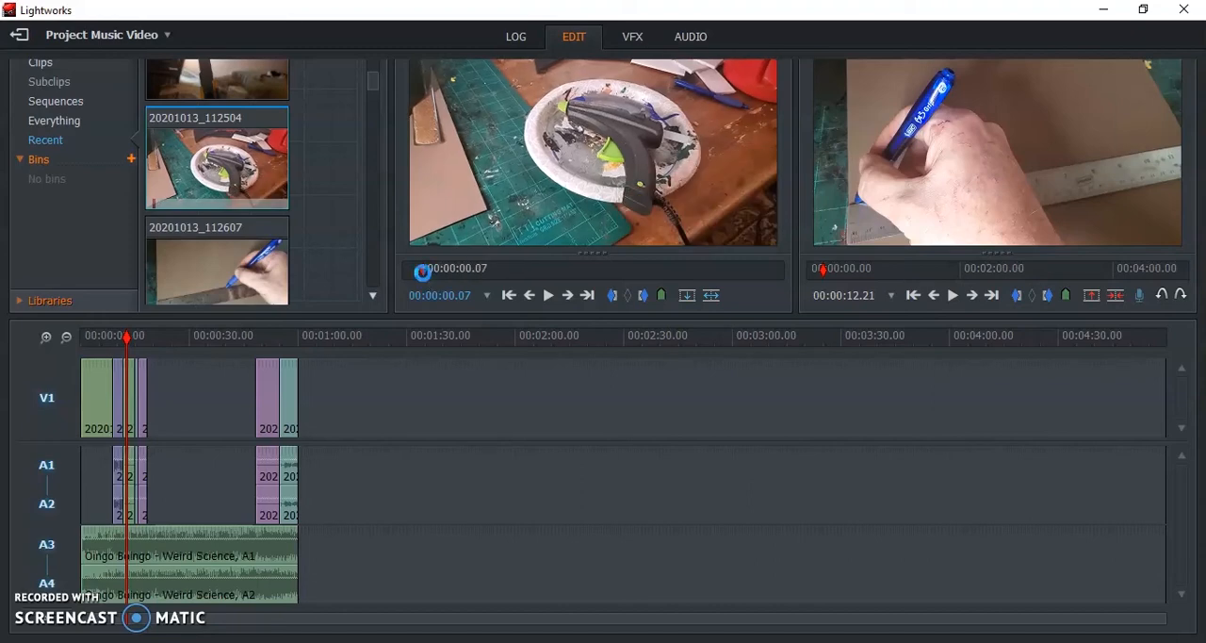
click(547, 294)
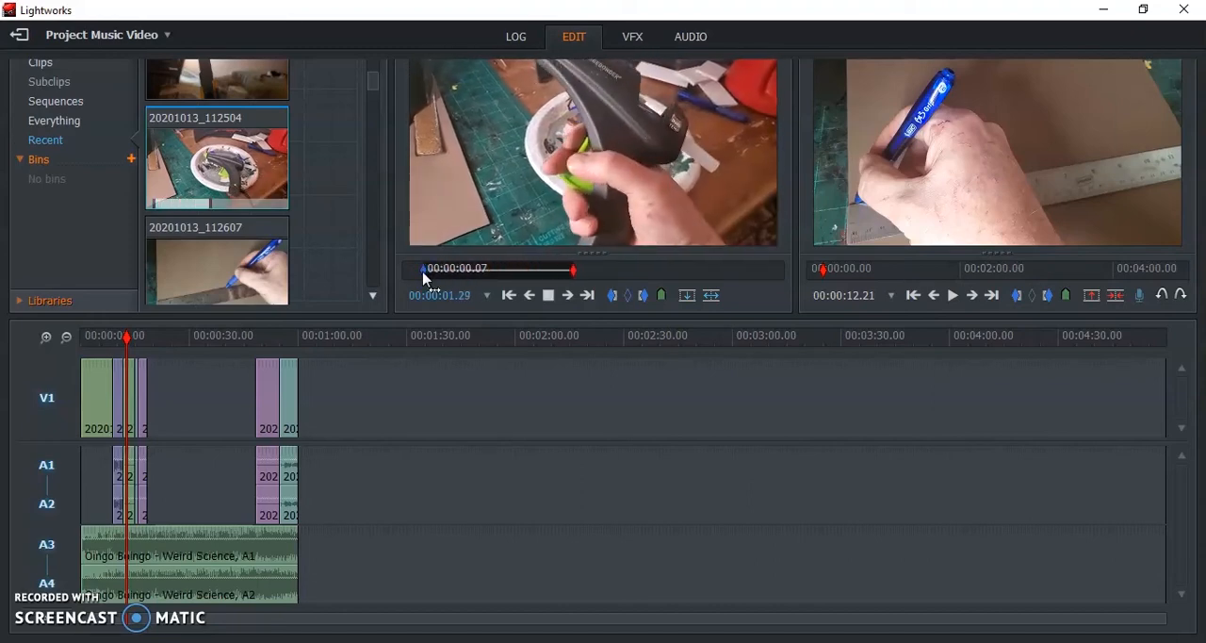
click(547, 294)
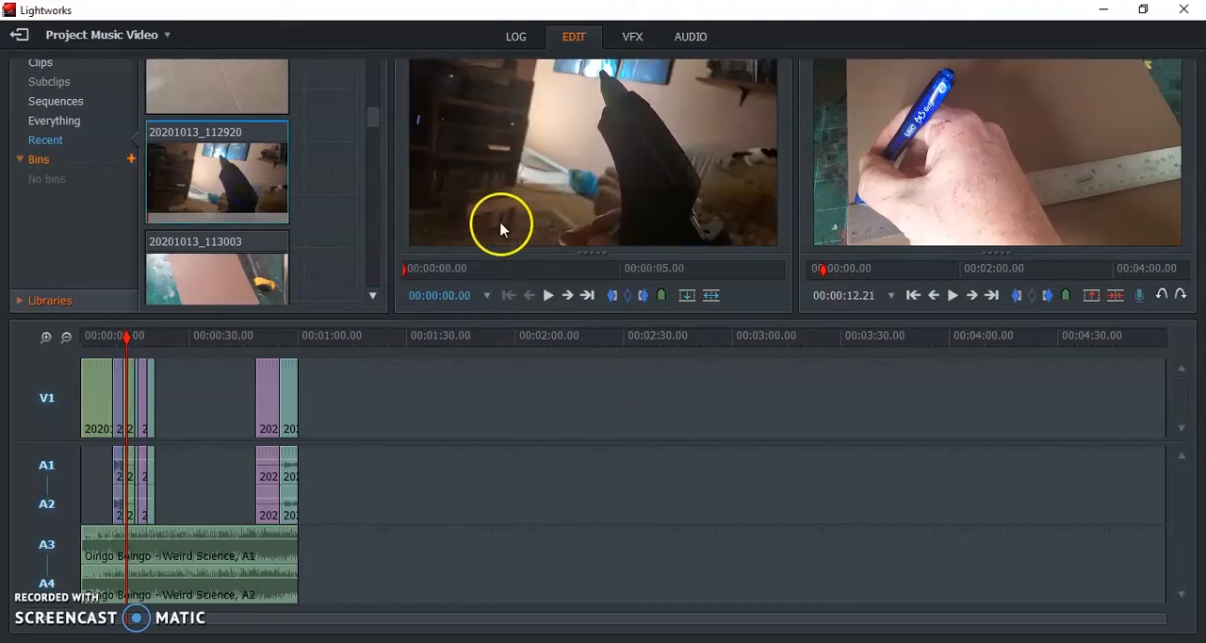
mouse_move(546, 292)
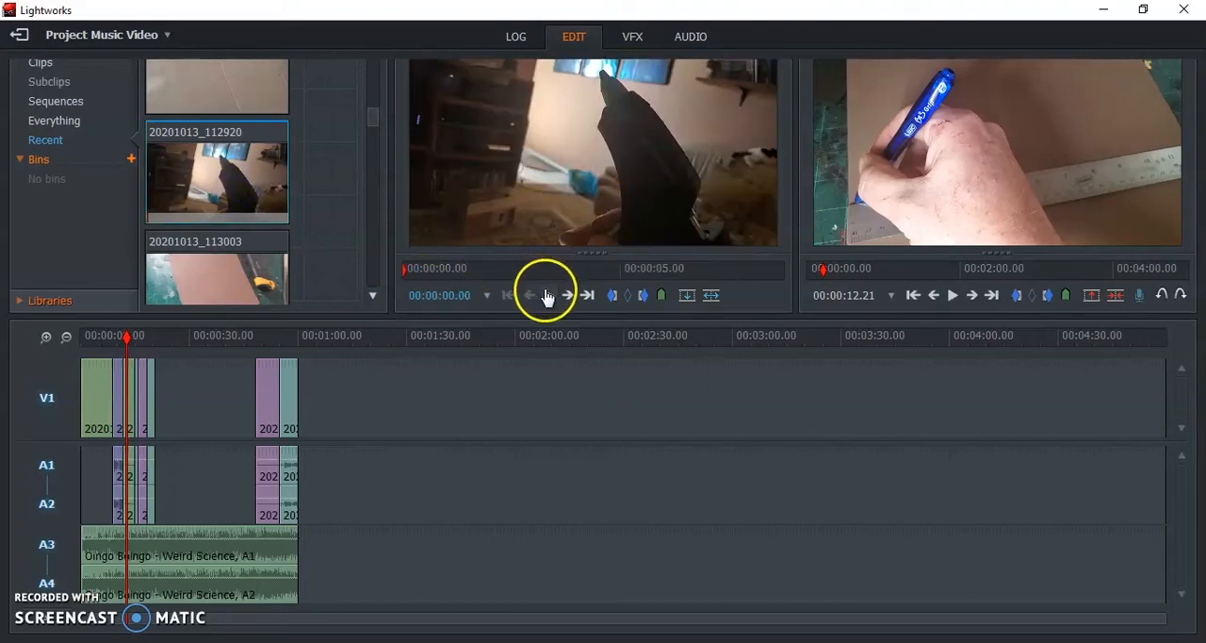
- Play clip 20201013_112920 from an In mark near 0:02 and mark the Out point for V1
click(567, 294)
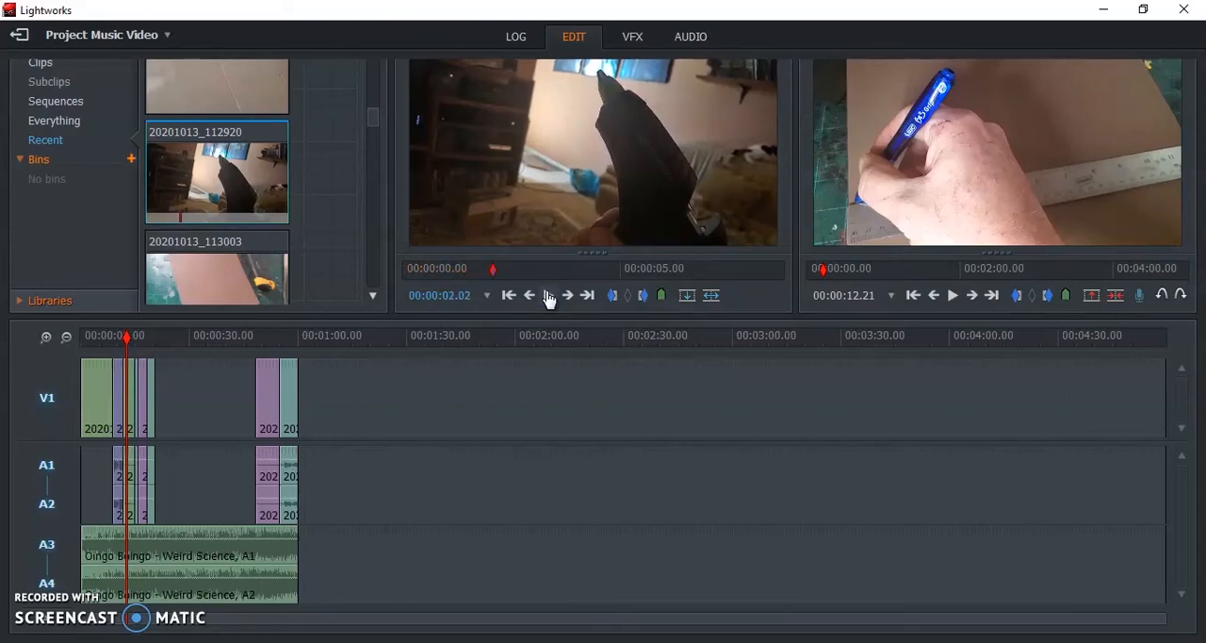
click(547, 294)
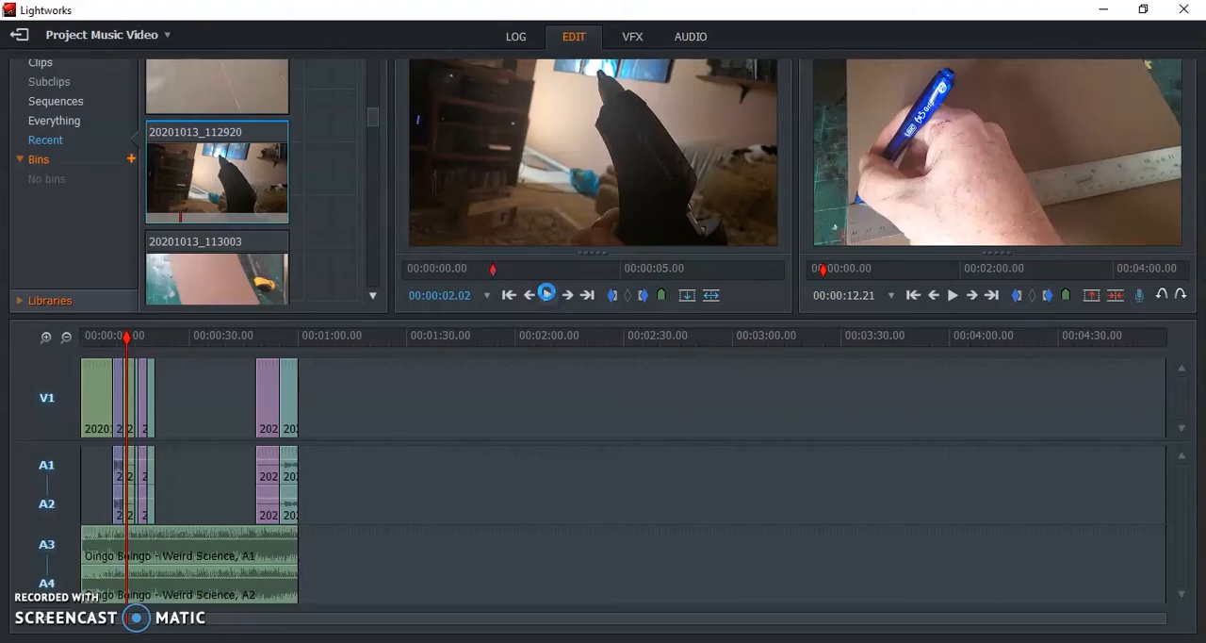
click(548, 294)
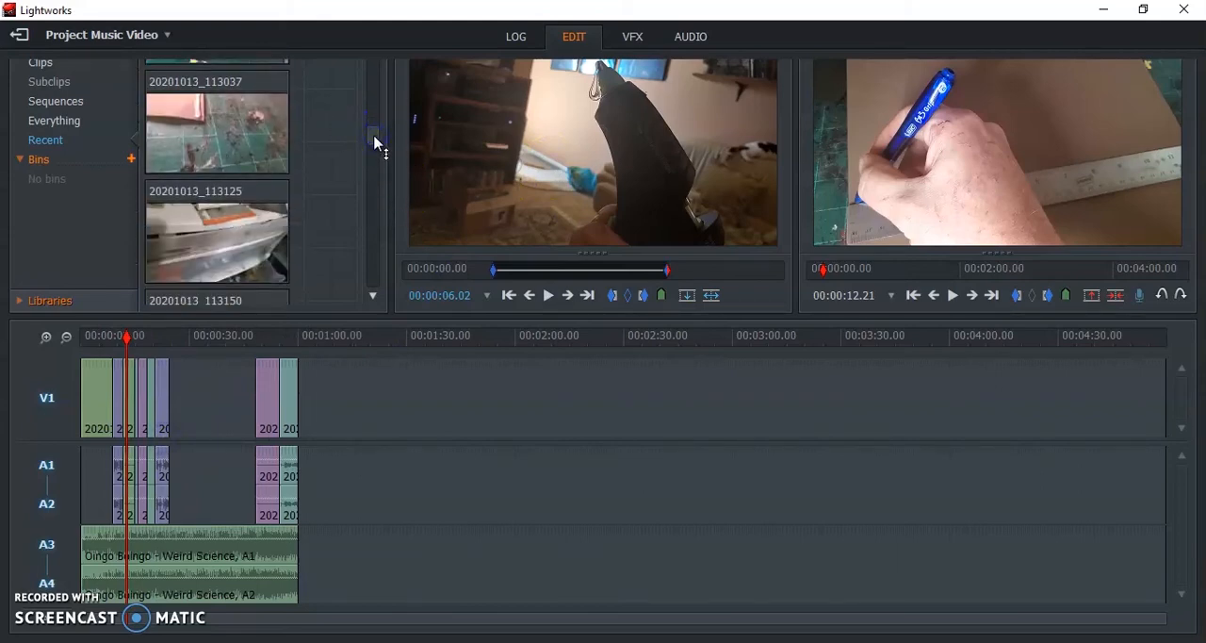
mouse_move(405, 120)
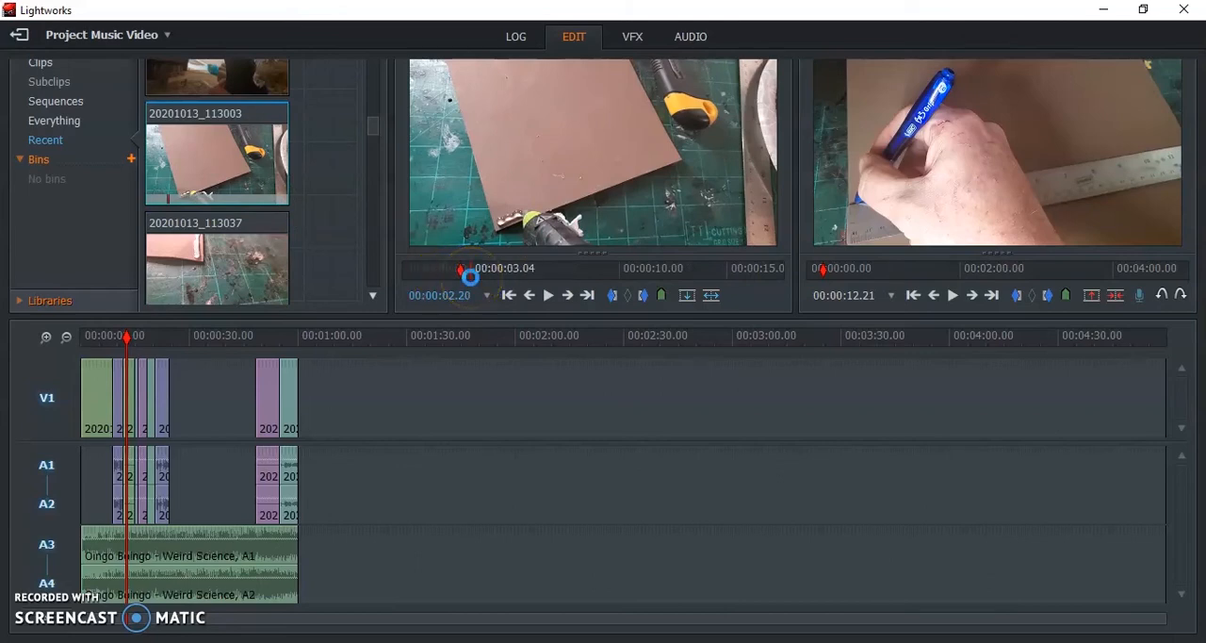
- Insert clip 20201013_113003's section, then load 20201013_113037, mark its In/Out and add it to V1
click(548, 294)
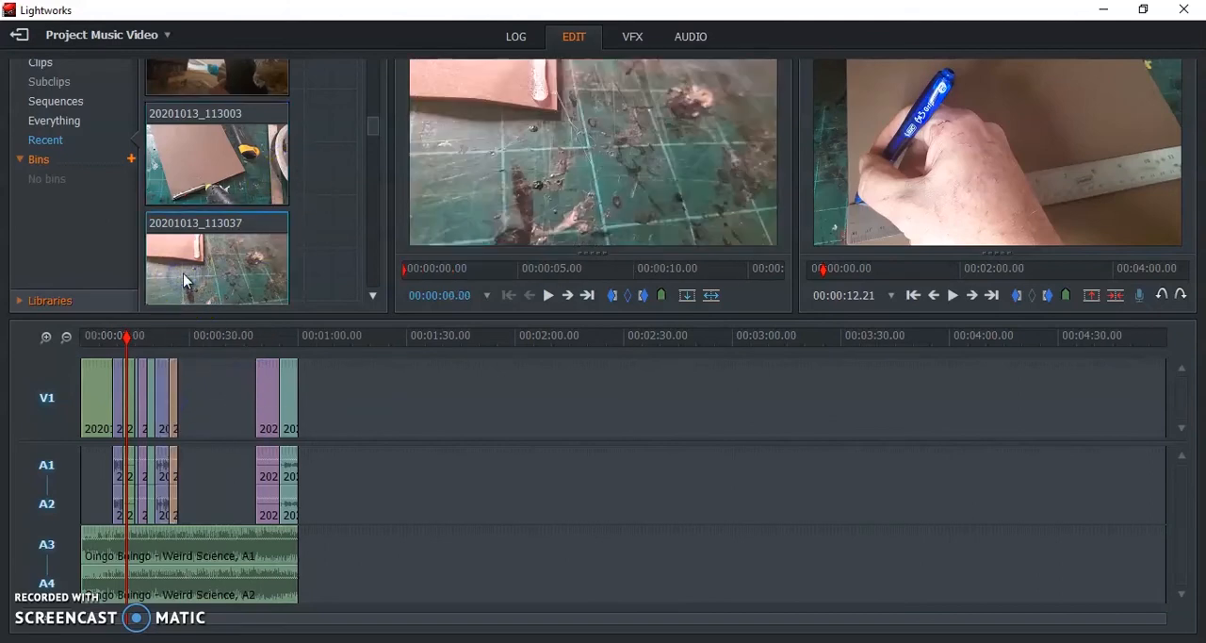
click(488, 268)
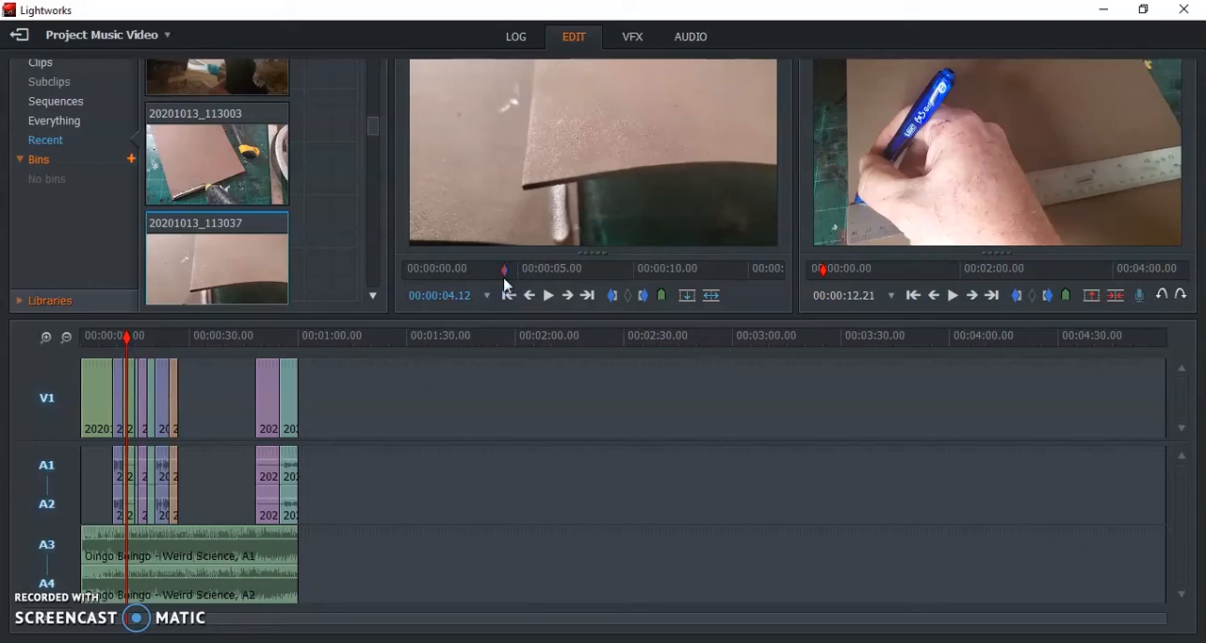
click(546, 294)
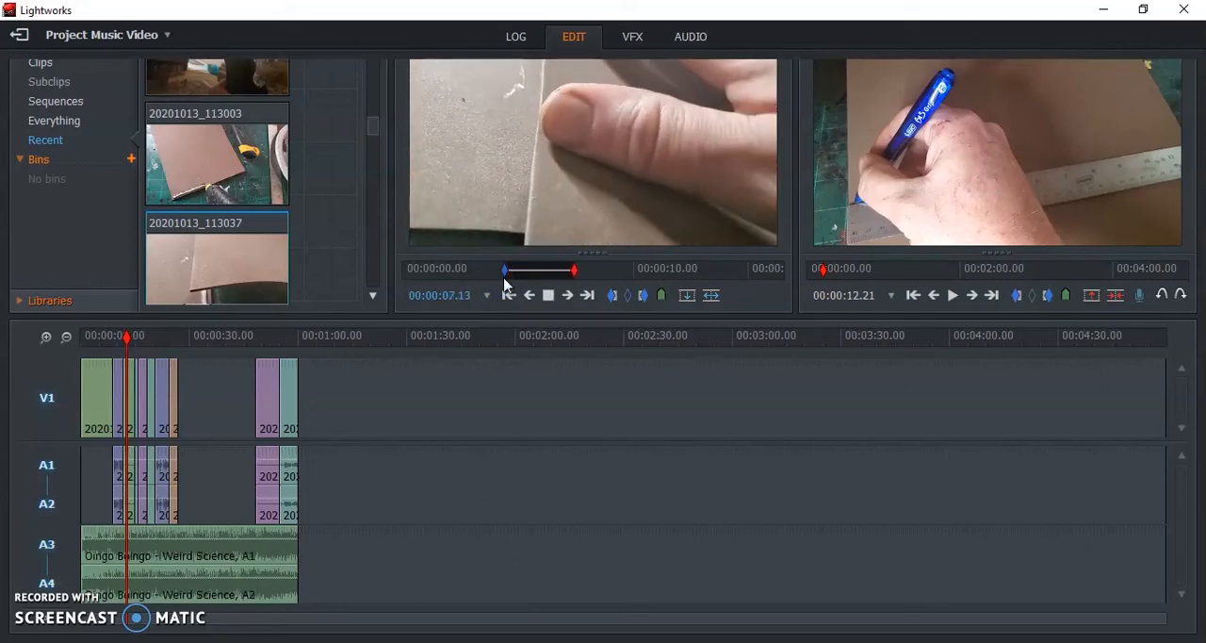
click(547, 294)
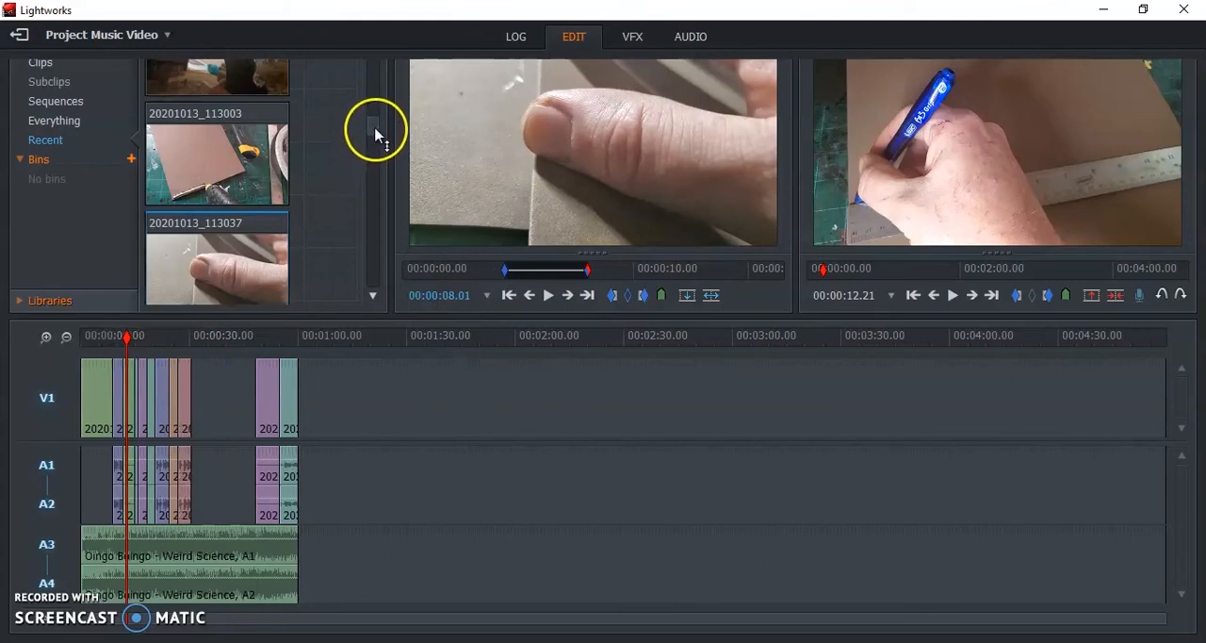
scroll(down, 3)
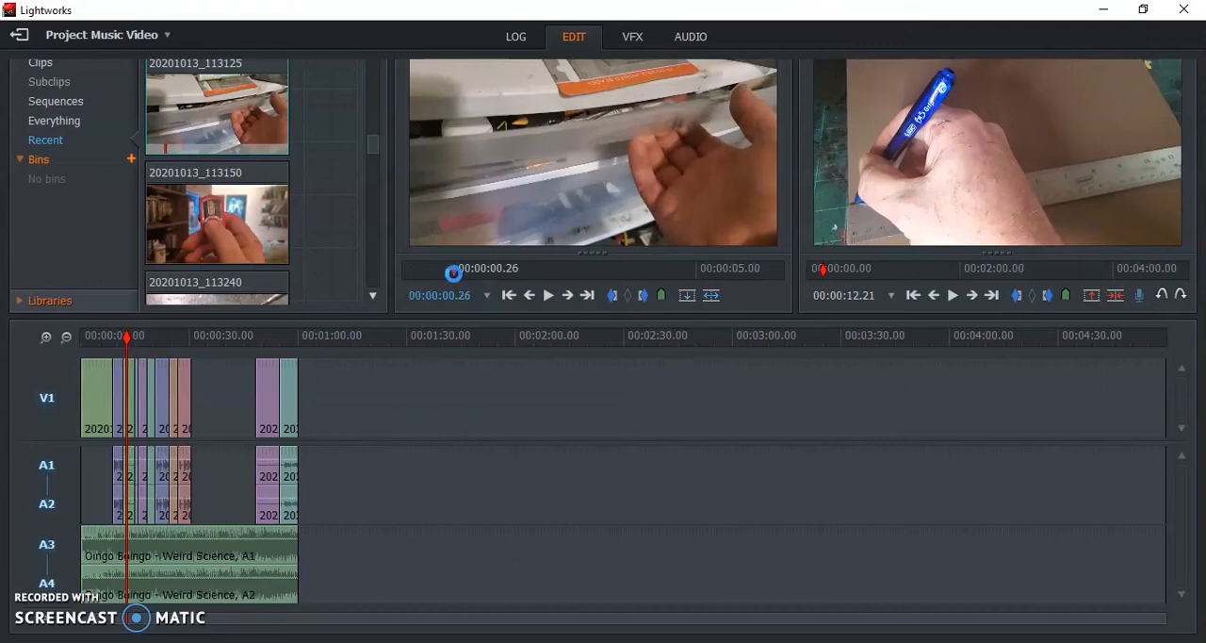
- Load clip 20201013_113150, play it and mark where its wanted section begins
click(546, 294)
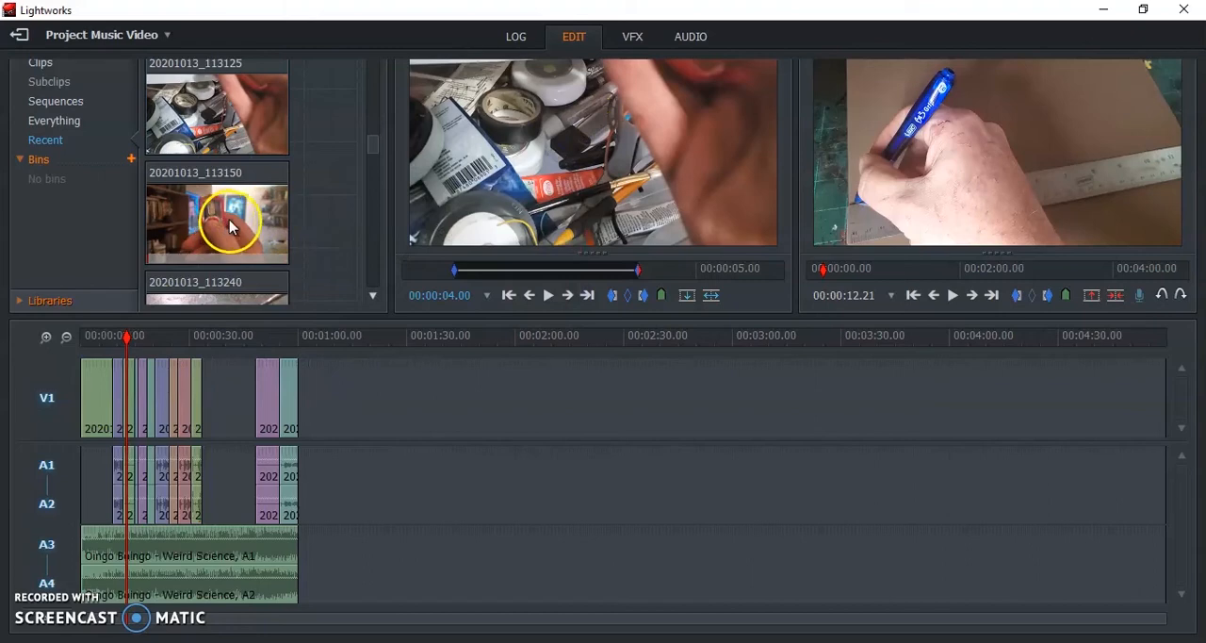
click(566, 294)
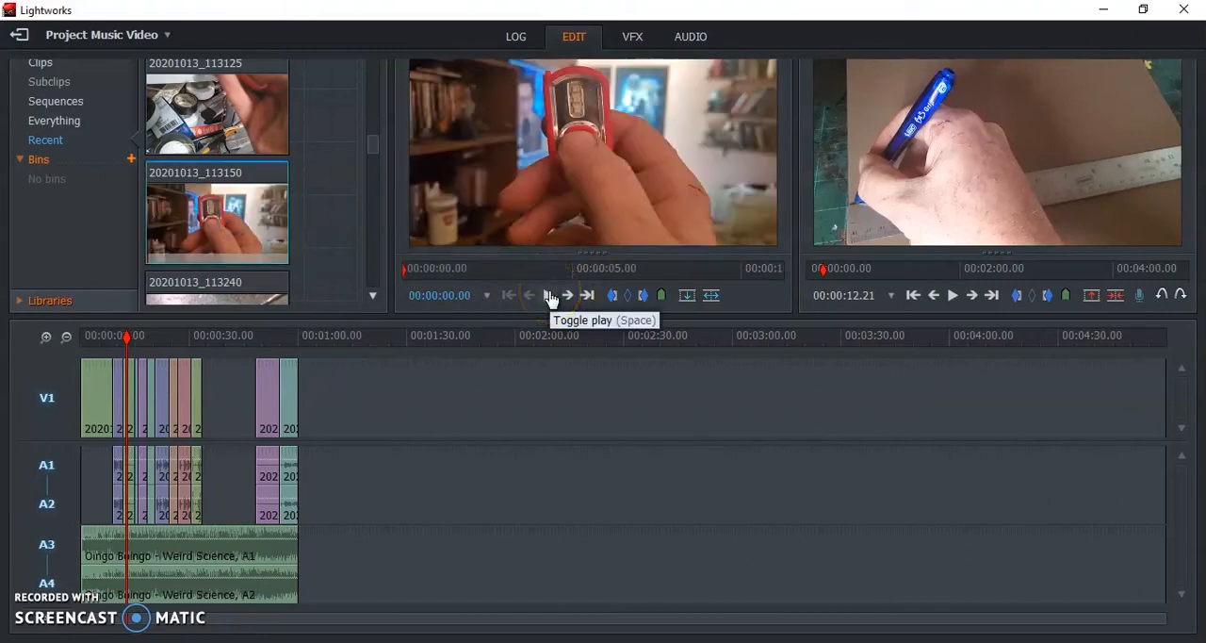
click(551, 294)
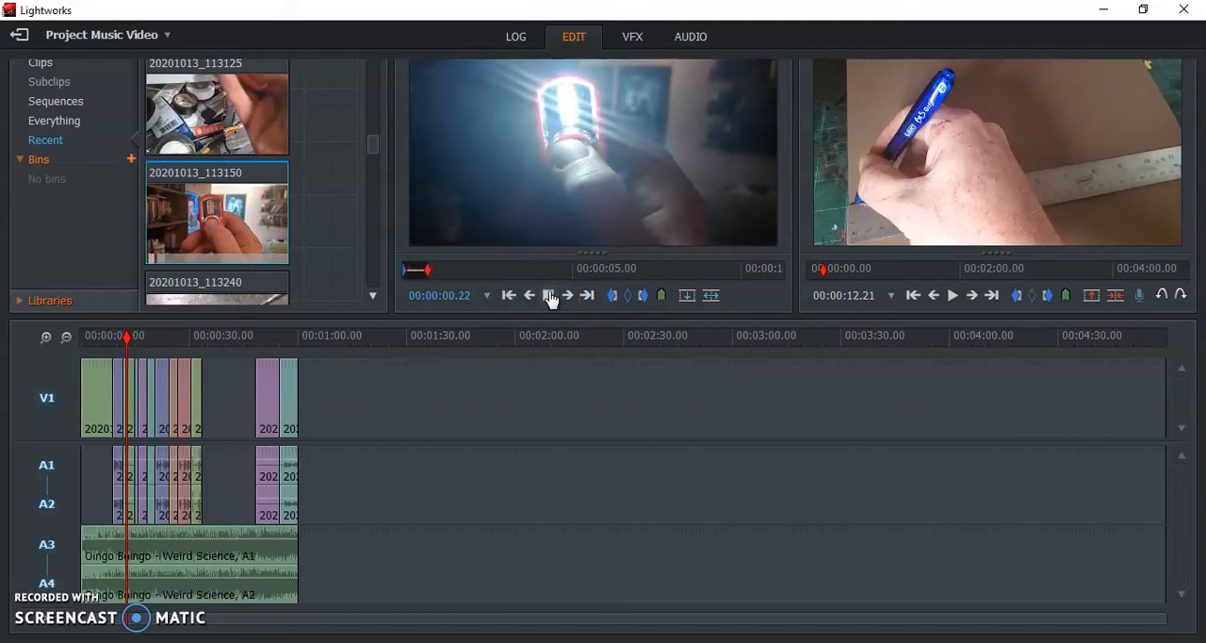
click(551, 294)
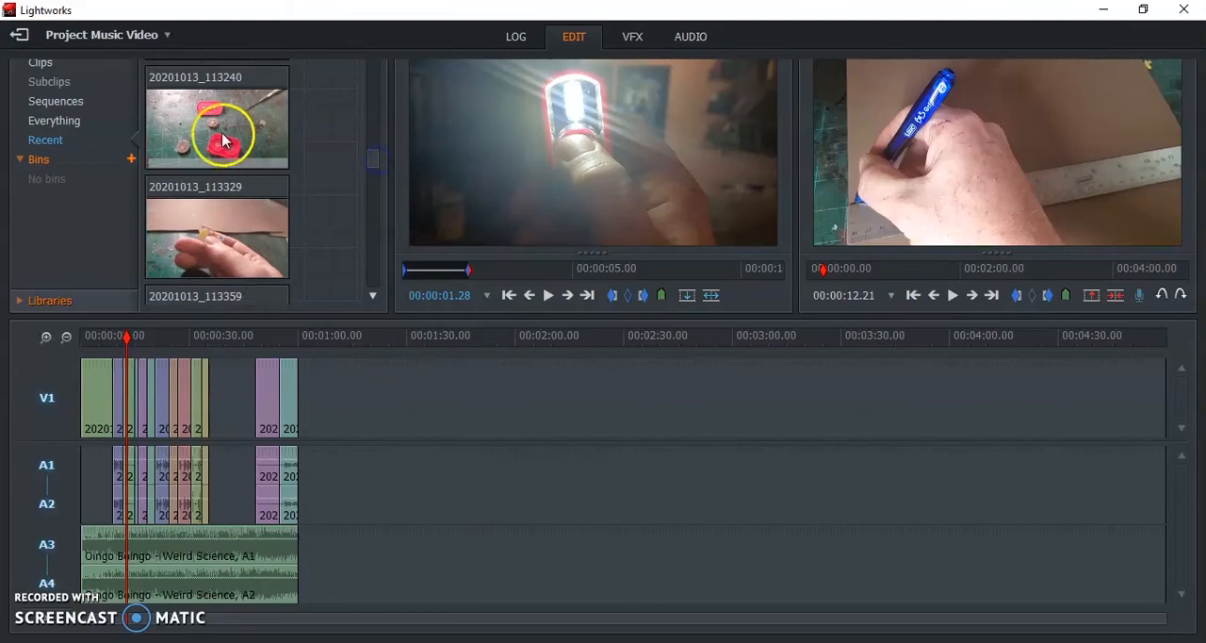
- Scrub the red-piece clip 20201013_113240, mark its usable start, then load the next build clip
drag(467, 268, 456, 268)
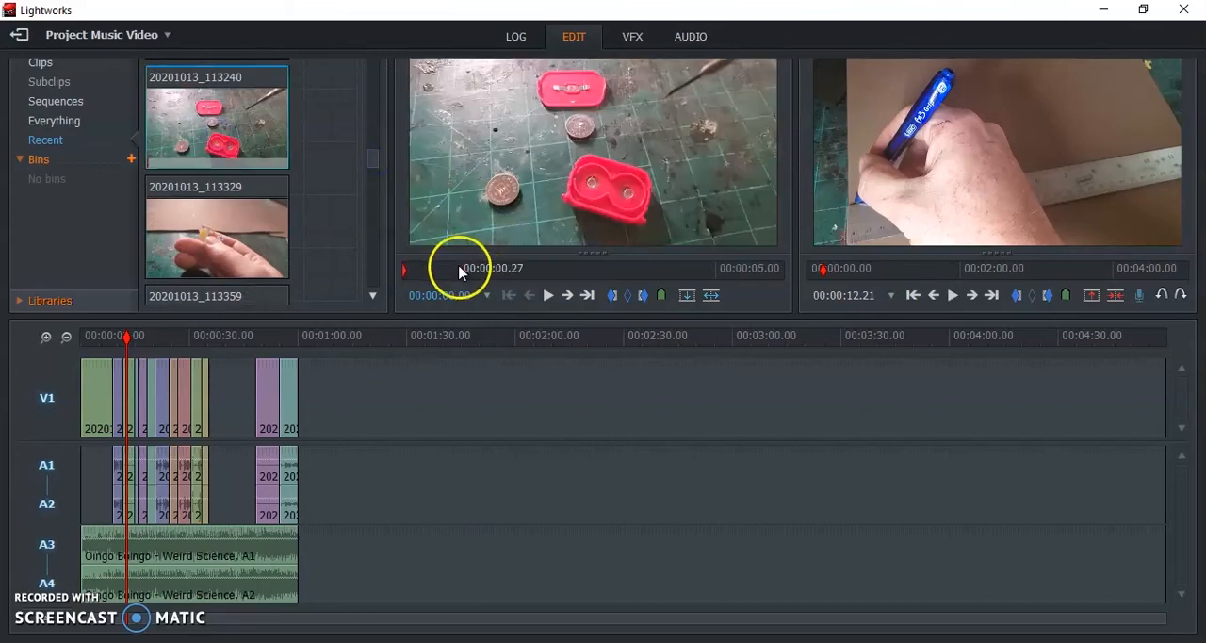
drag(462, 268, 488, 268)
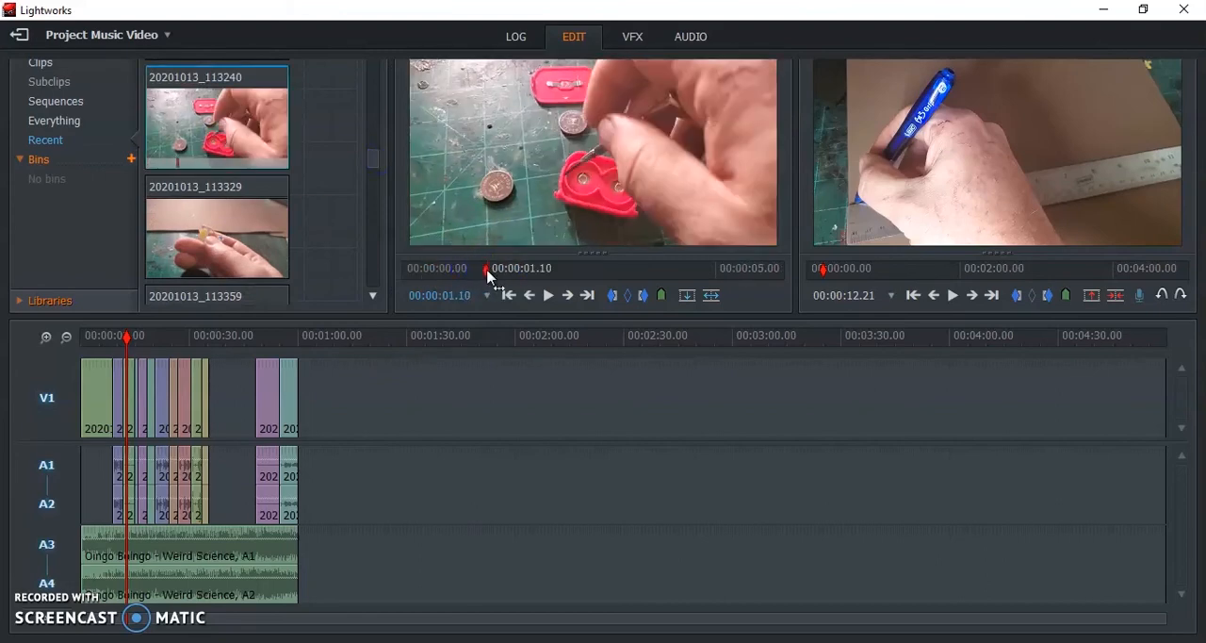
click(486, 271)
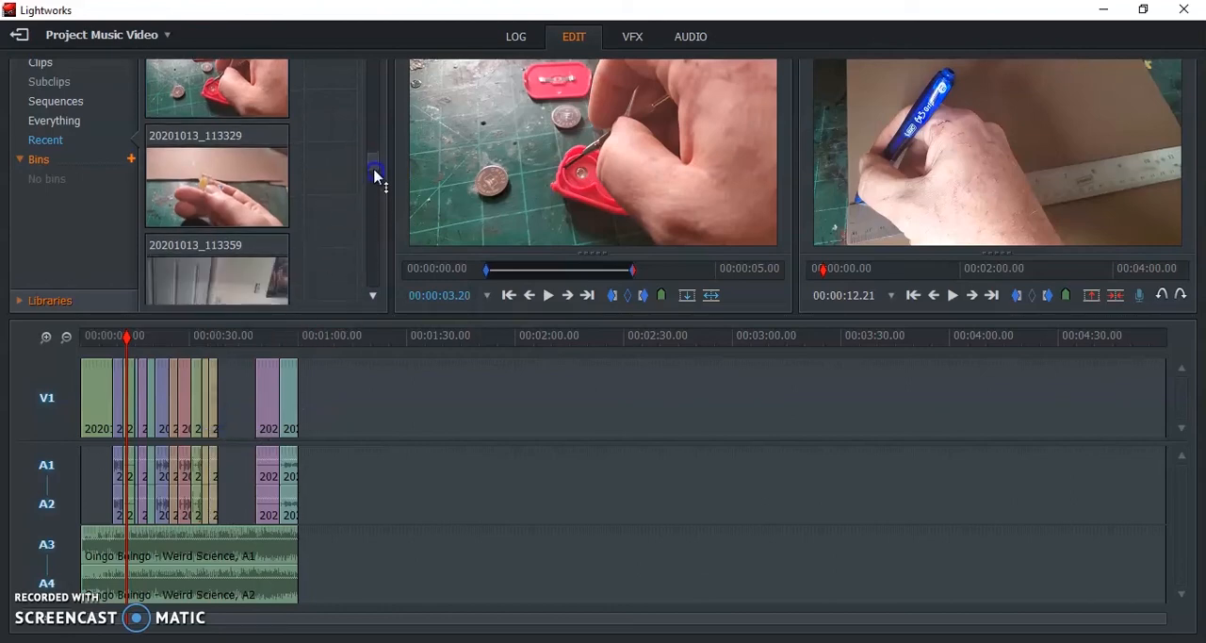
scroll(down, 3)
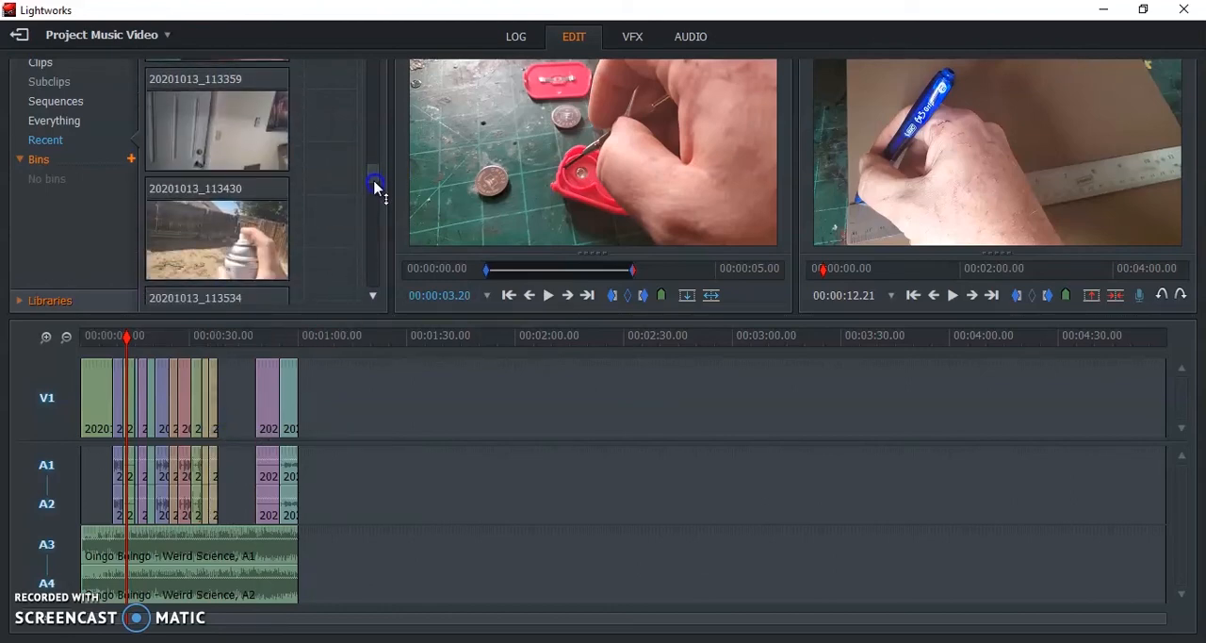
click(216, 117)
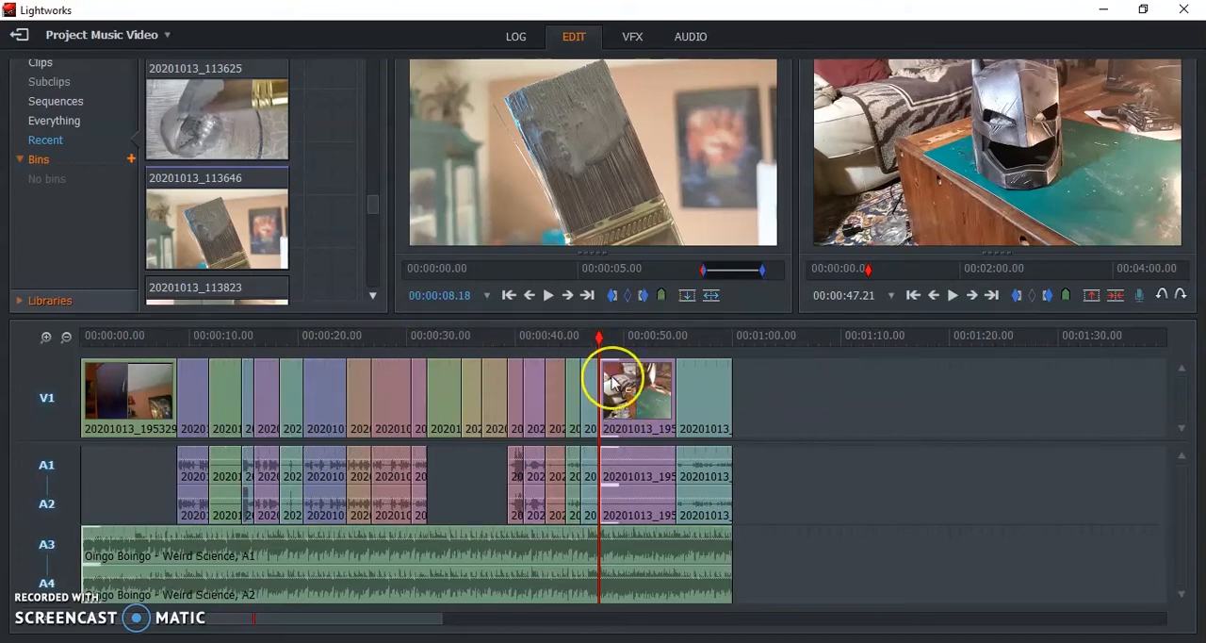
mouse_move(335, 358)
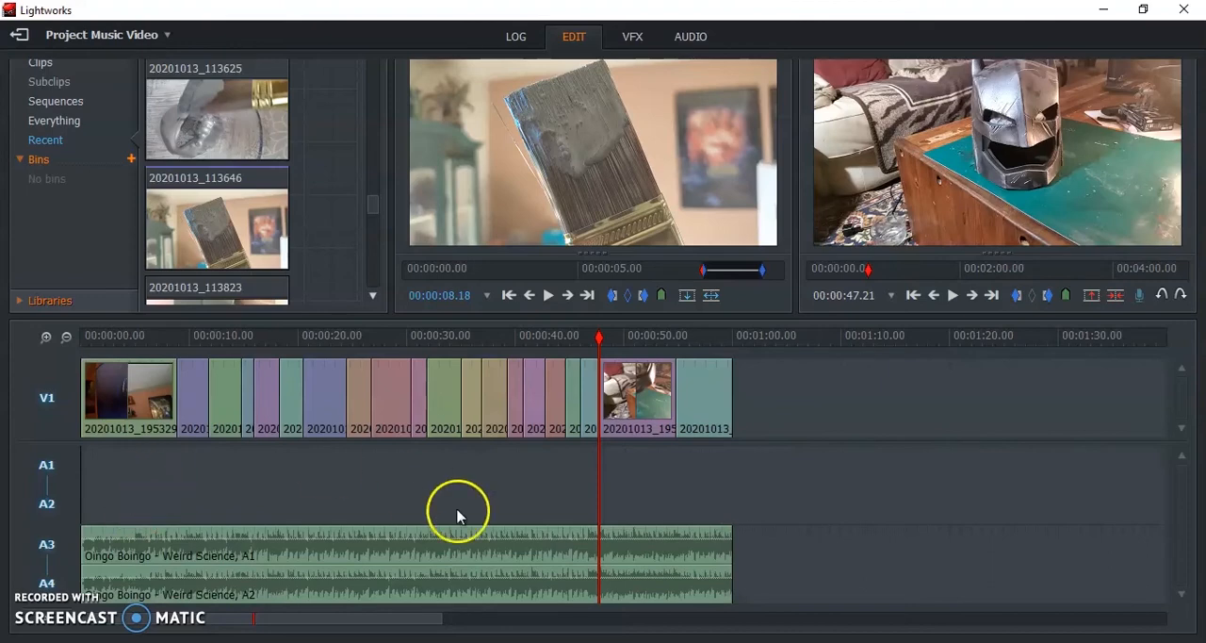
mouse_move(772, 475)
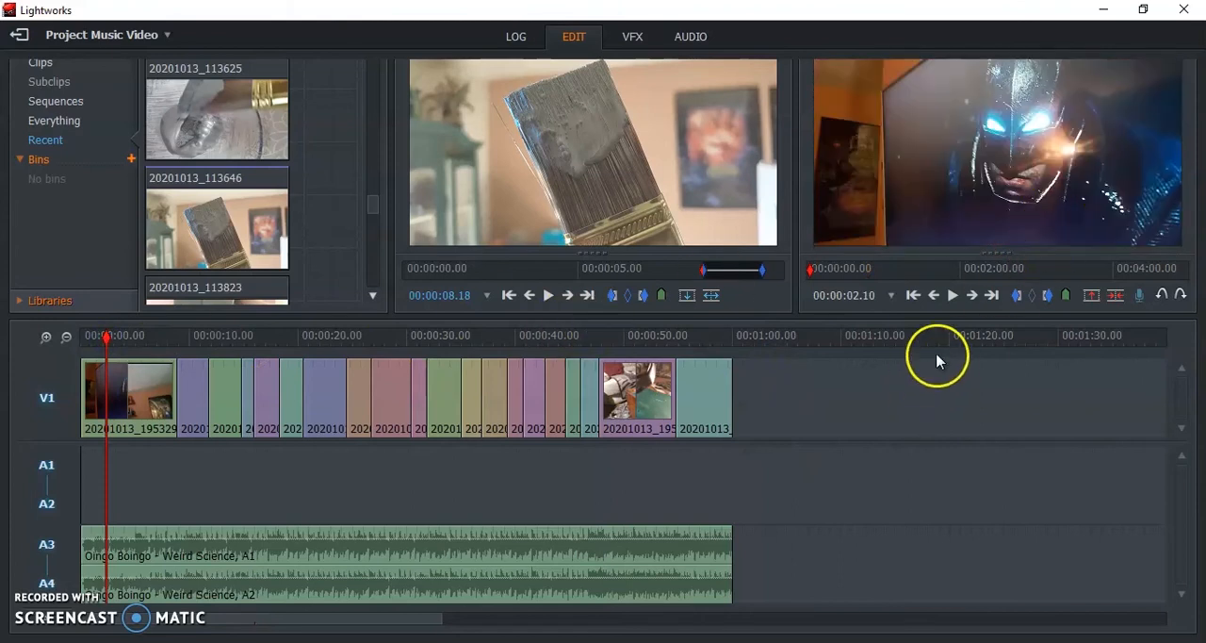
mouse_move(425, 377)
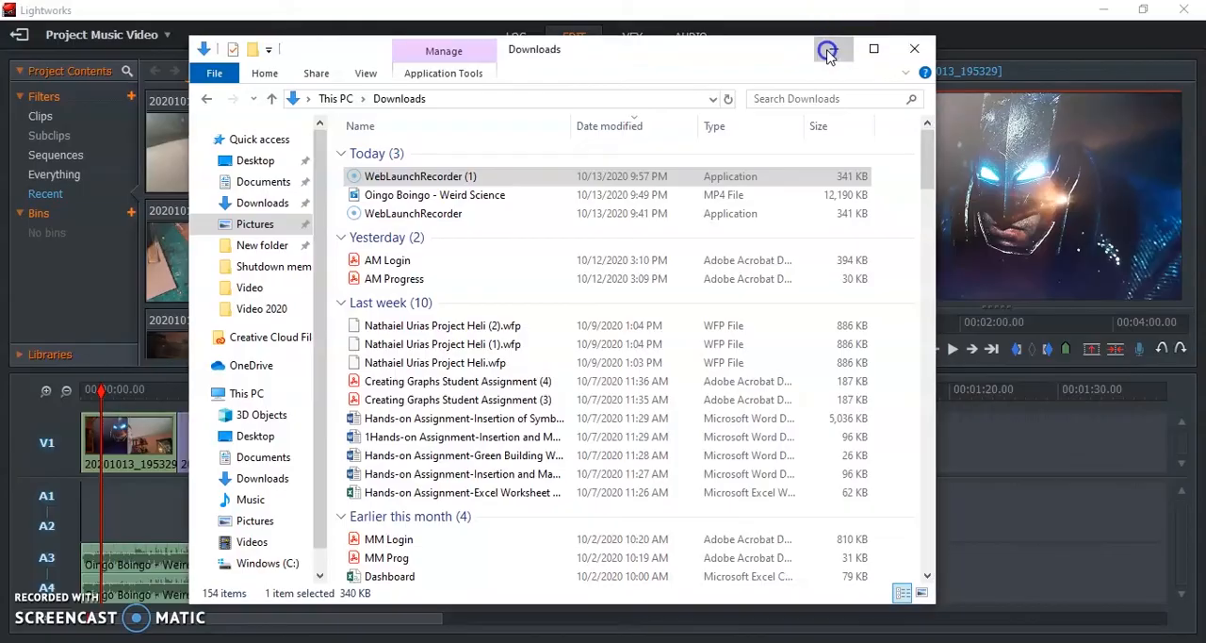
click(913, 49)
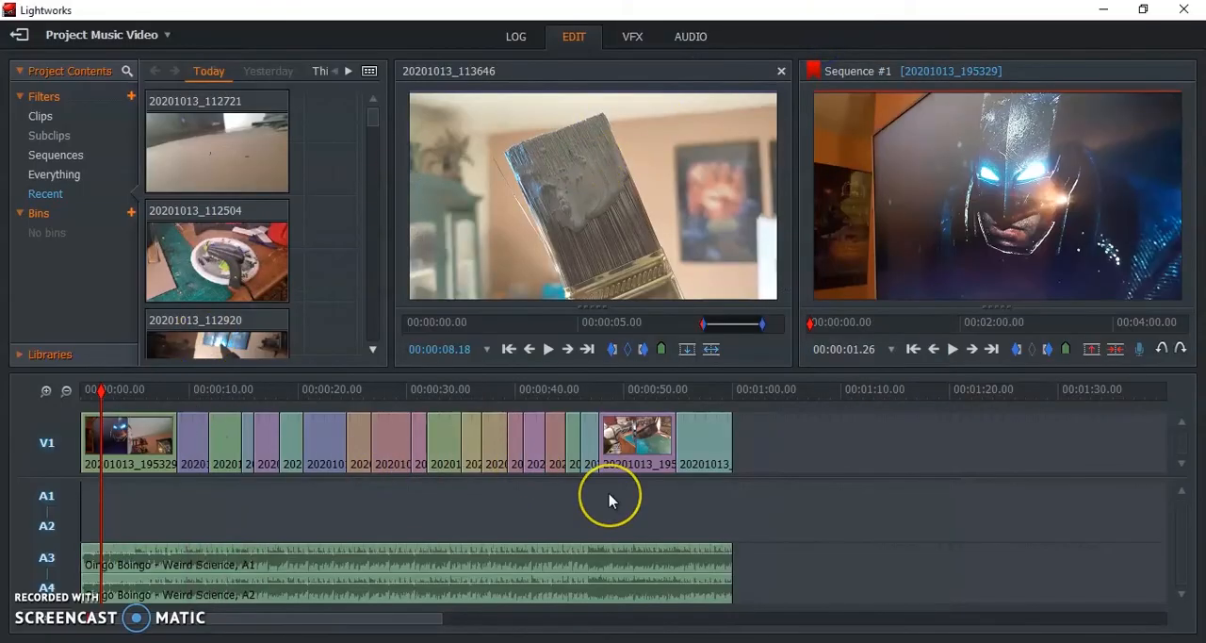
mouse_move(347, 511)
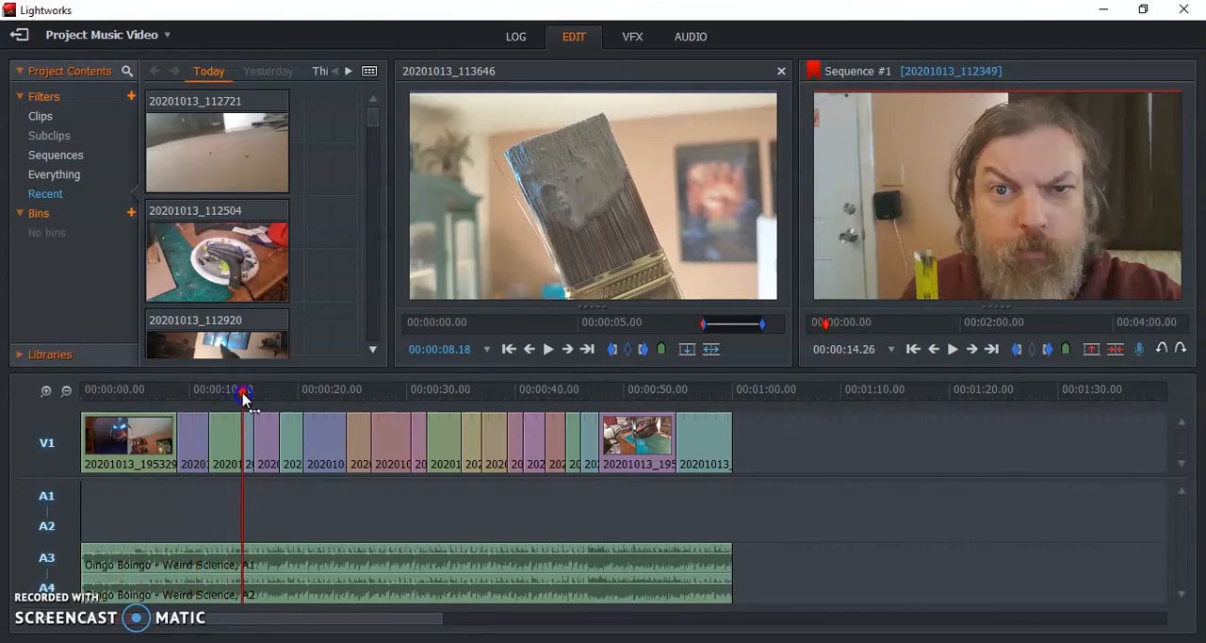
drag(247, 388, 235, 389)
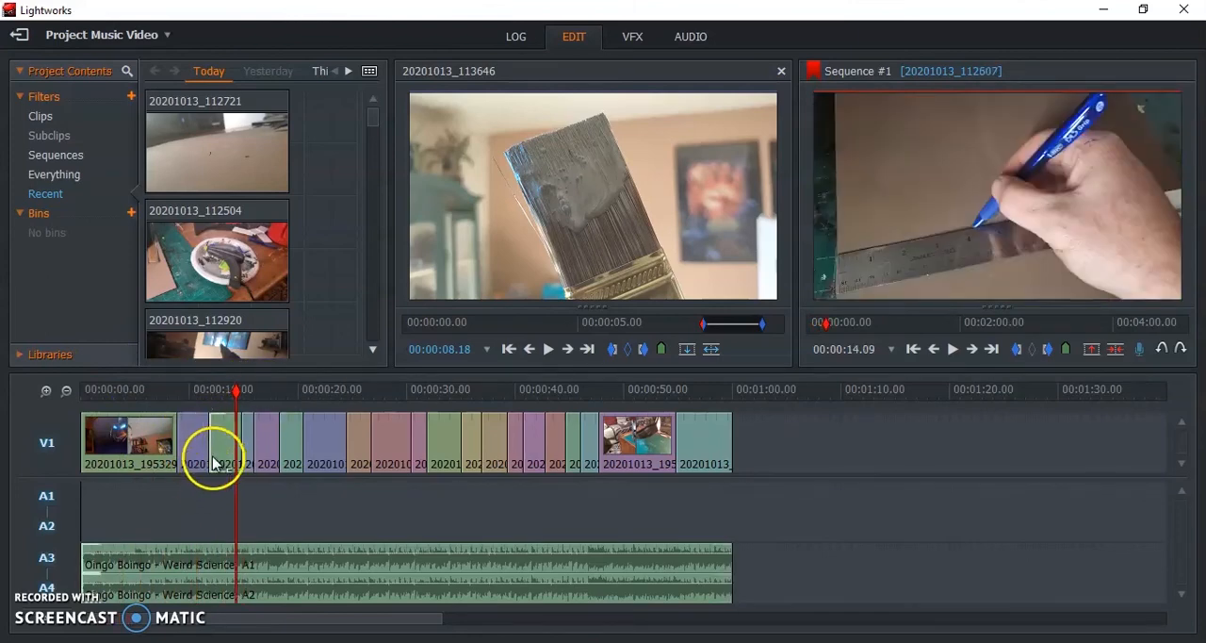
drag(235, 388, 198, 388)
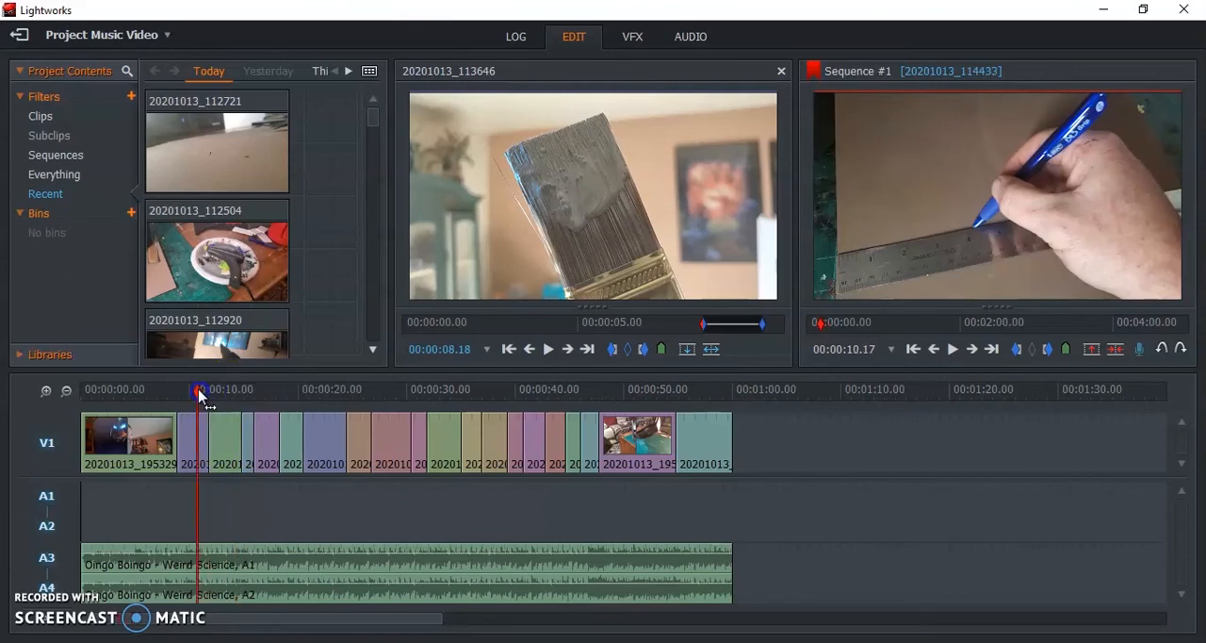
drag(198, 389, 253, 389)
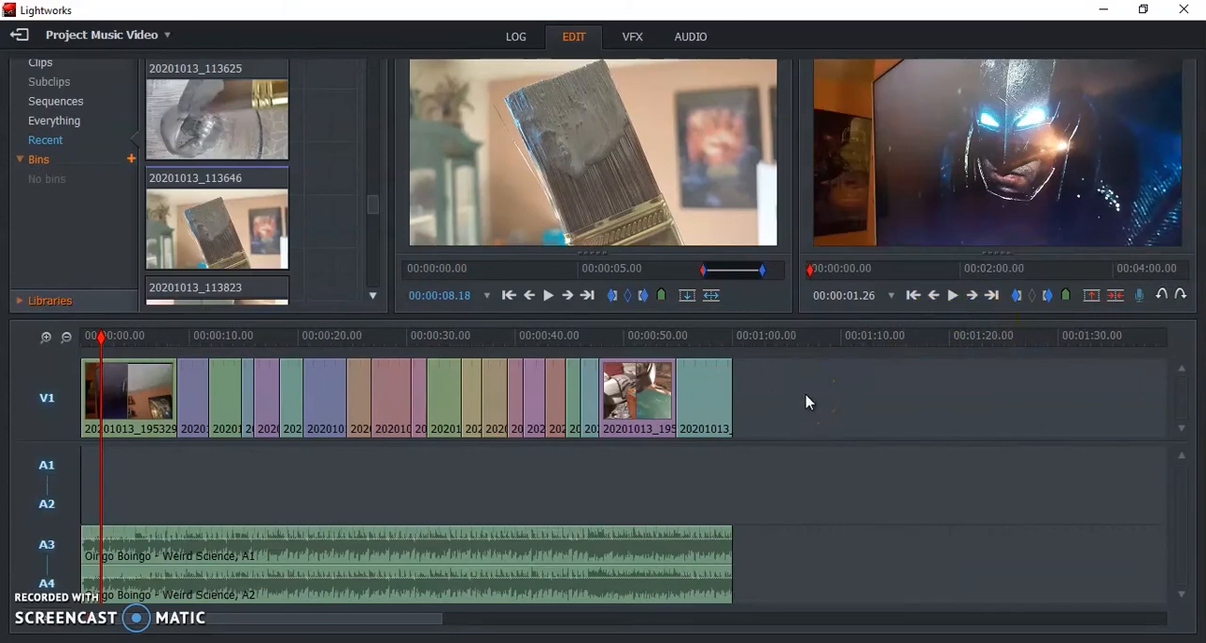
- Start an export of the whole sequence in H.264/MP4 (Free) format
right_click(807, 399)
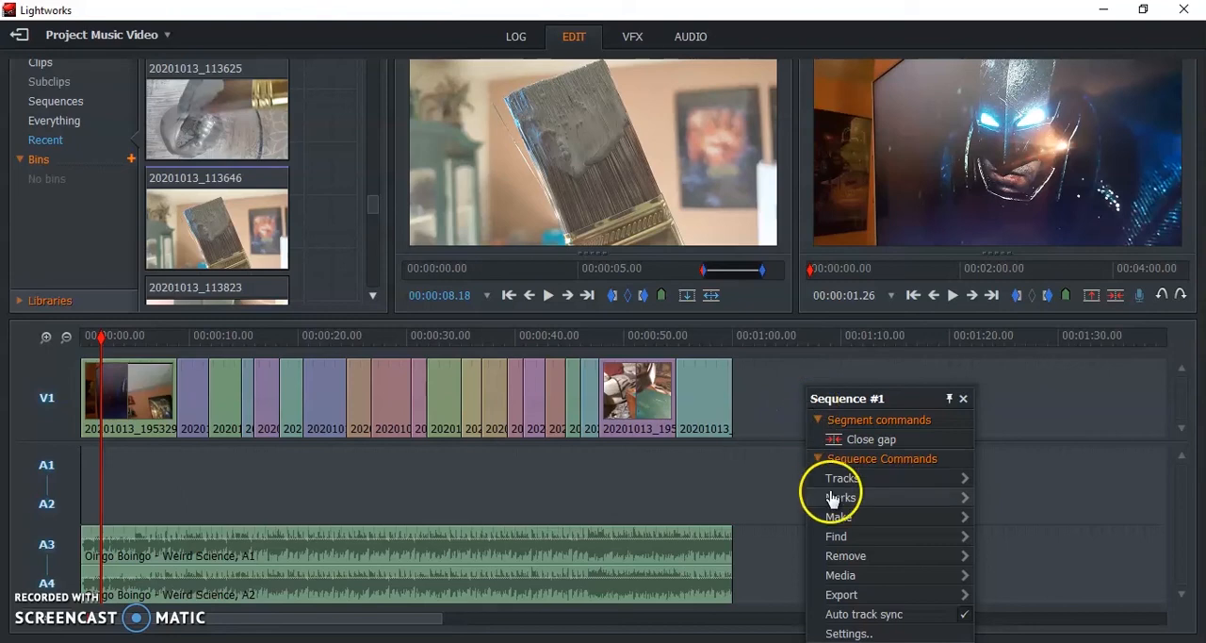
click(841, 594)
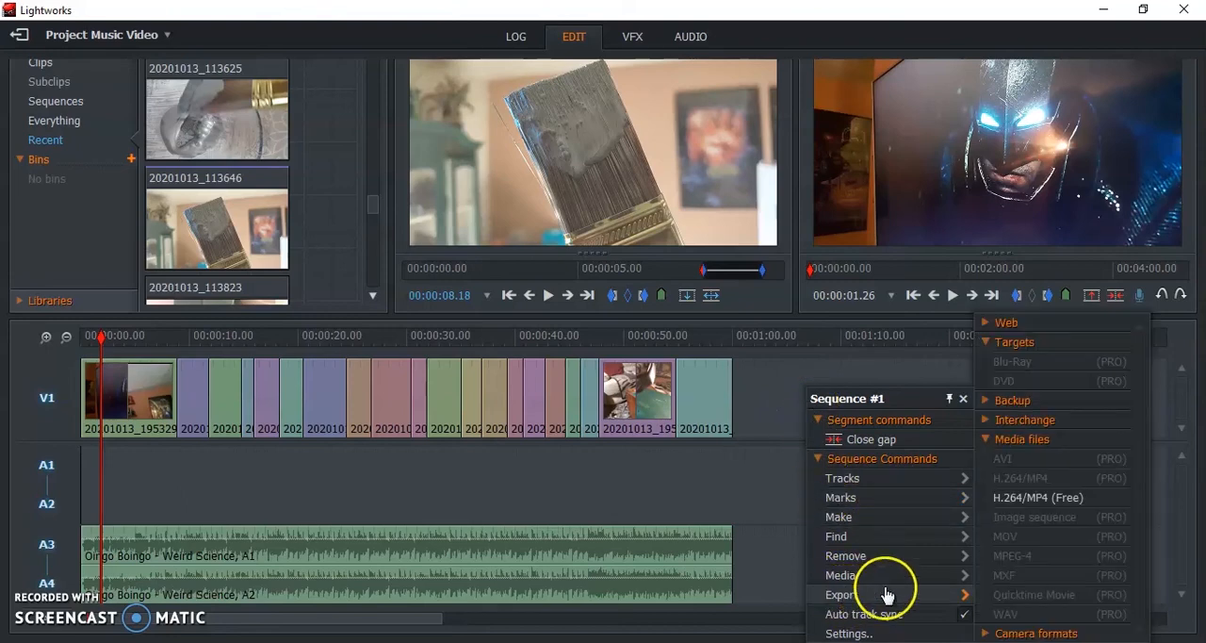
mouse_move(1022, 497)
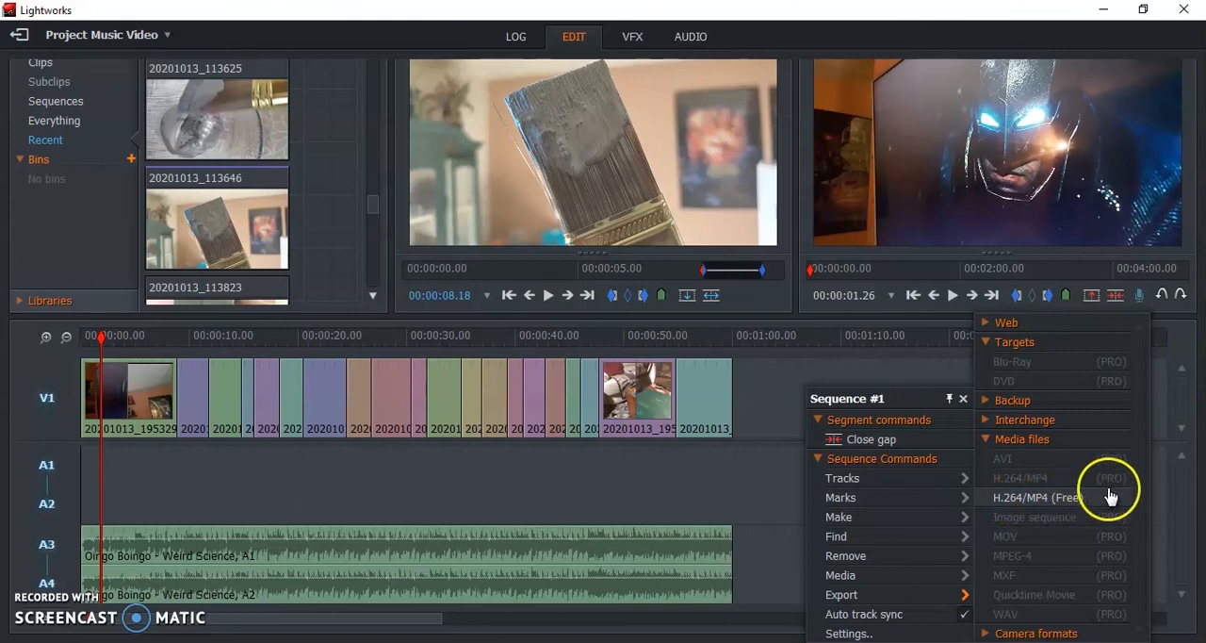
click(1035, 498)
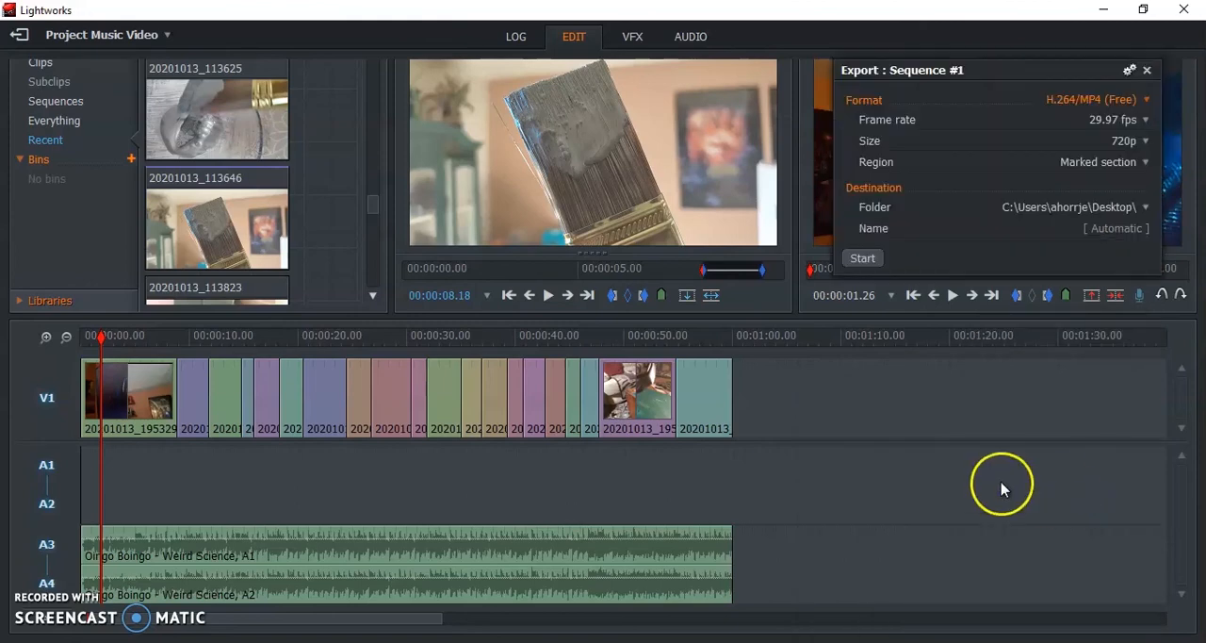
click(1116, 121)
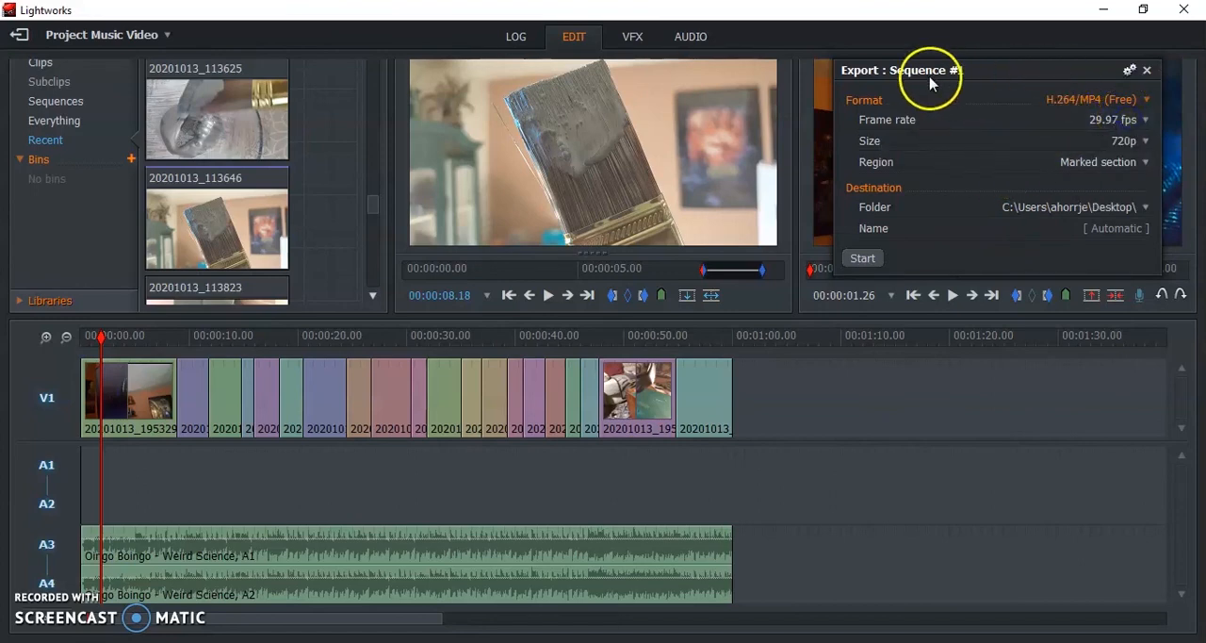
mouse_move(943, 179)
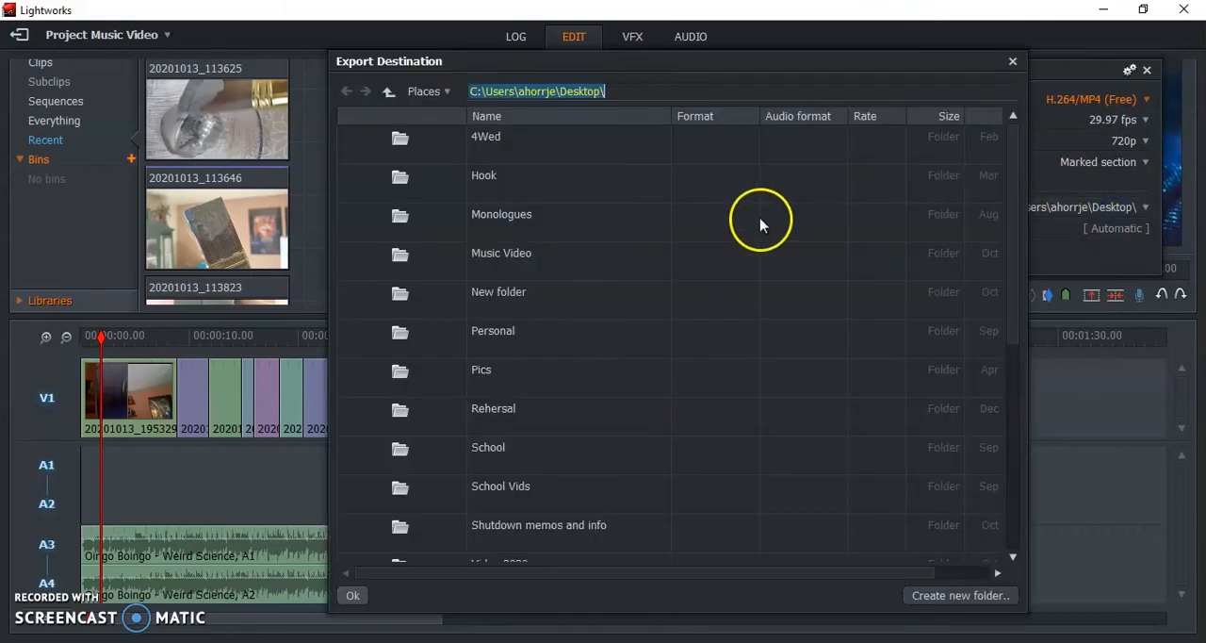
- Set the destination to Desktop\Music Video, name the file 'Music Video Orr' and start the export
click(501, 253)
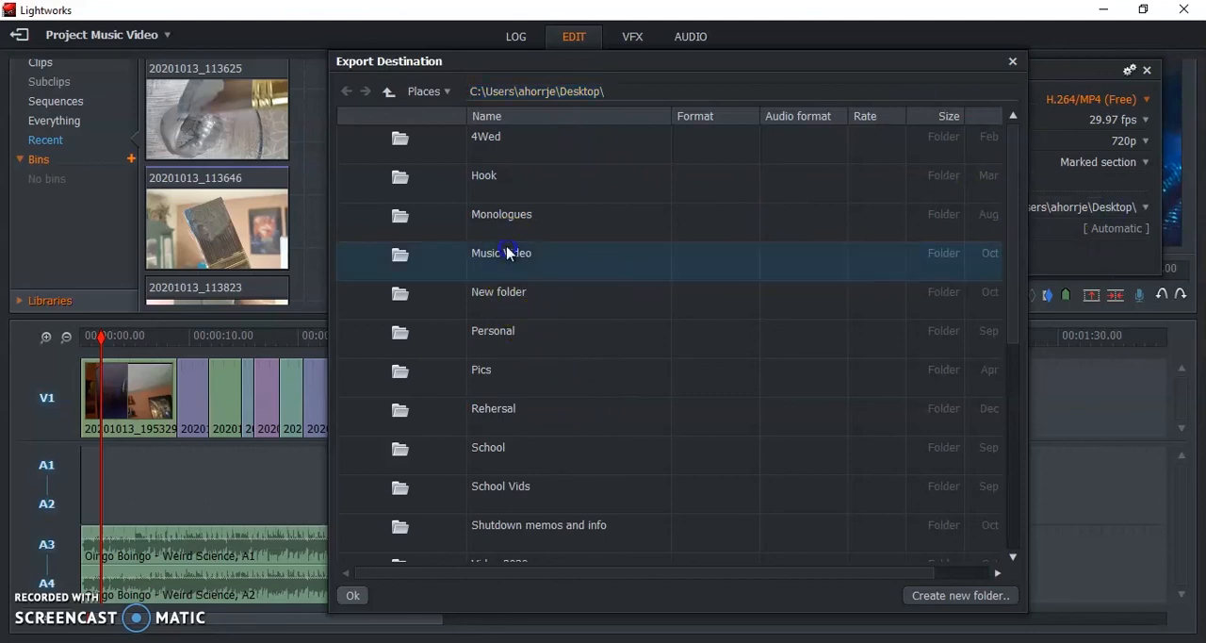
double_click(502, 253)
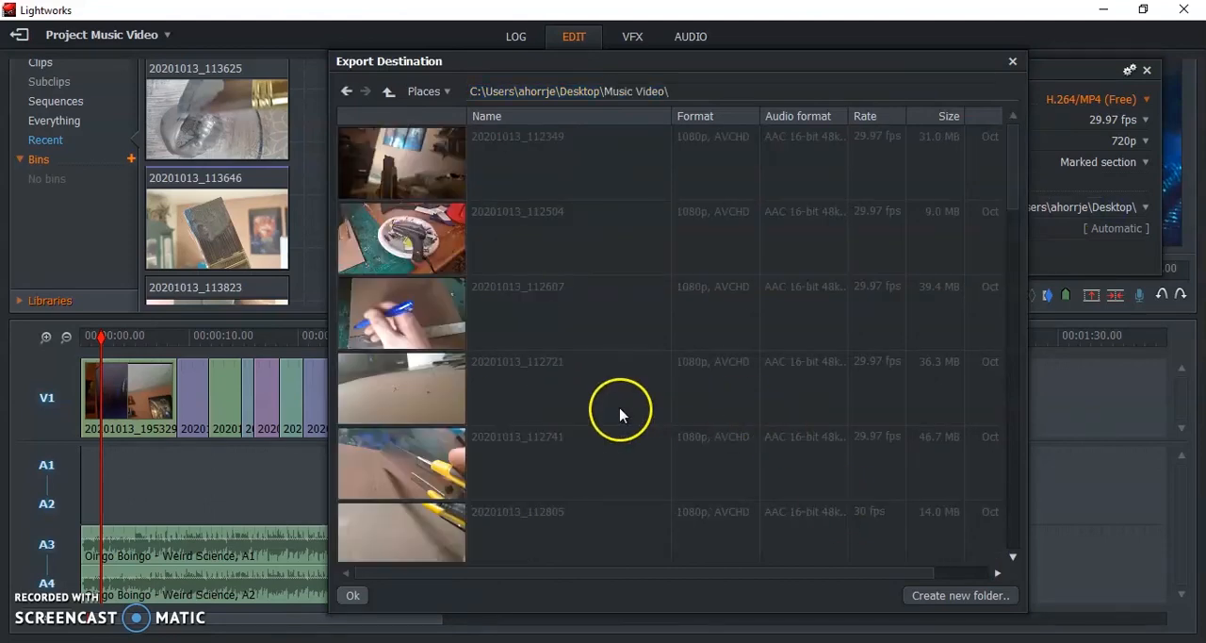
click(352, 595)
text(Music Video)
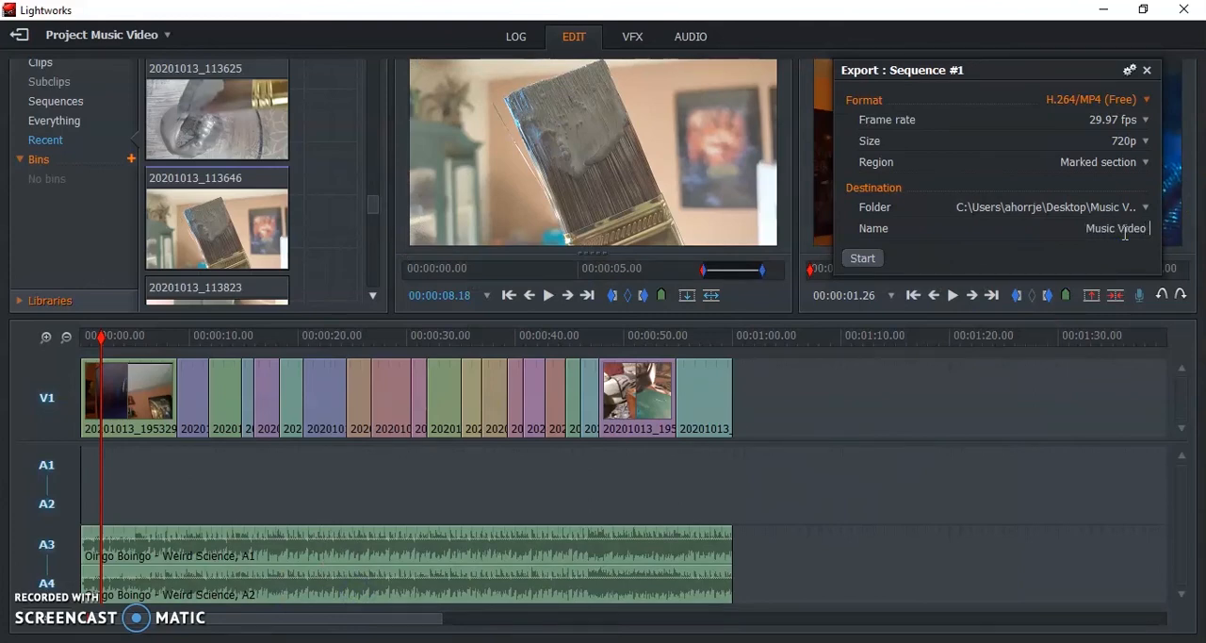
text(Orr)
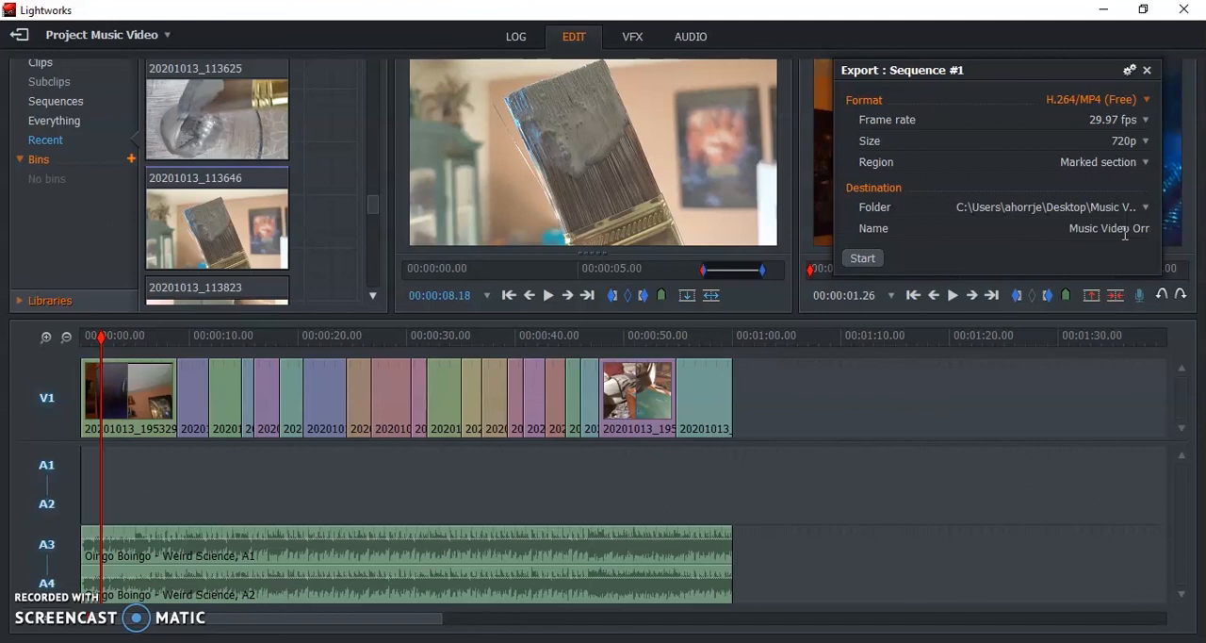
click(863, 258)
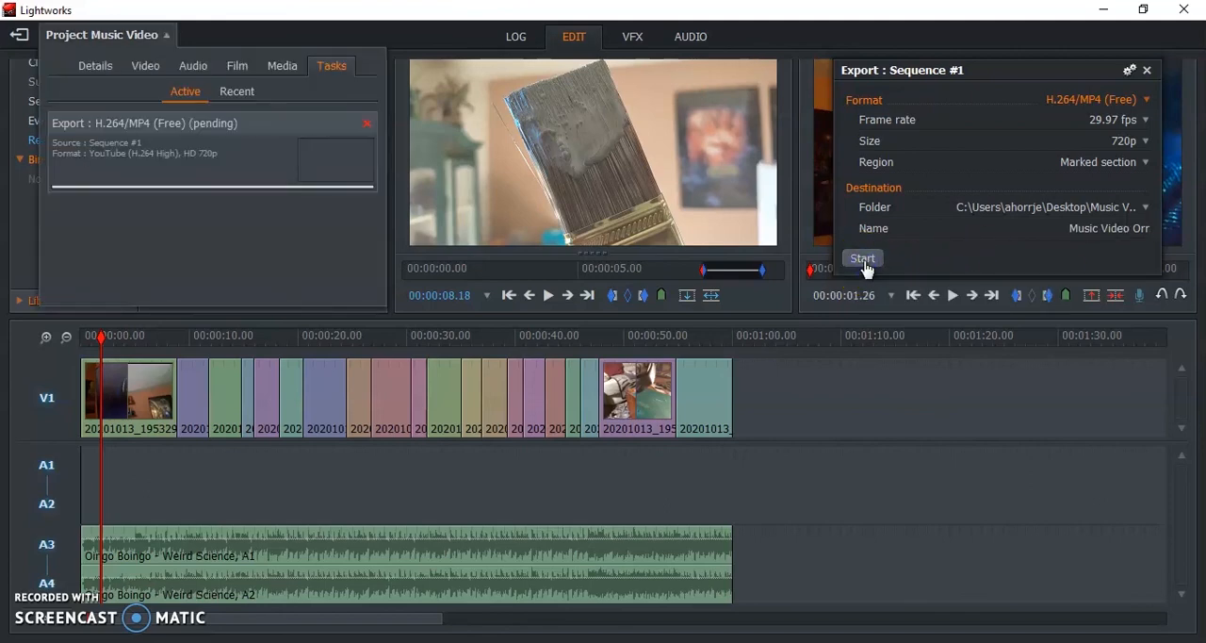
- Close the export settings and return the playhead to the start of the sequence
click(863, 258)
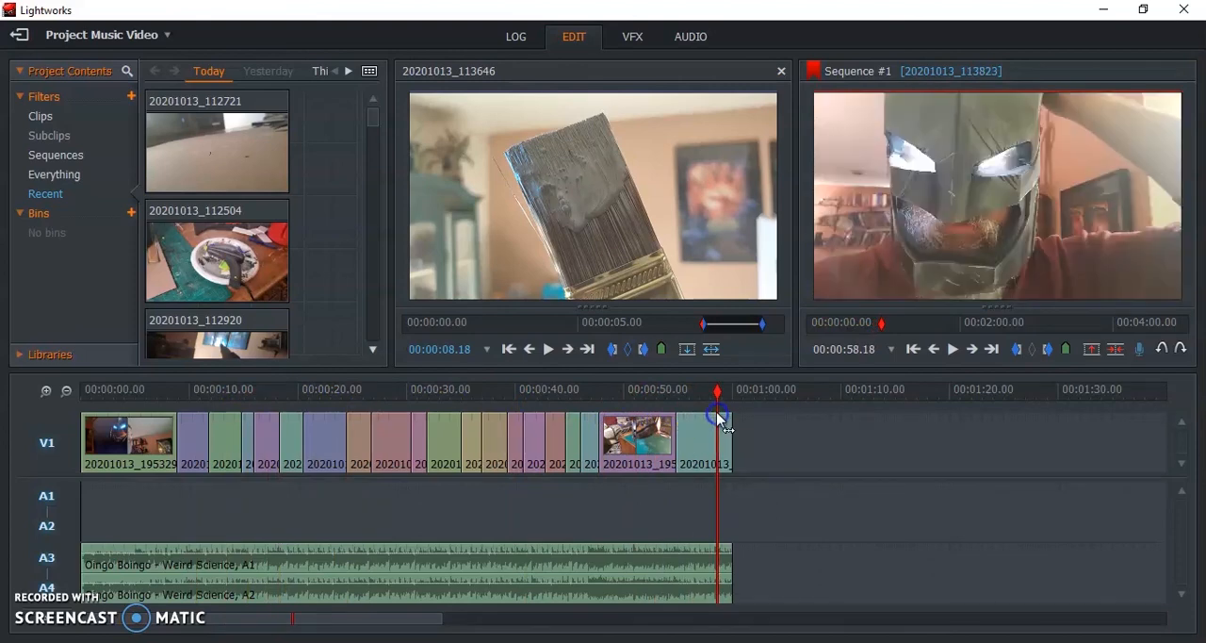
mouse_move(150, 381)
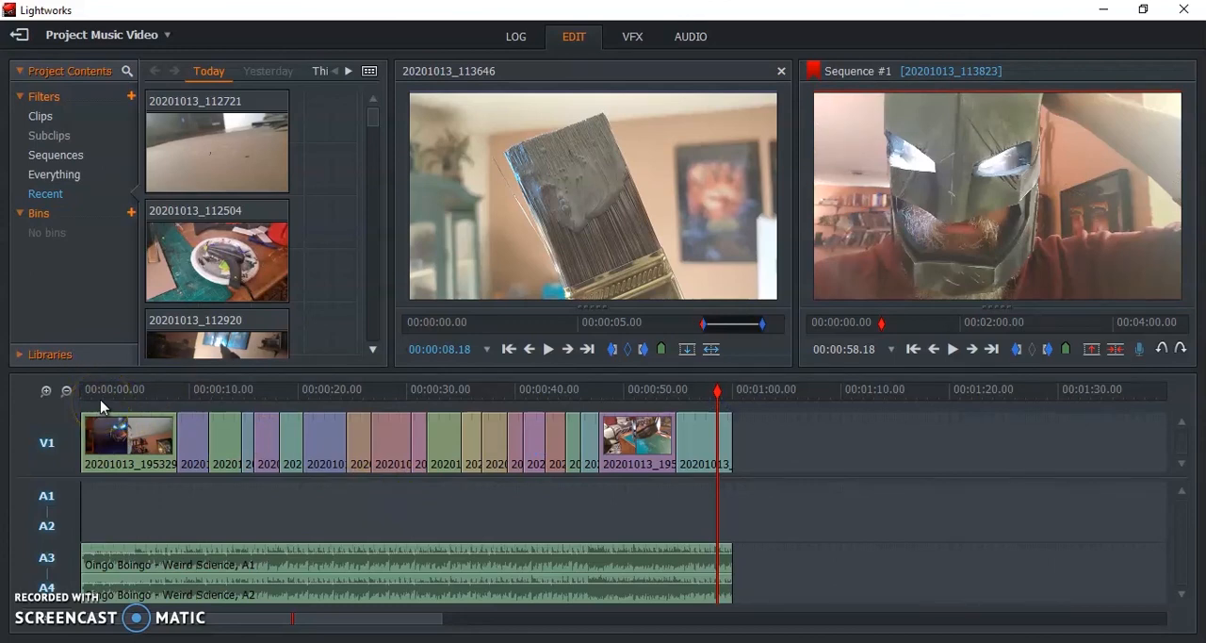
click(115, 388)
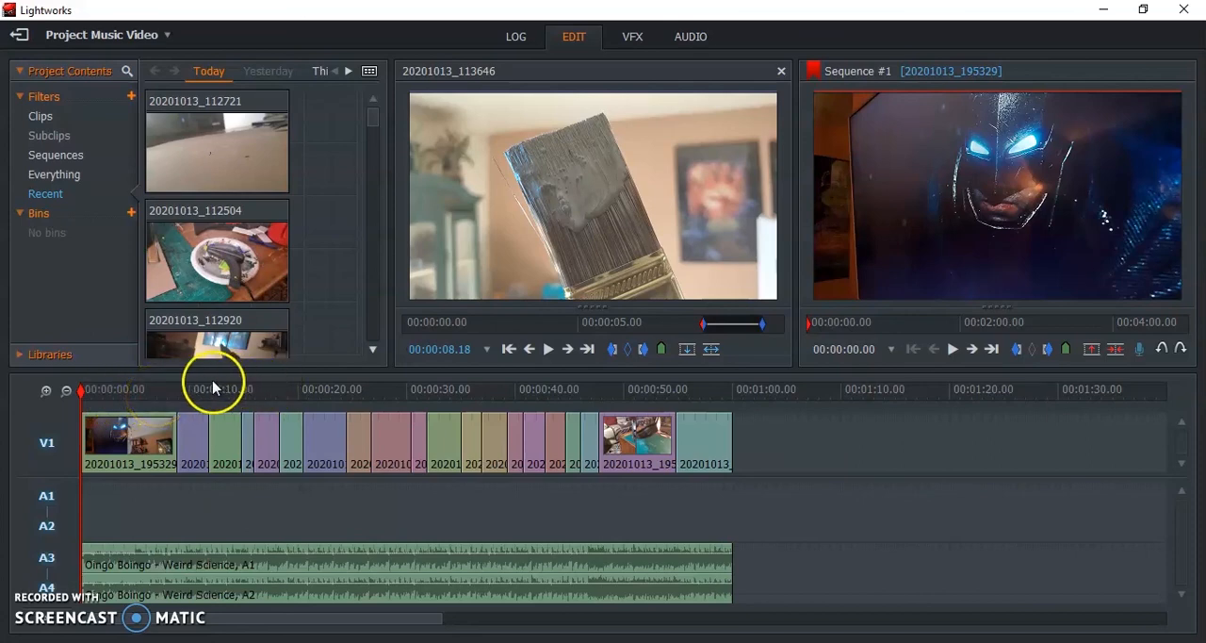
mouse_move(486, 511)
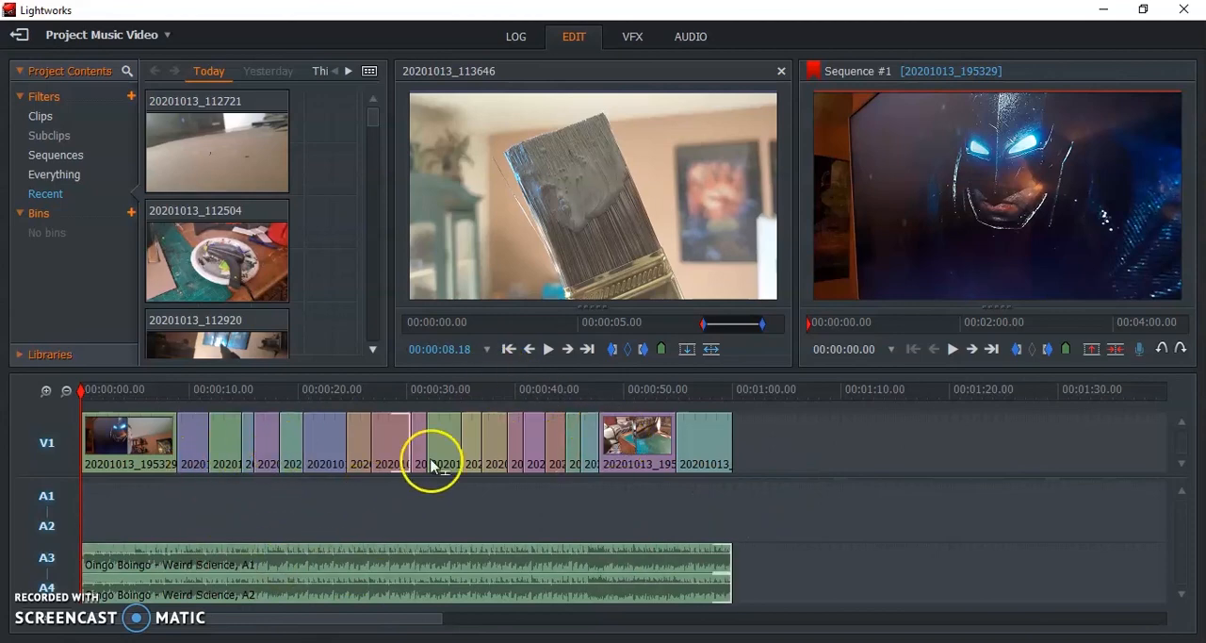
mouse_move(494, 493)
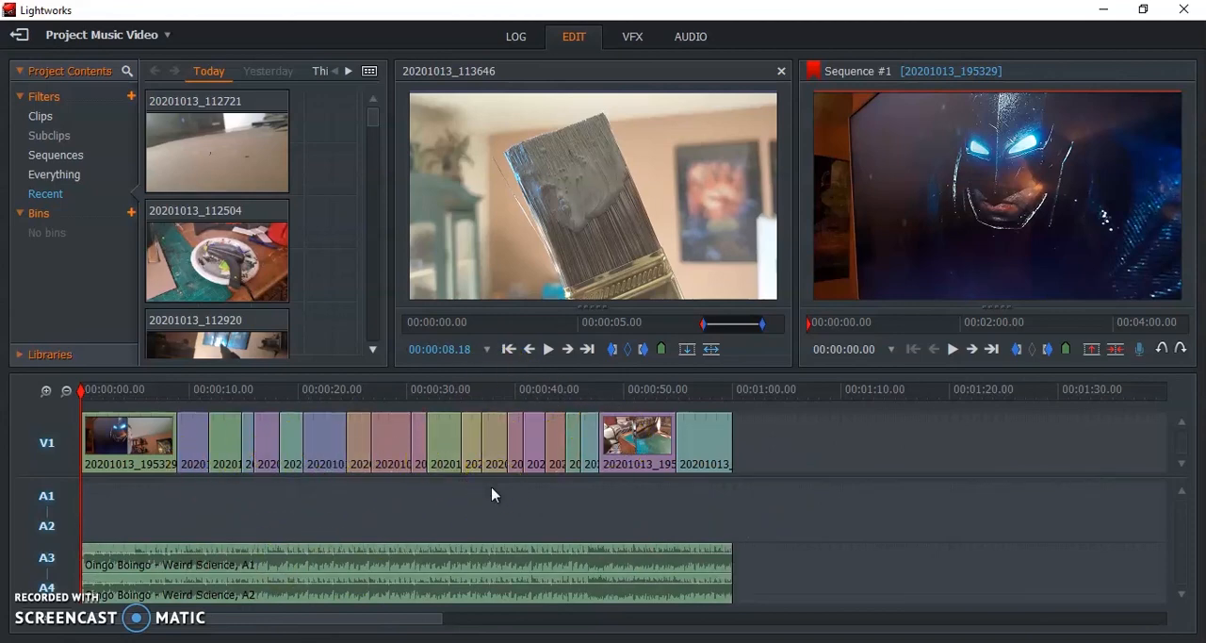